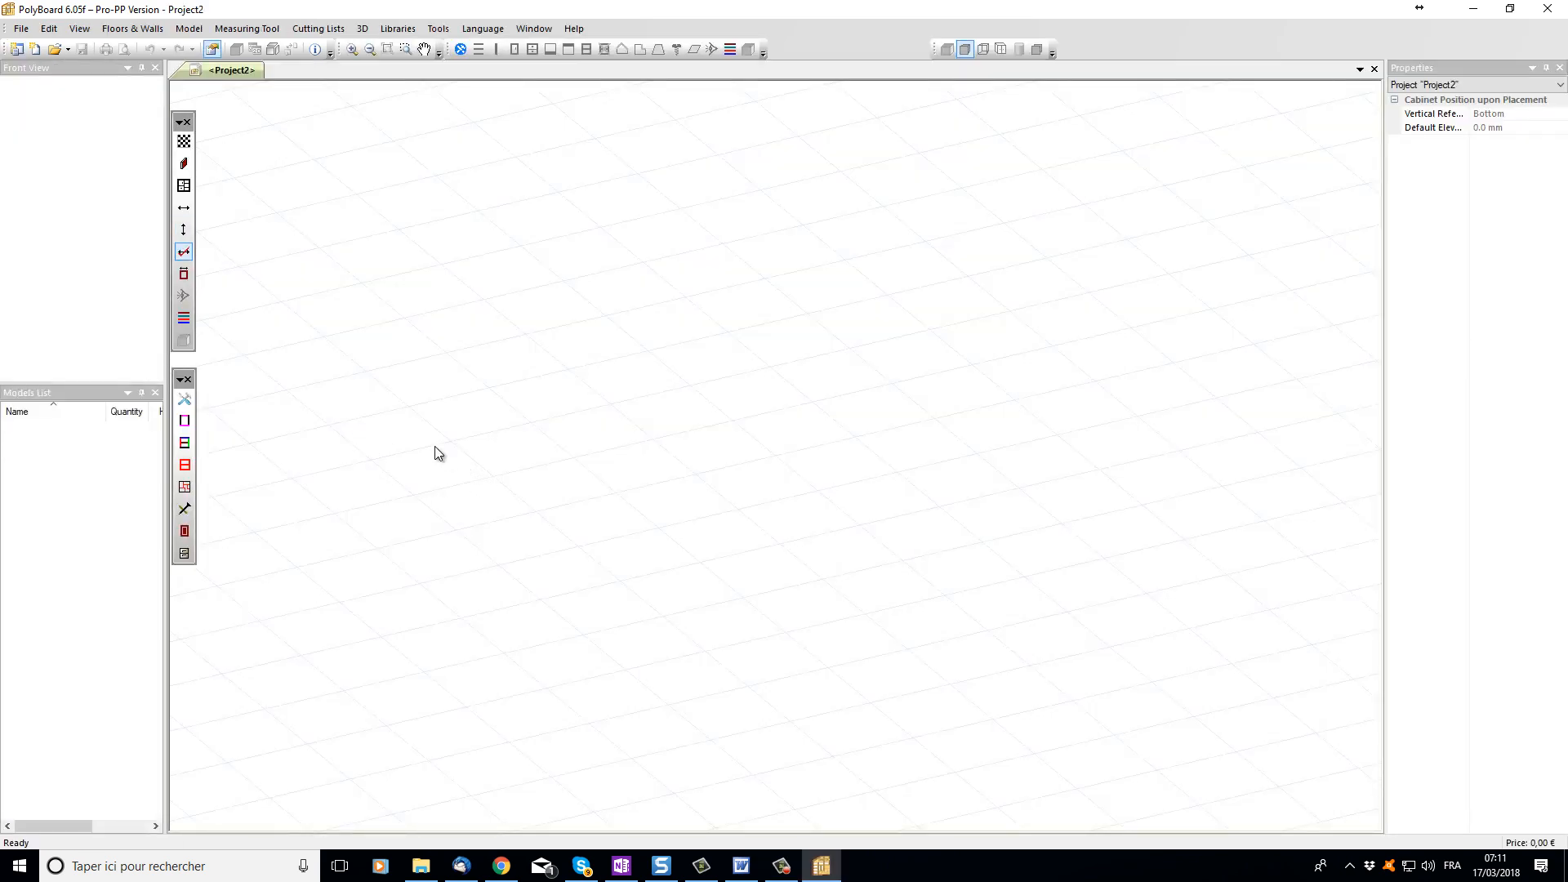
mouse_move(309, 304)
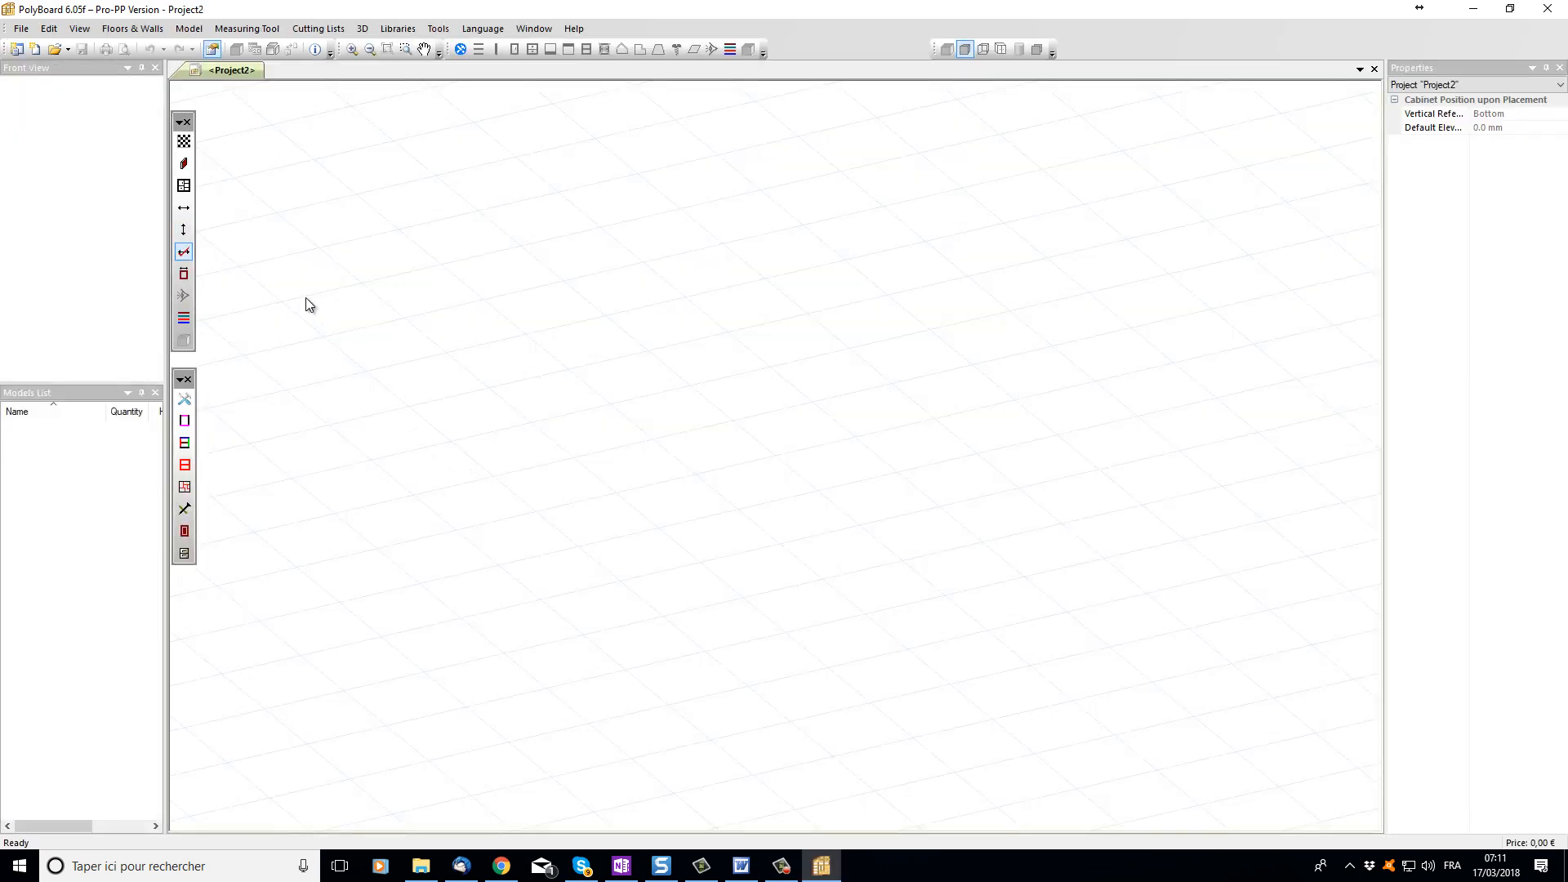
mouse_move(184, 186)
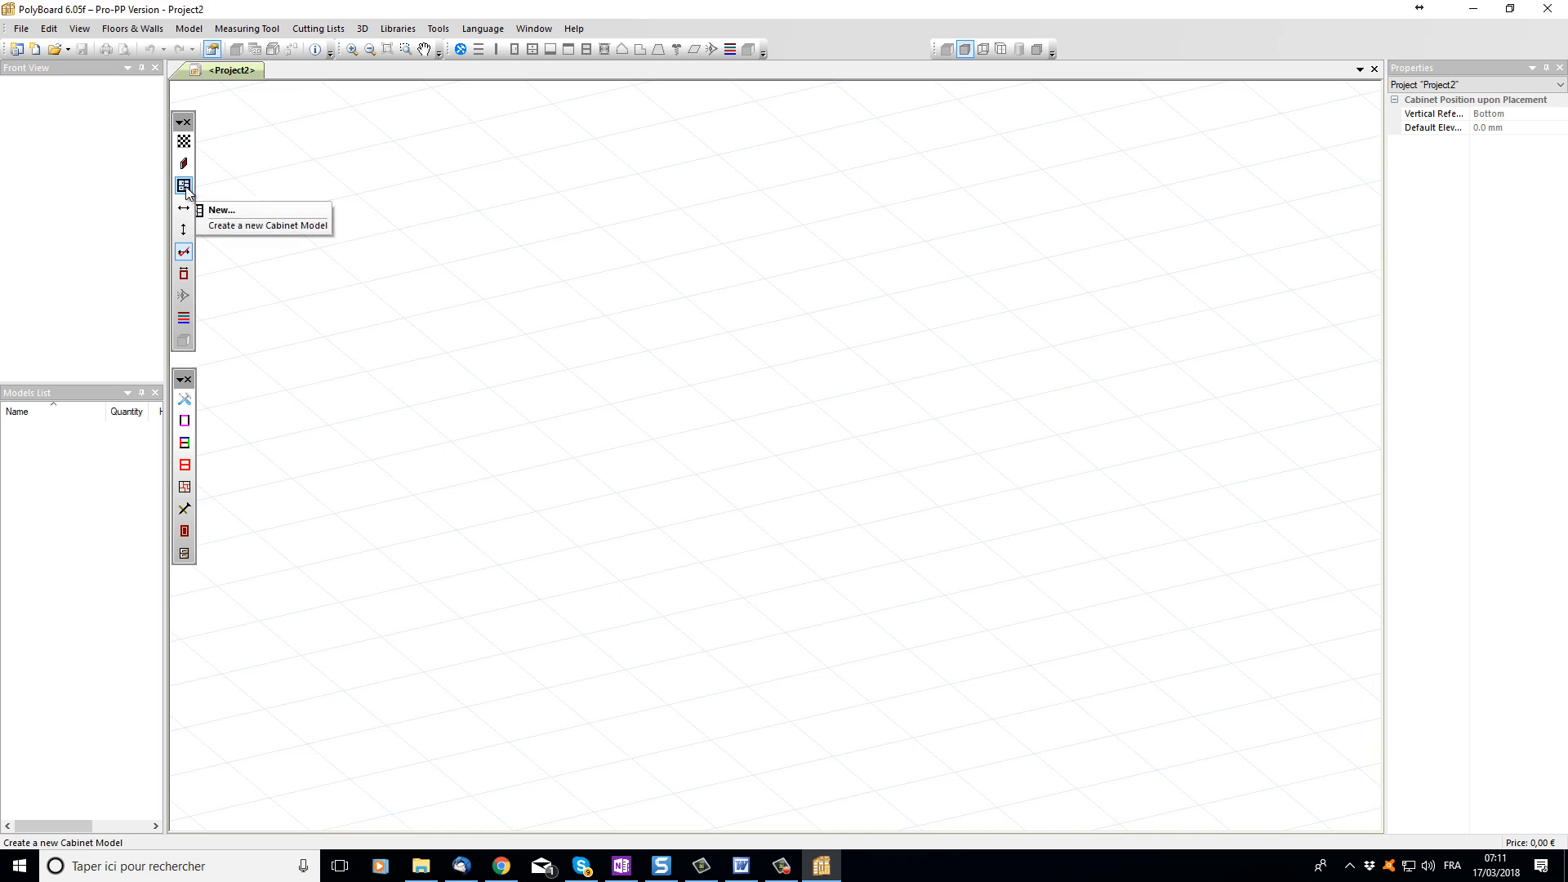
Step: Create an L-shaped cabinet model (850 × 1000 × 1000 mm) at Z position 0.0
click(222, 210)
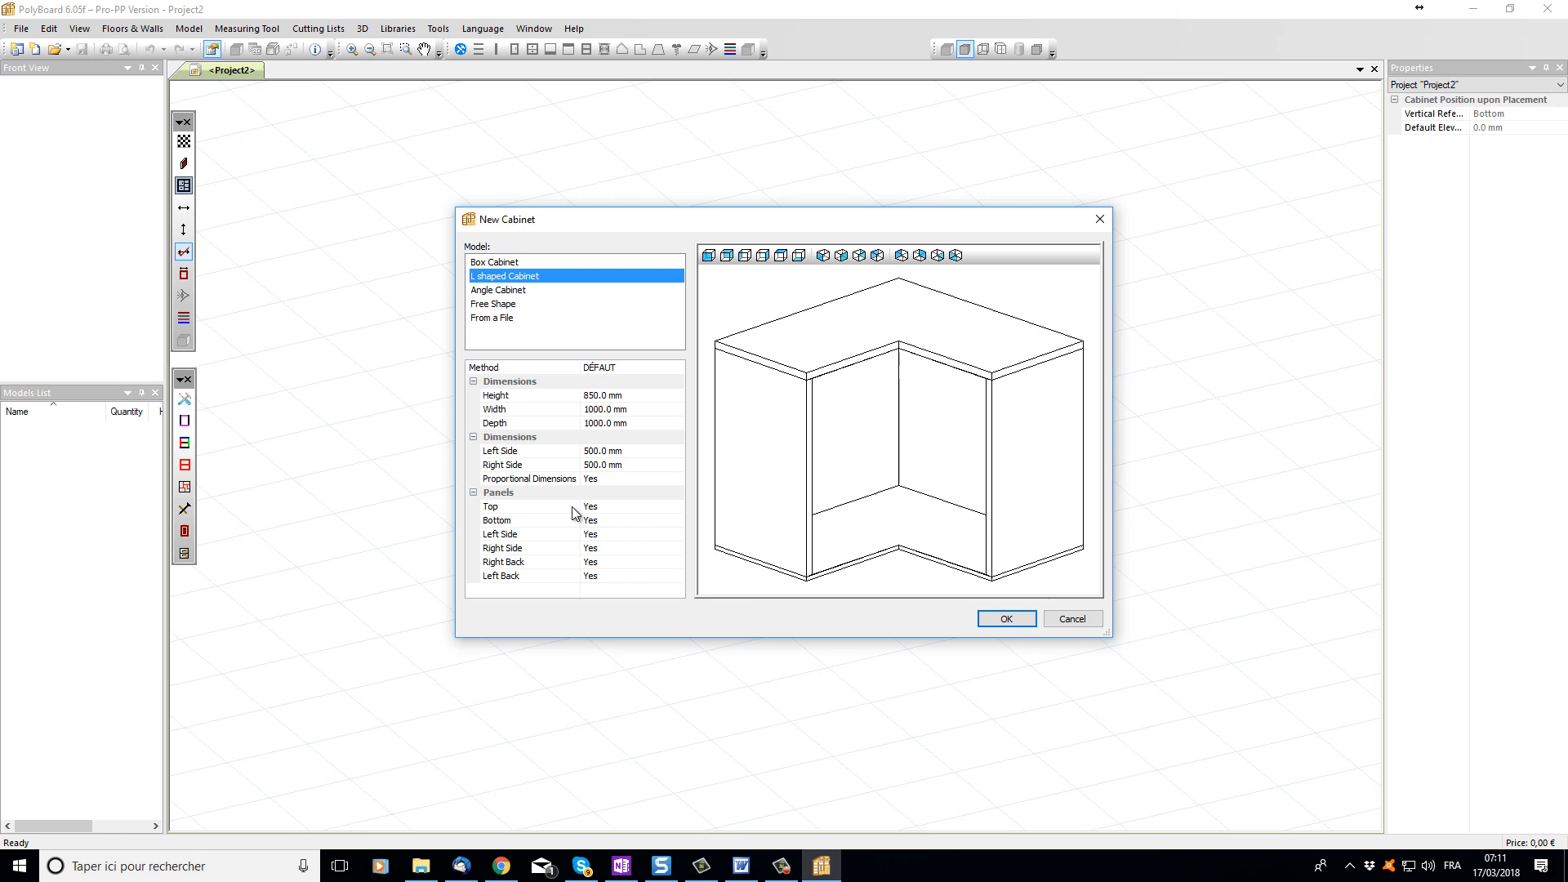
click(1006, 618)
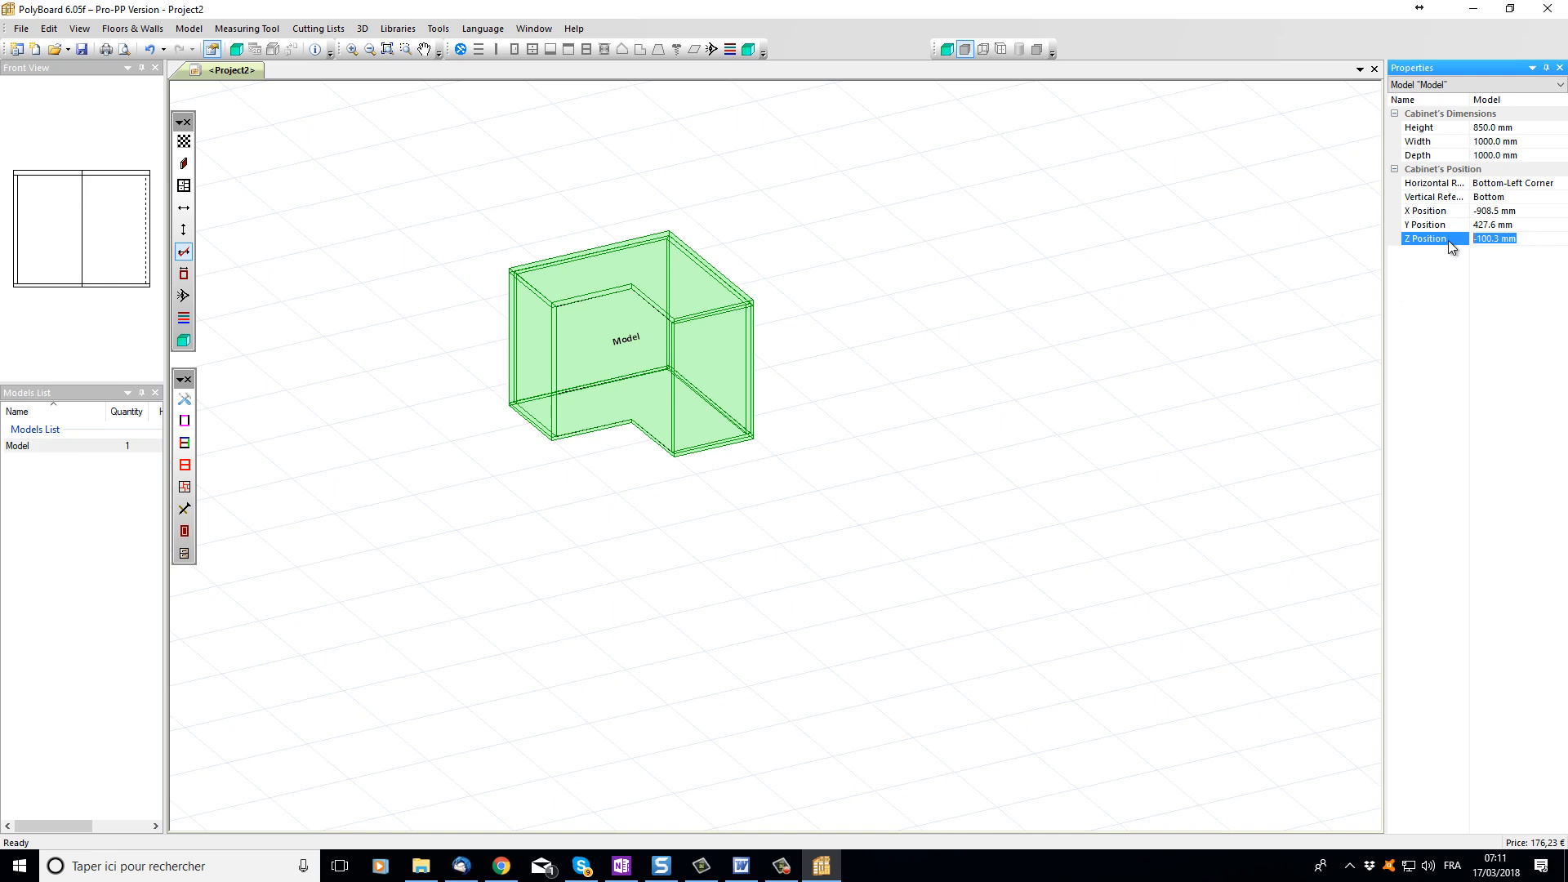
text(0.0)
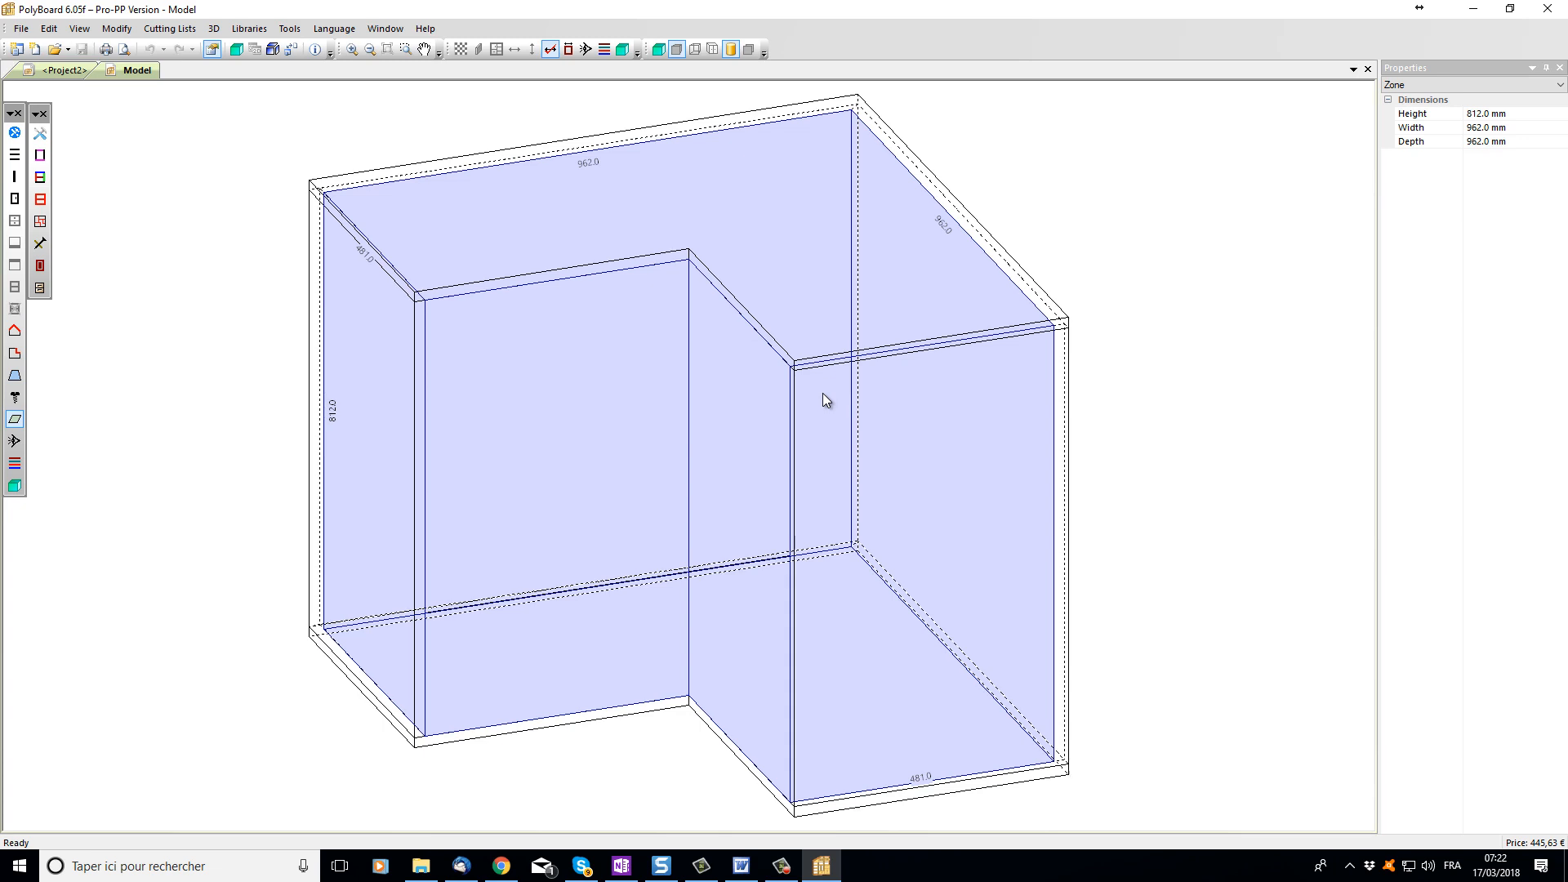
mouse_move(940, 246)
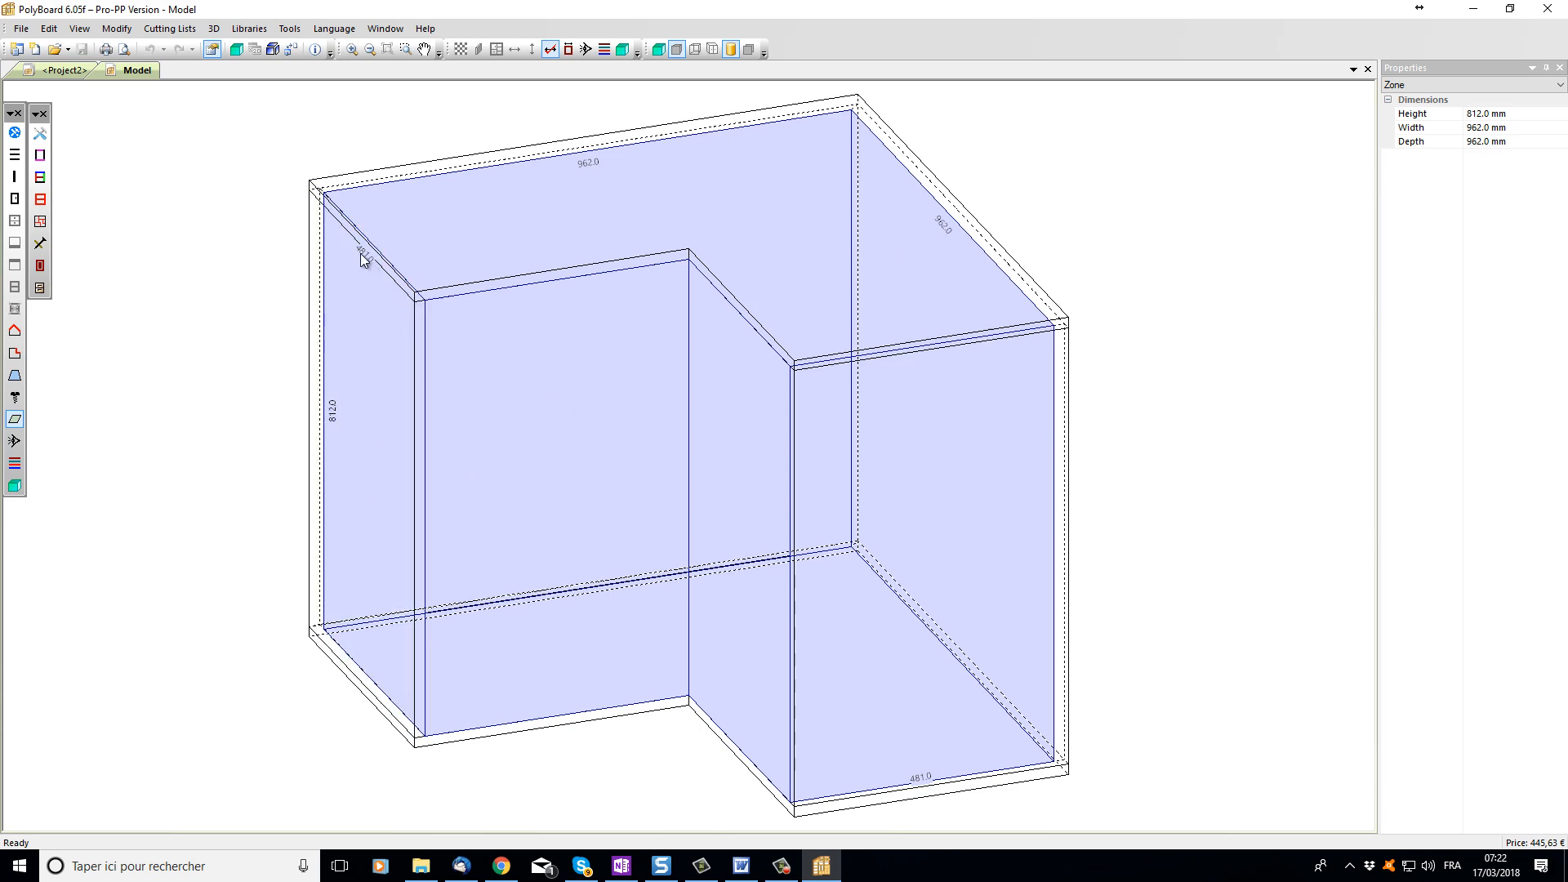
Step: Open the L-shaped model and check its 812 × 962 × 962 mm inner zone
click(705, 281)
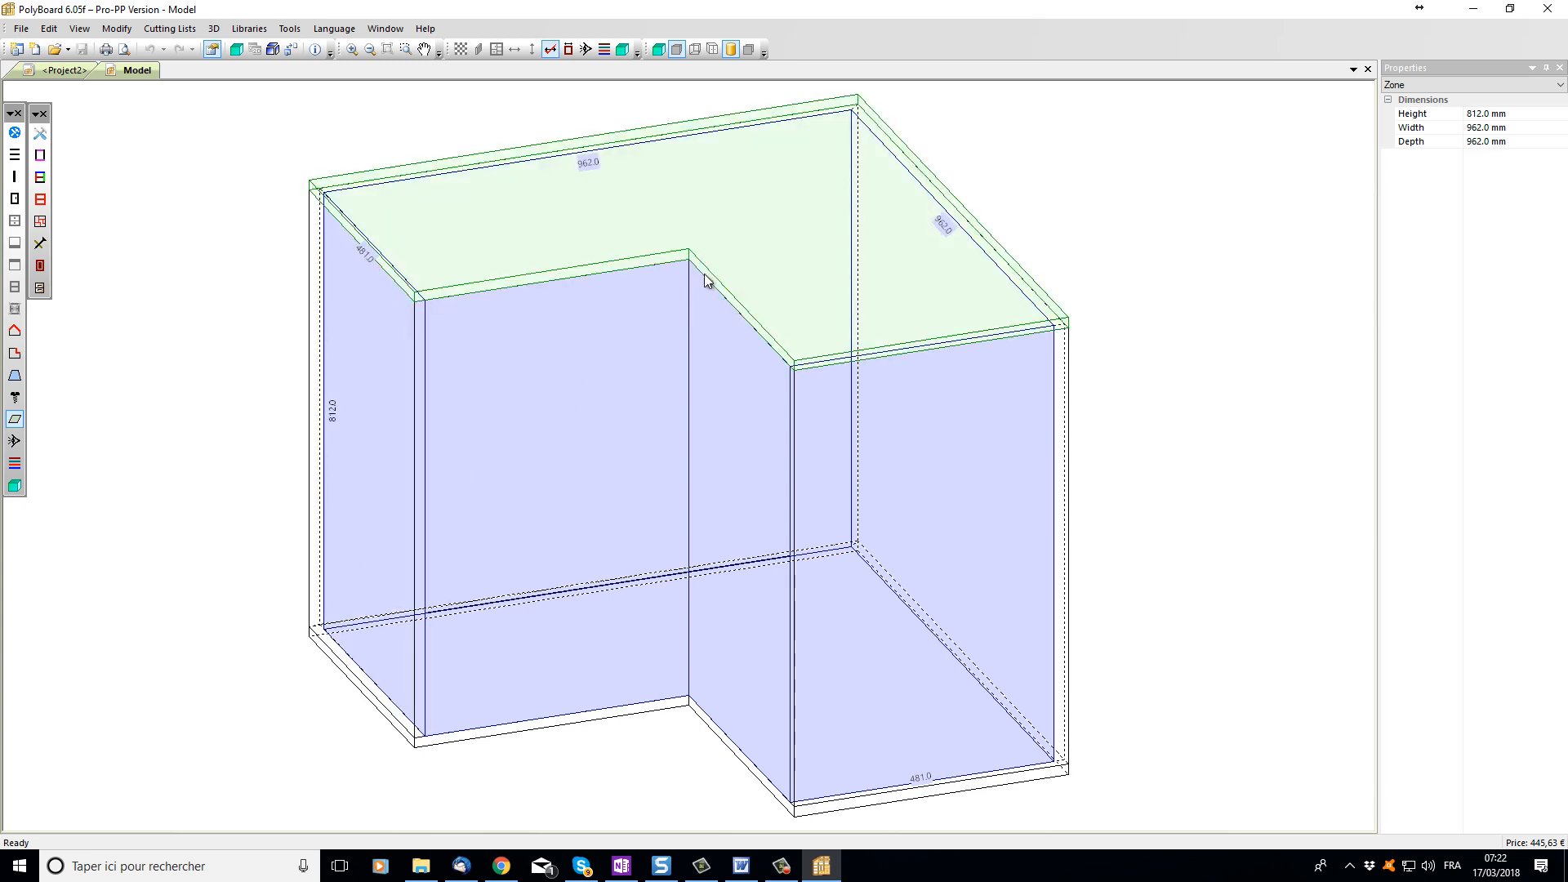
mouse_move(751, 324)
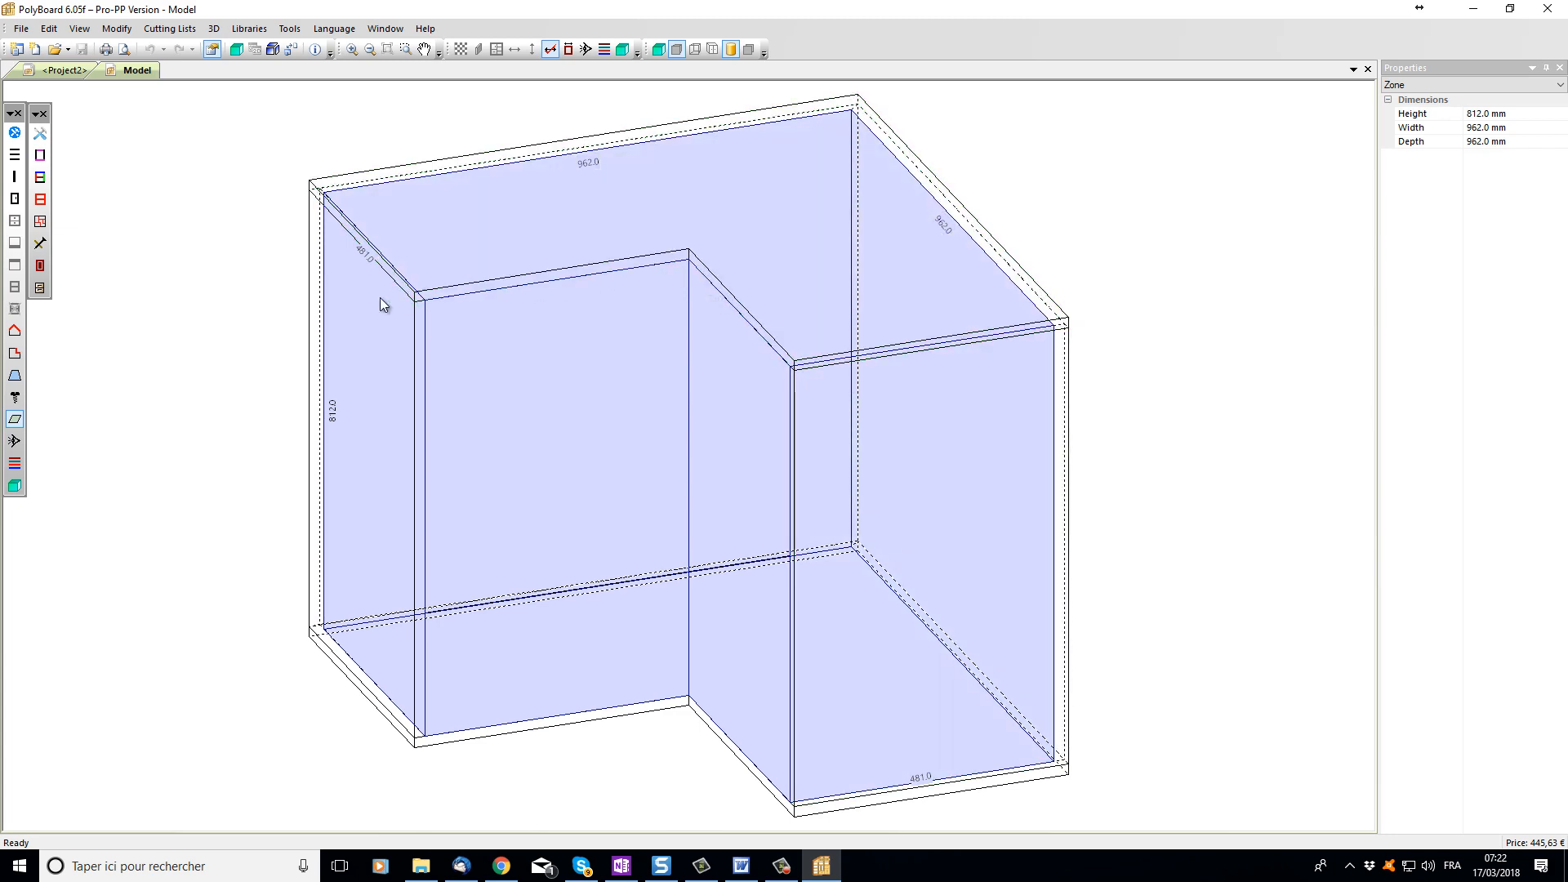
mouse_move(700, 270)
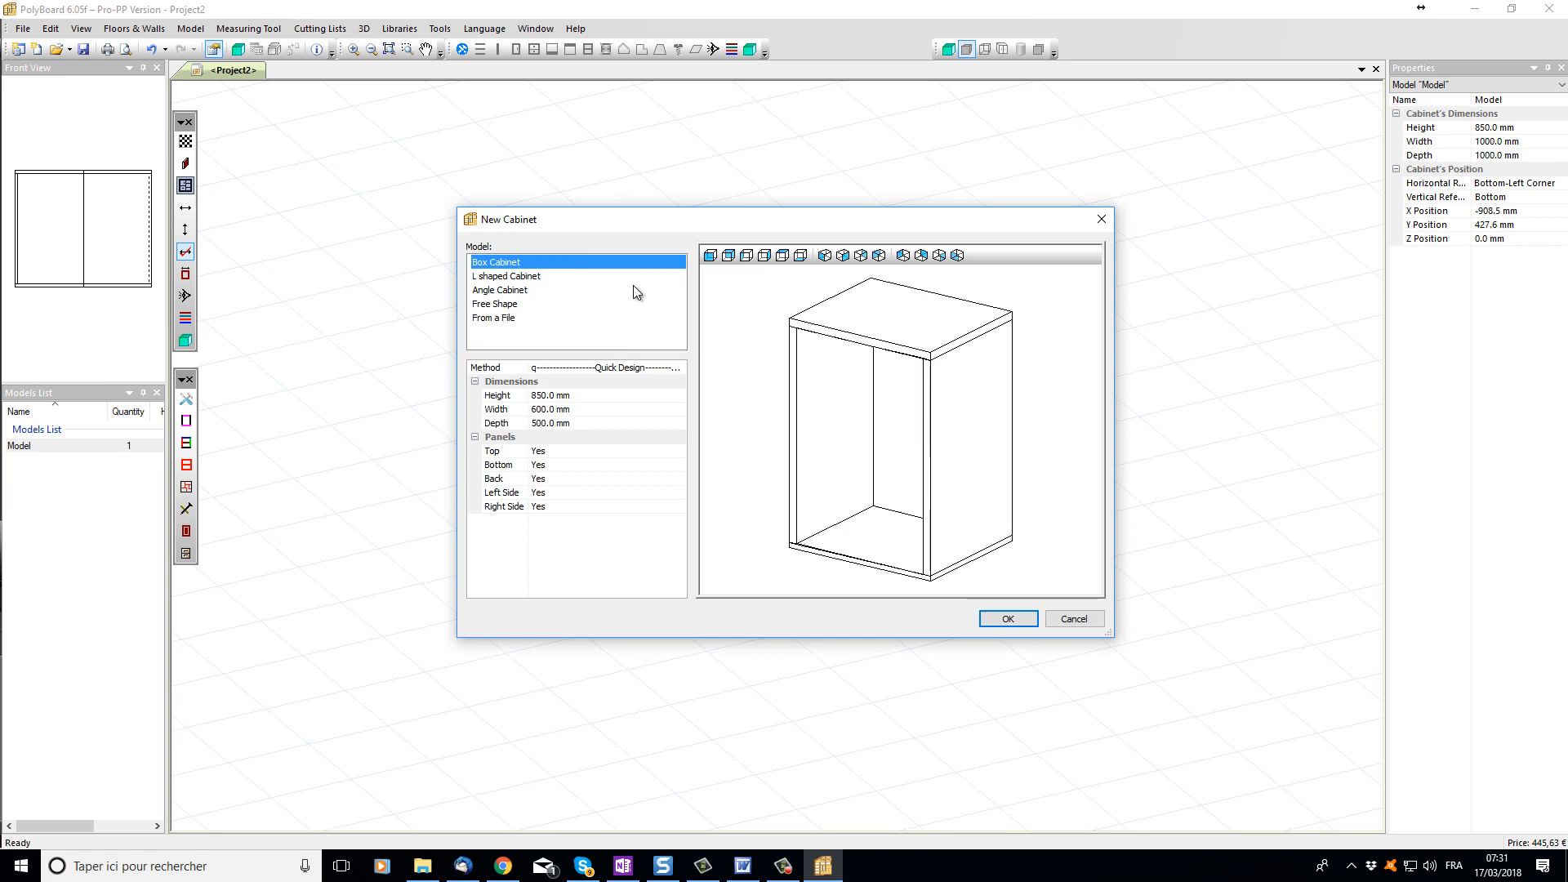
mouse_move(562, 527)
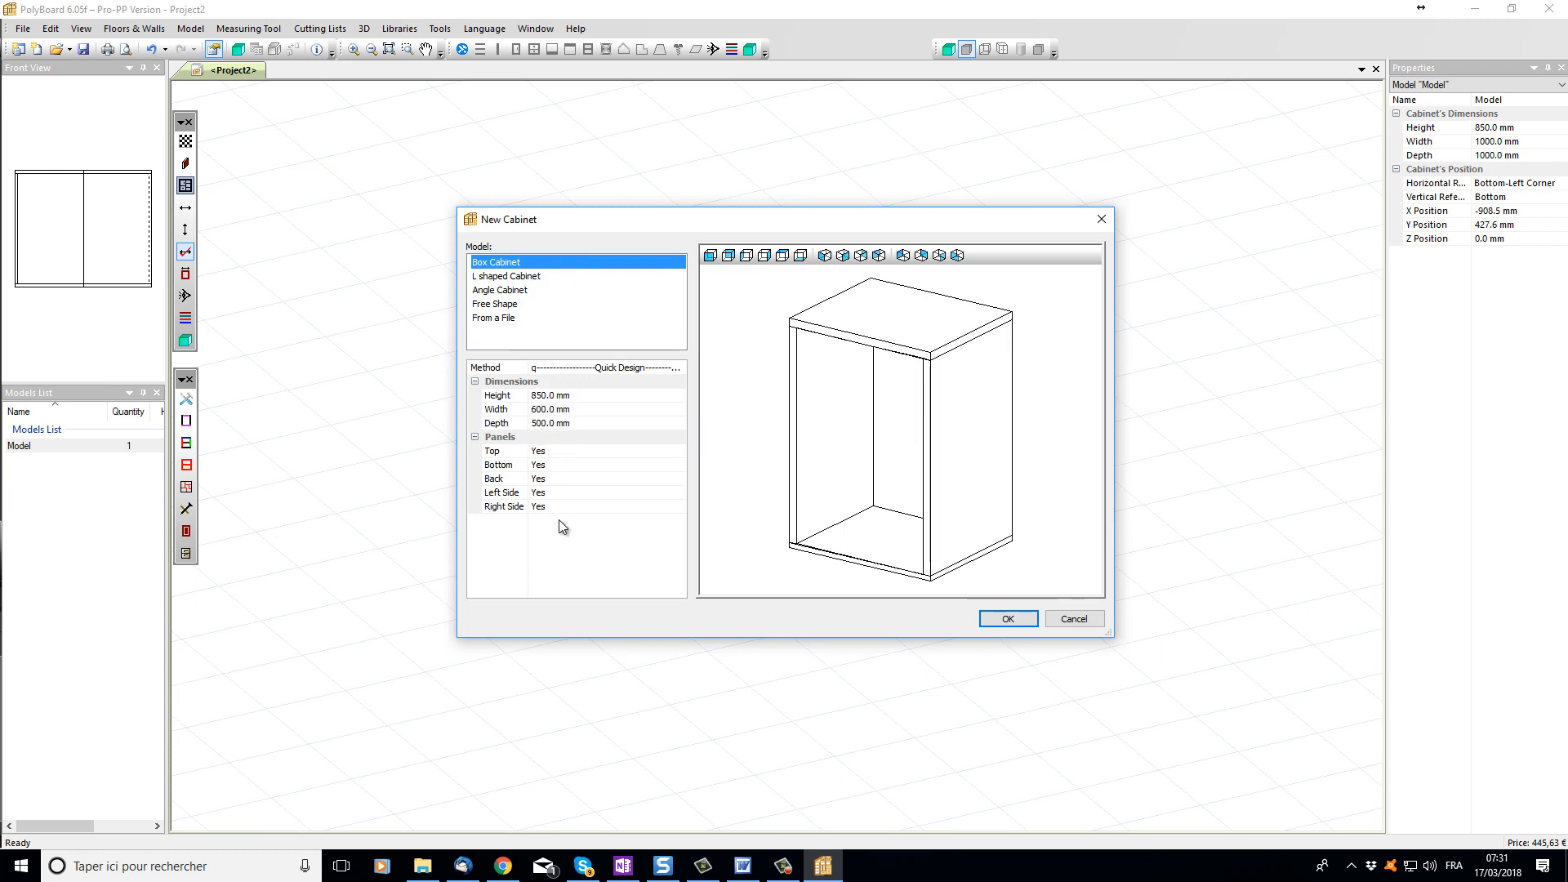
mouse_move(600, 405)
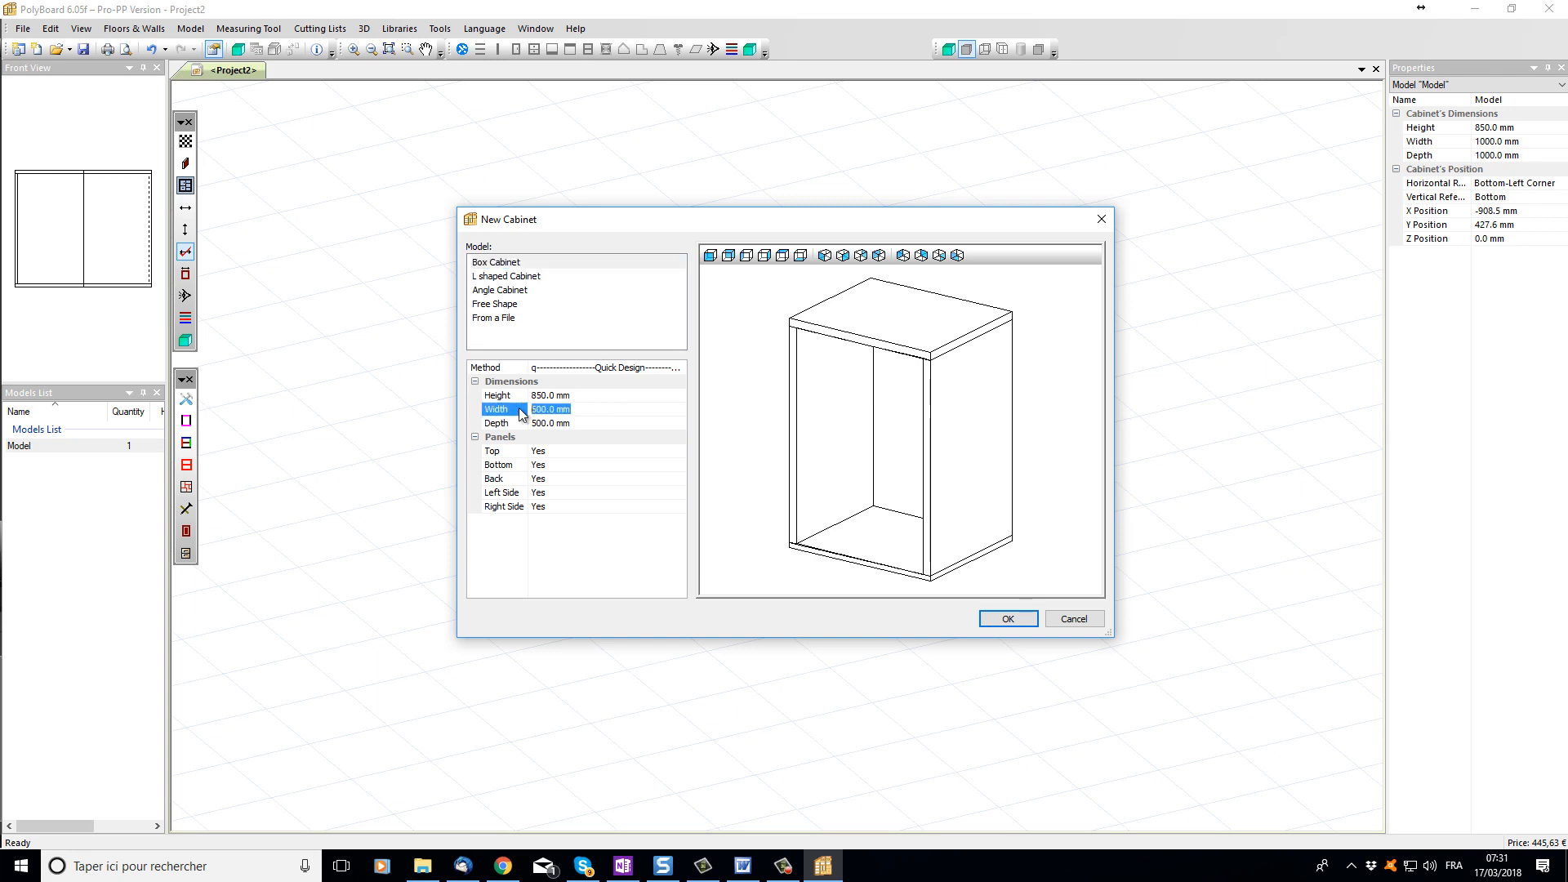
Step: Add a 481 mm wide box cabinet with no top or side panels
text(600.0)
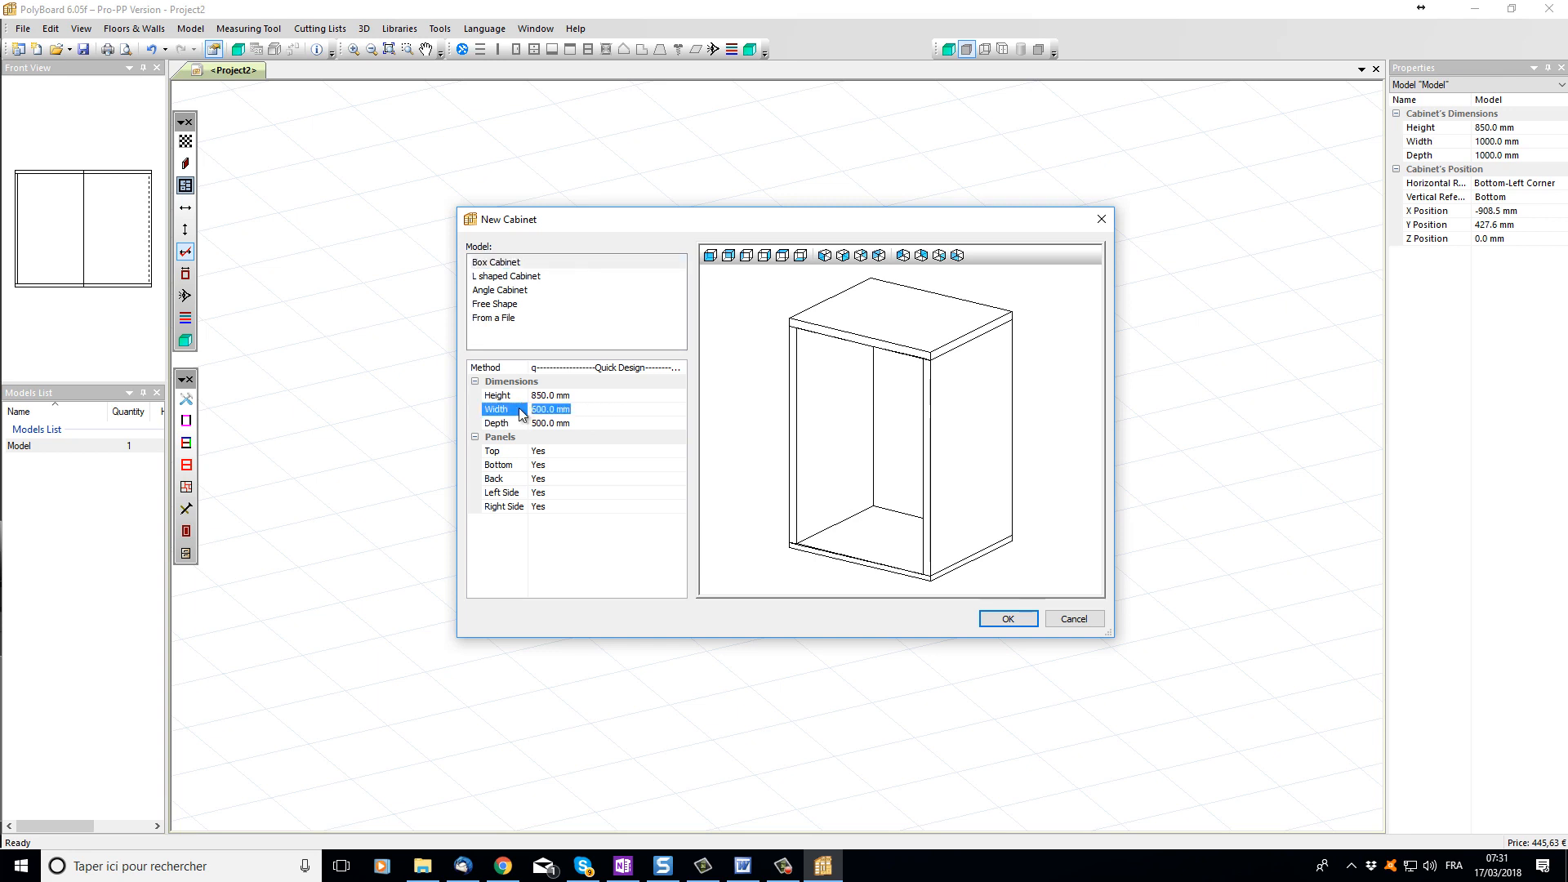
text(481)
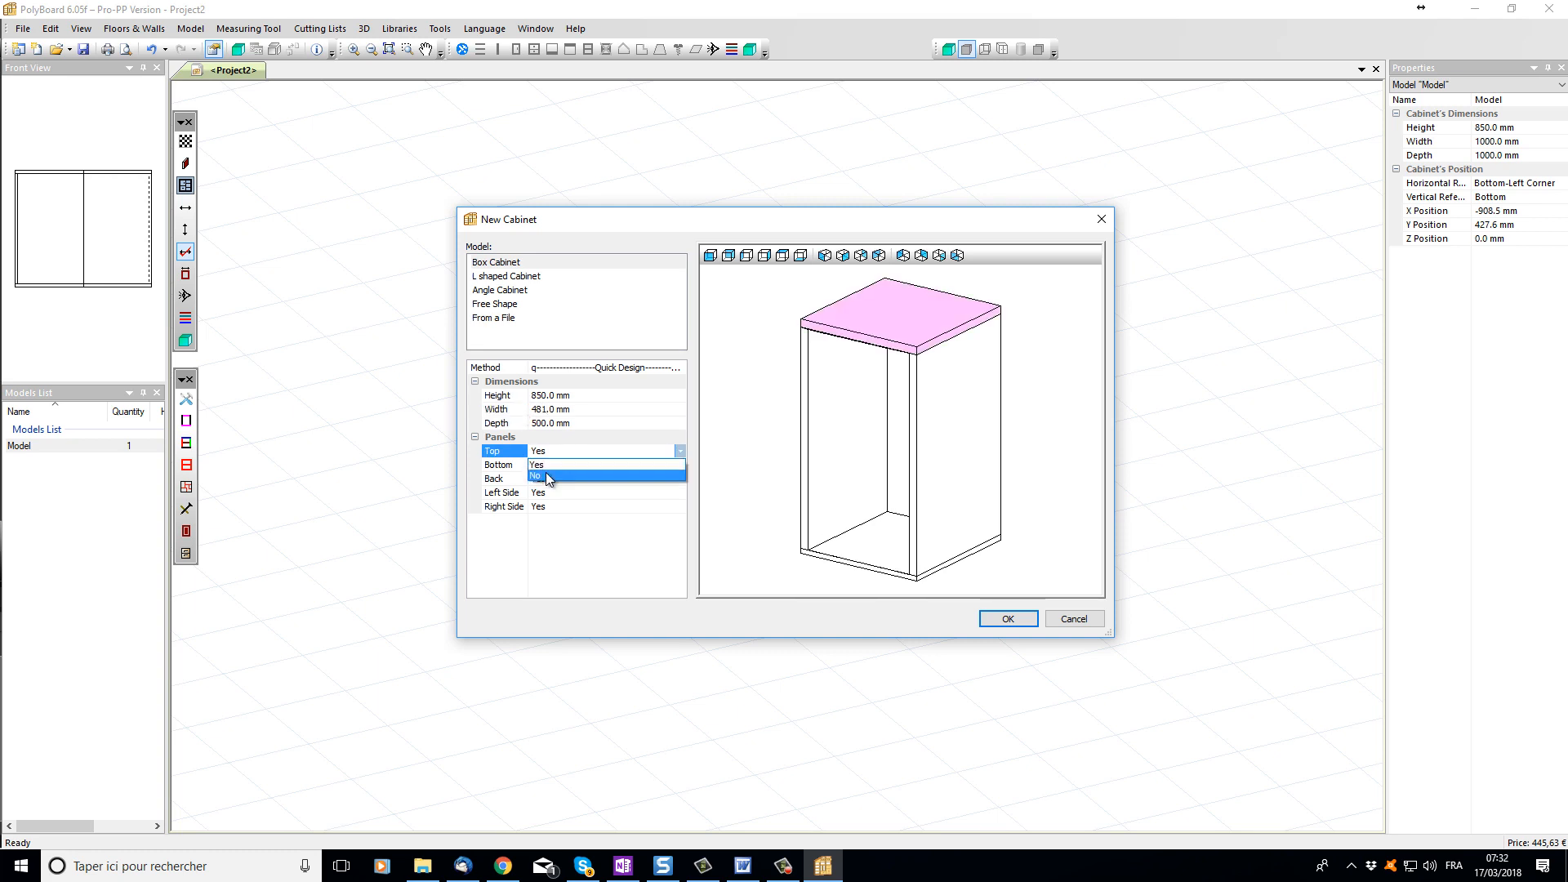
click(538, 476)
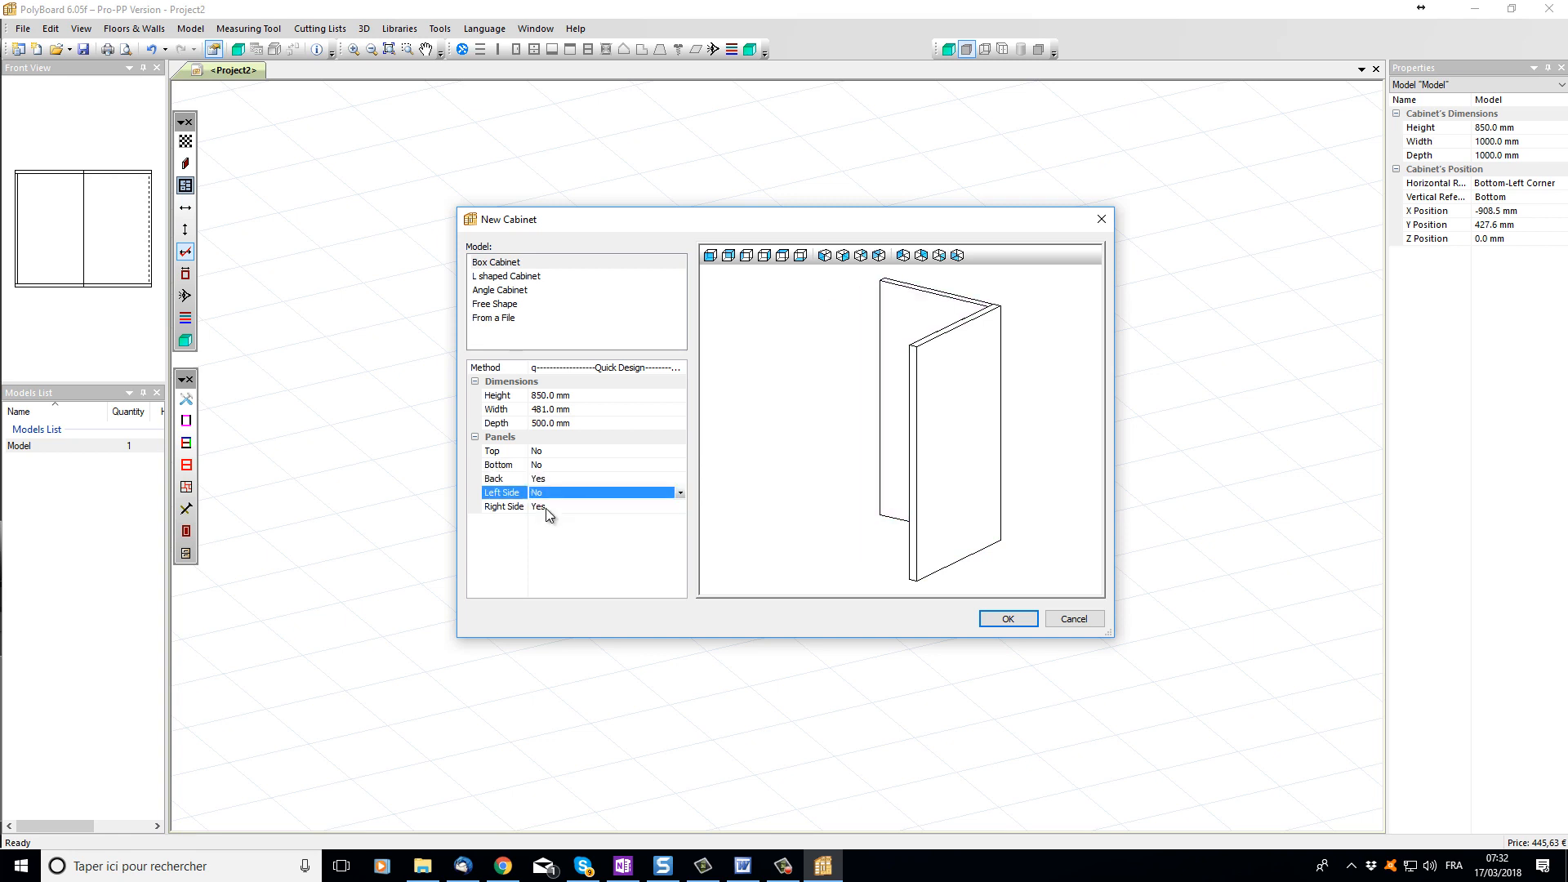
click(504, 507)
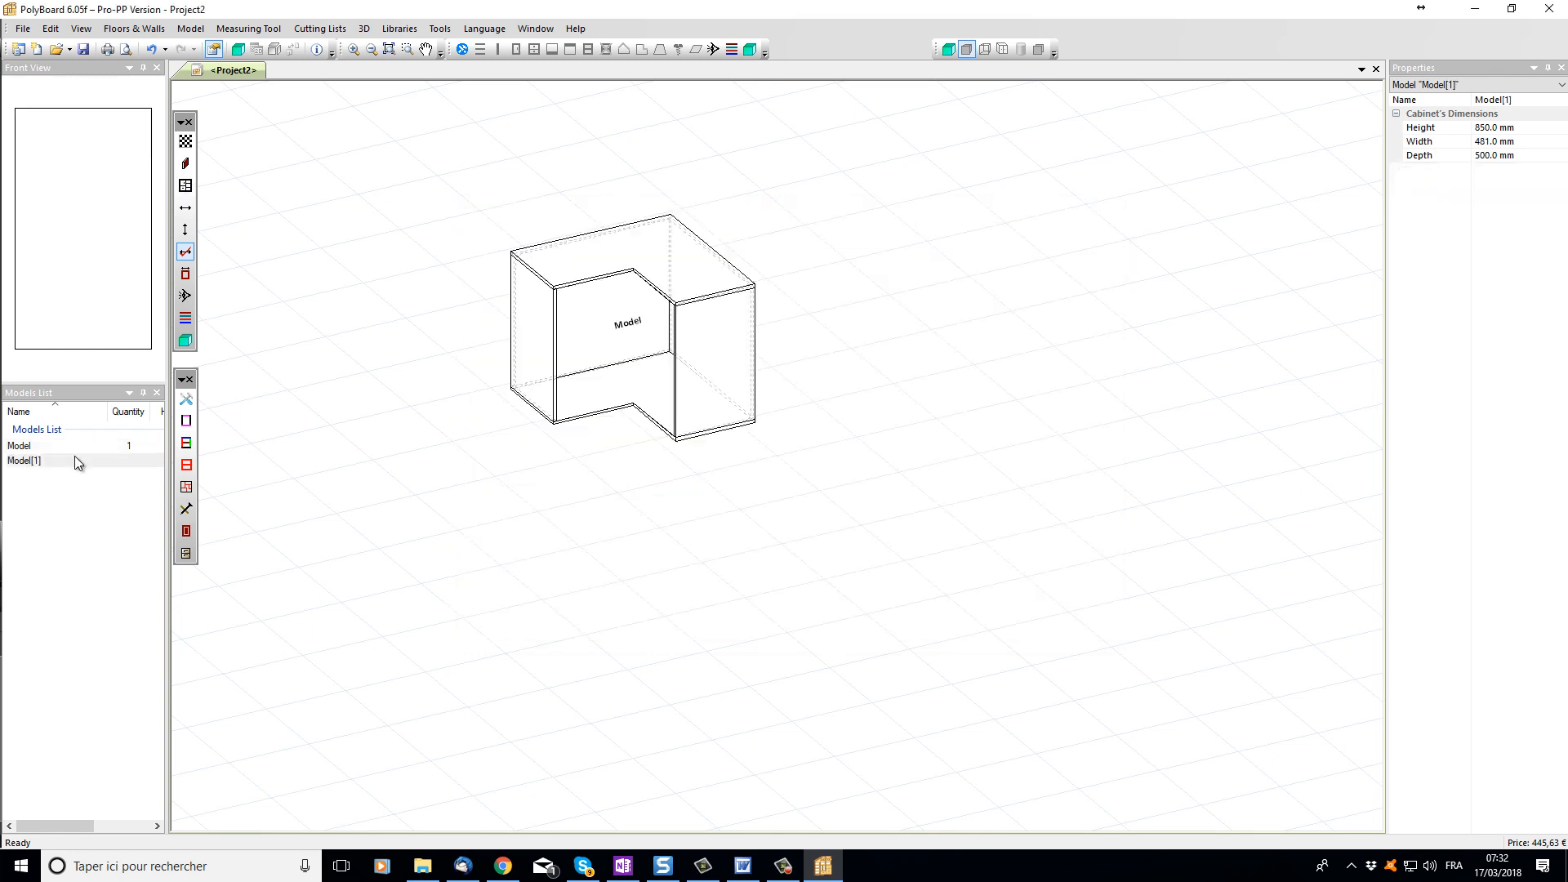
Step: Select Model[1] and name it 'left front frame'
click(24, 460)
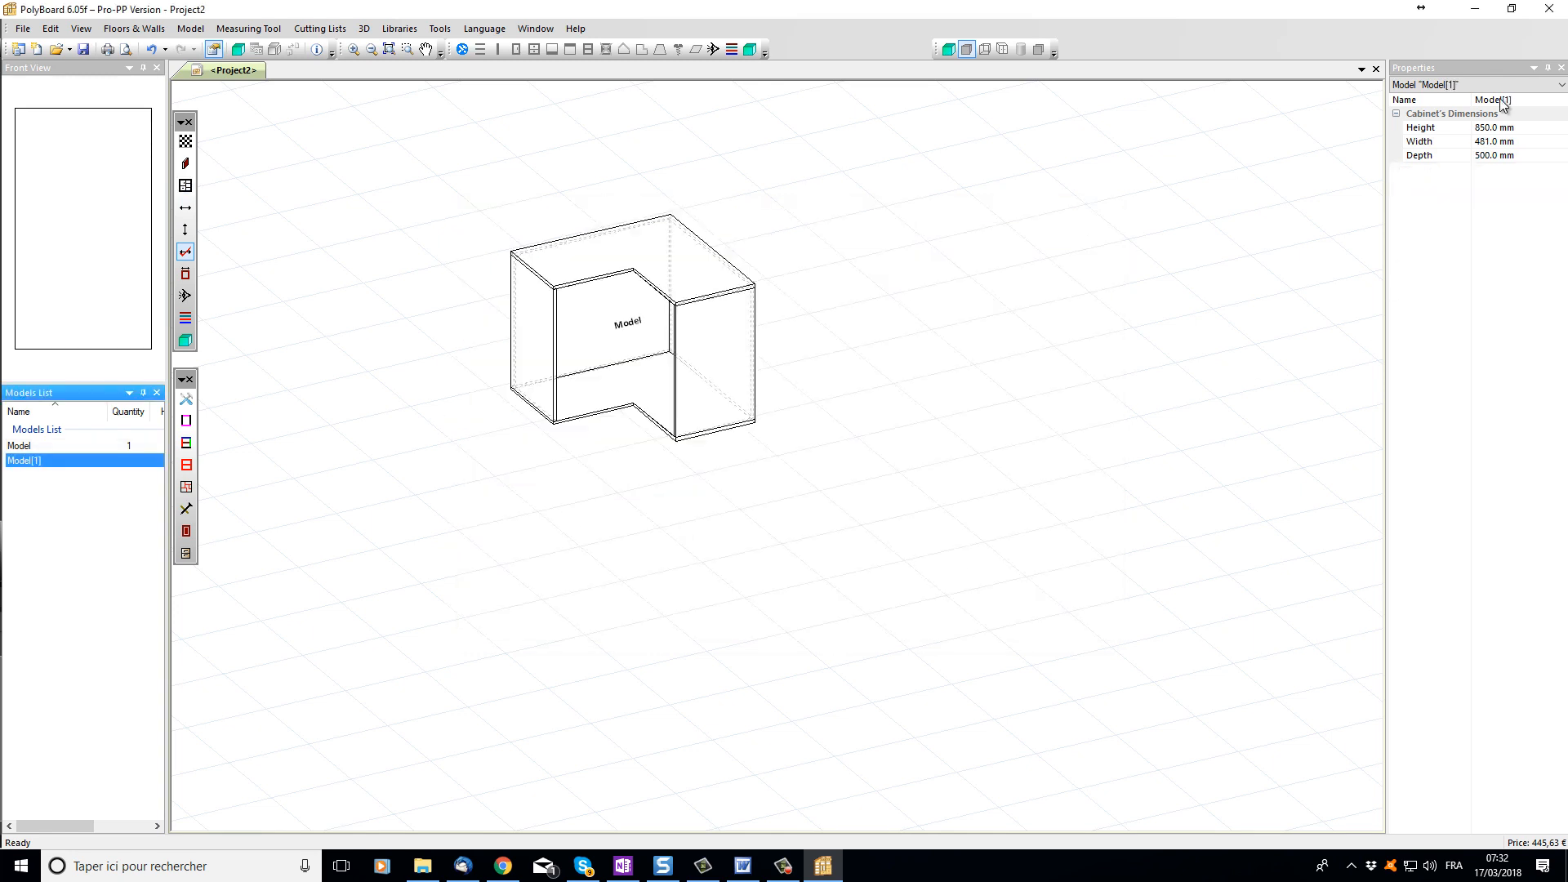
text(left)
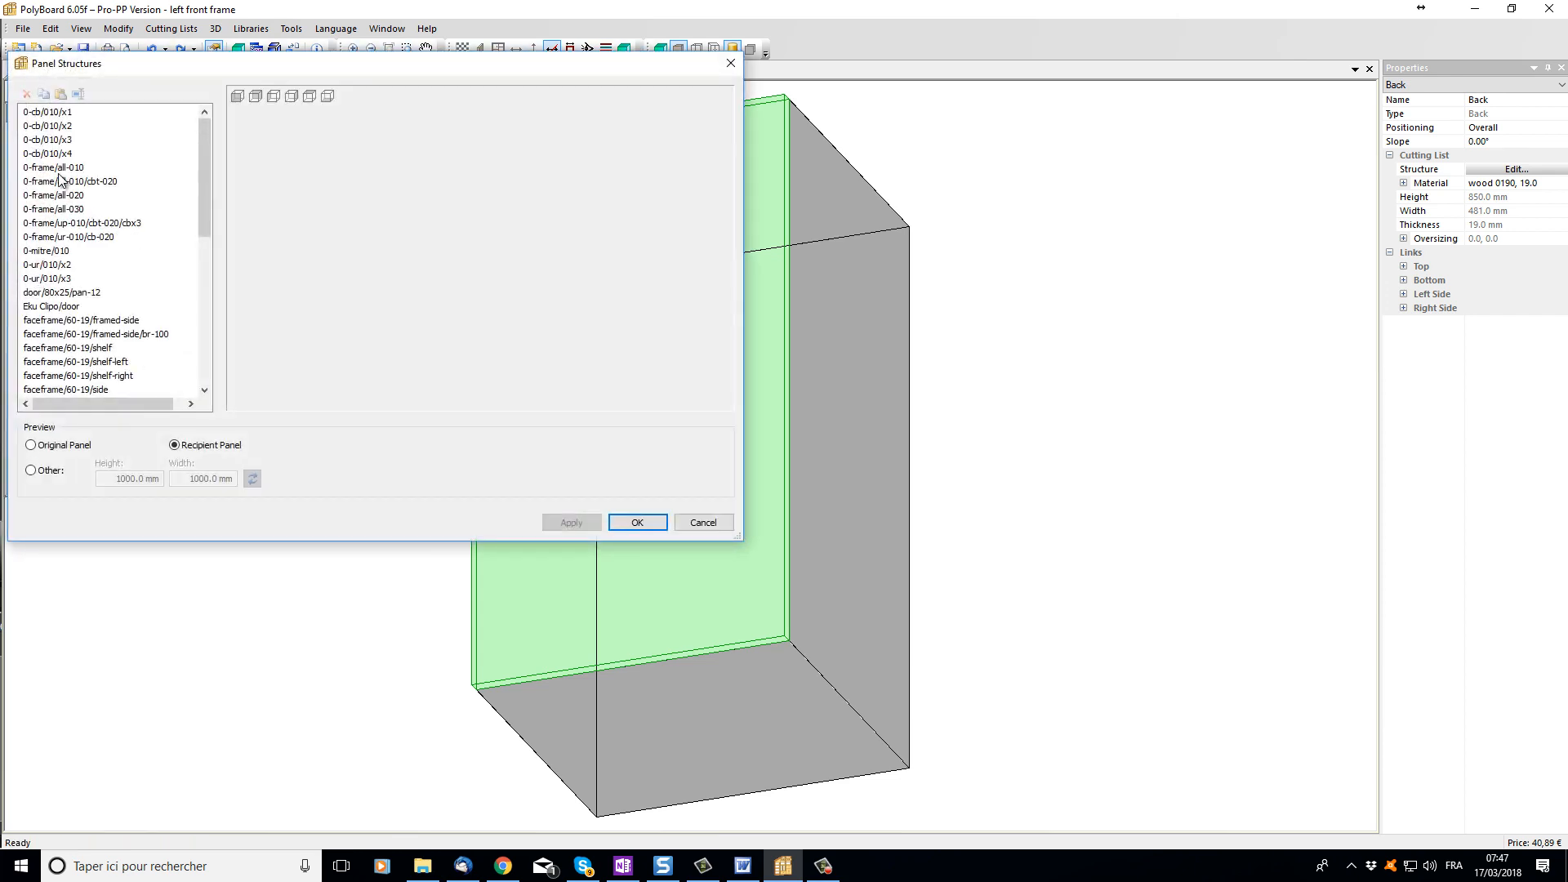
Step: Apply the 0-frame/all-010 panel structure to the back panel
click(54, 167)
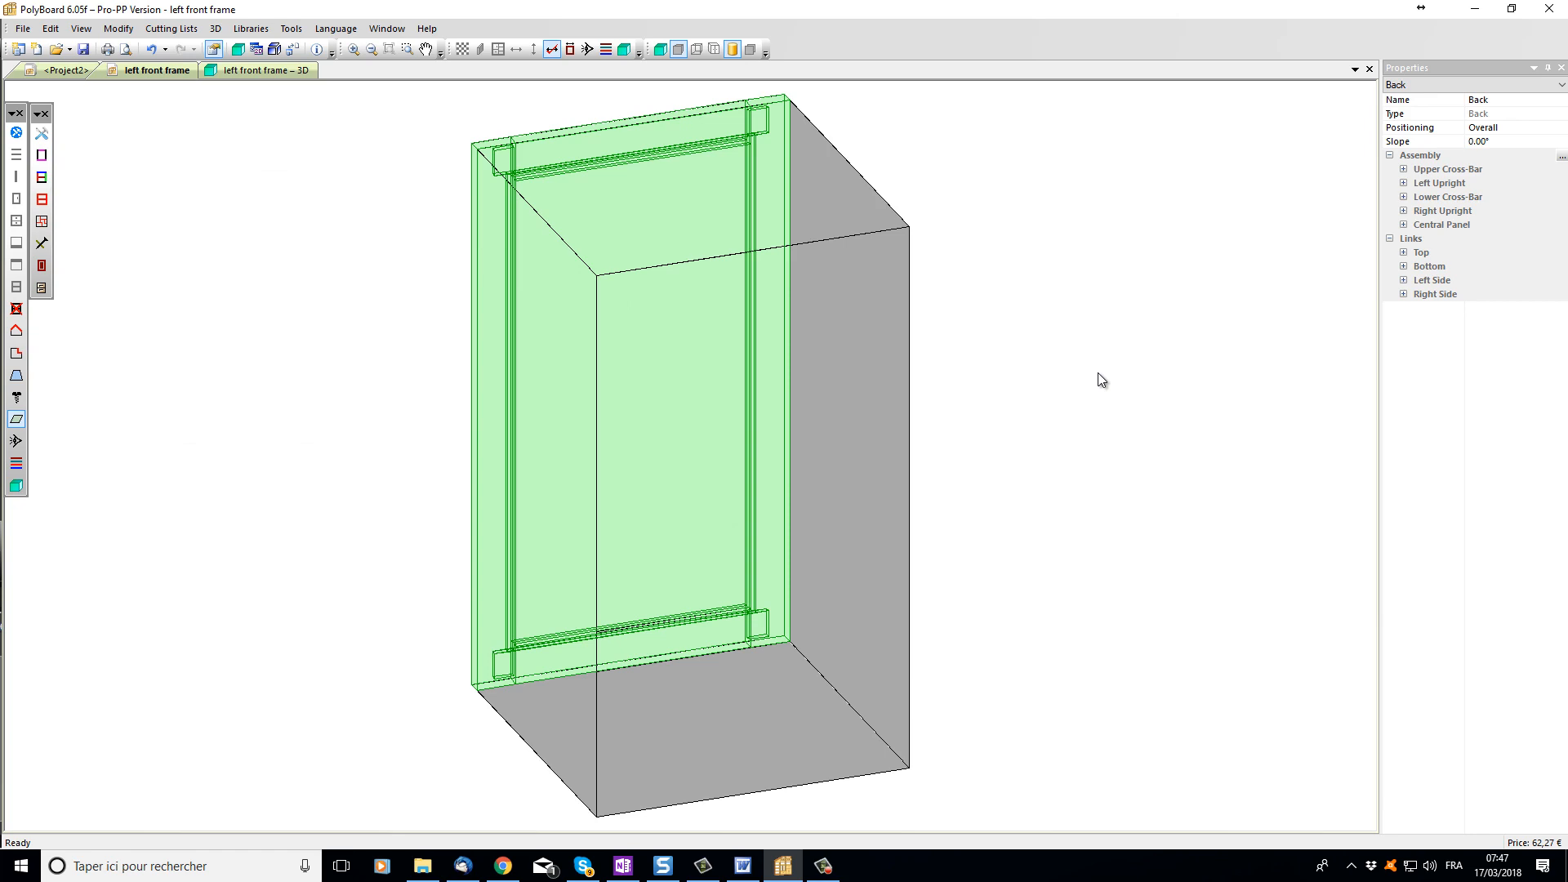
mouse_move(1436, 165)
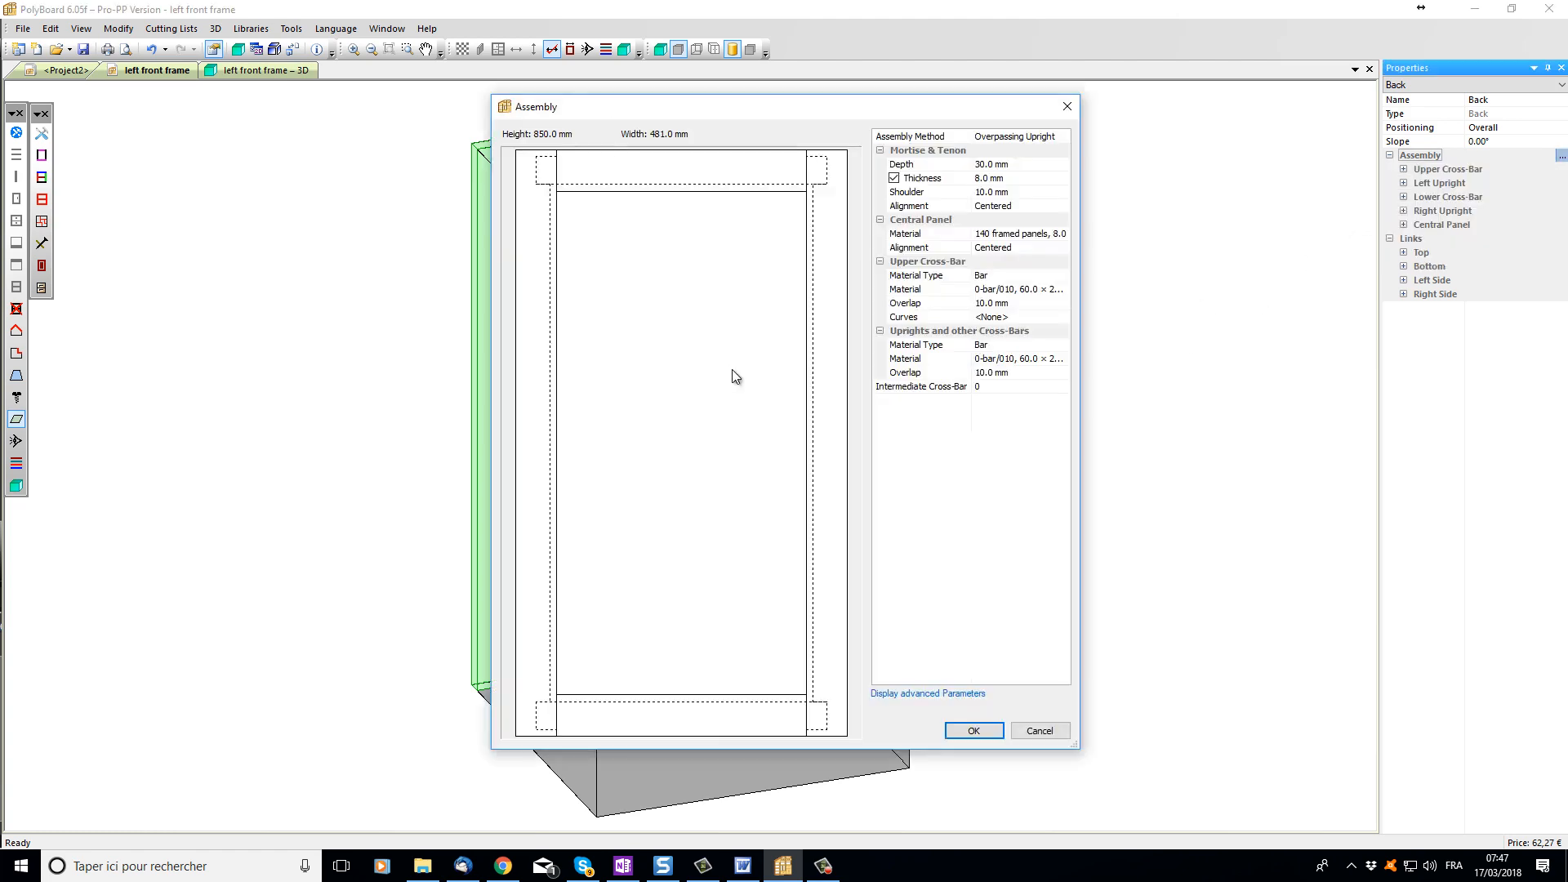
Step: Set tenon depth and overlaps to 0 and remove the right upright (<Nil Bar>)
click(921, 178)
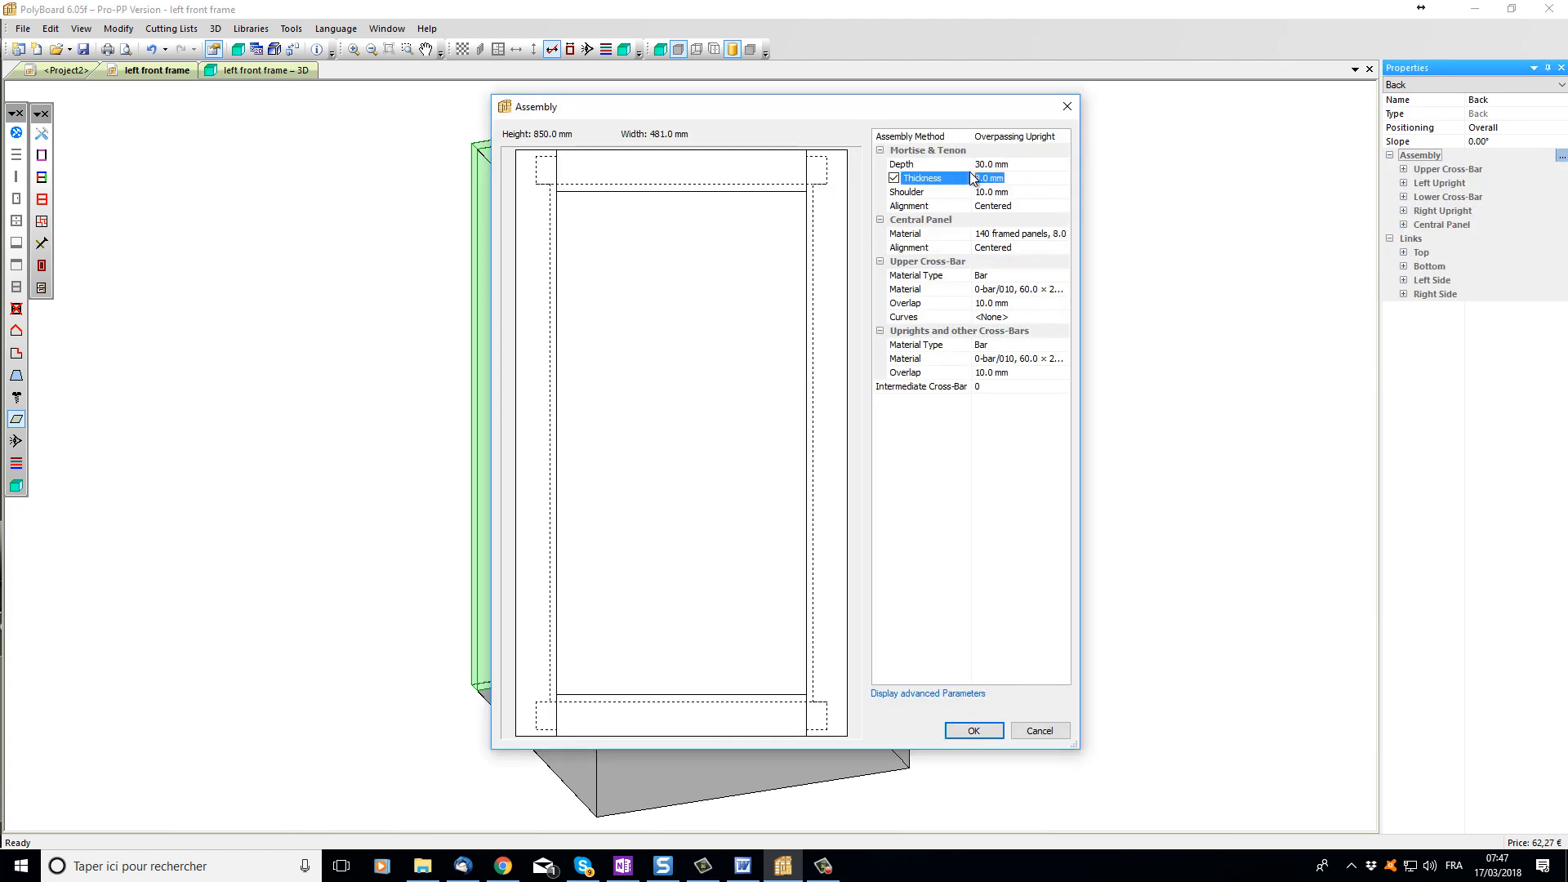
click(904, 164)
text(0)
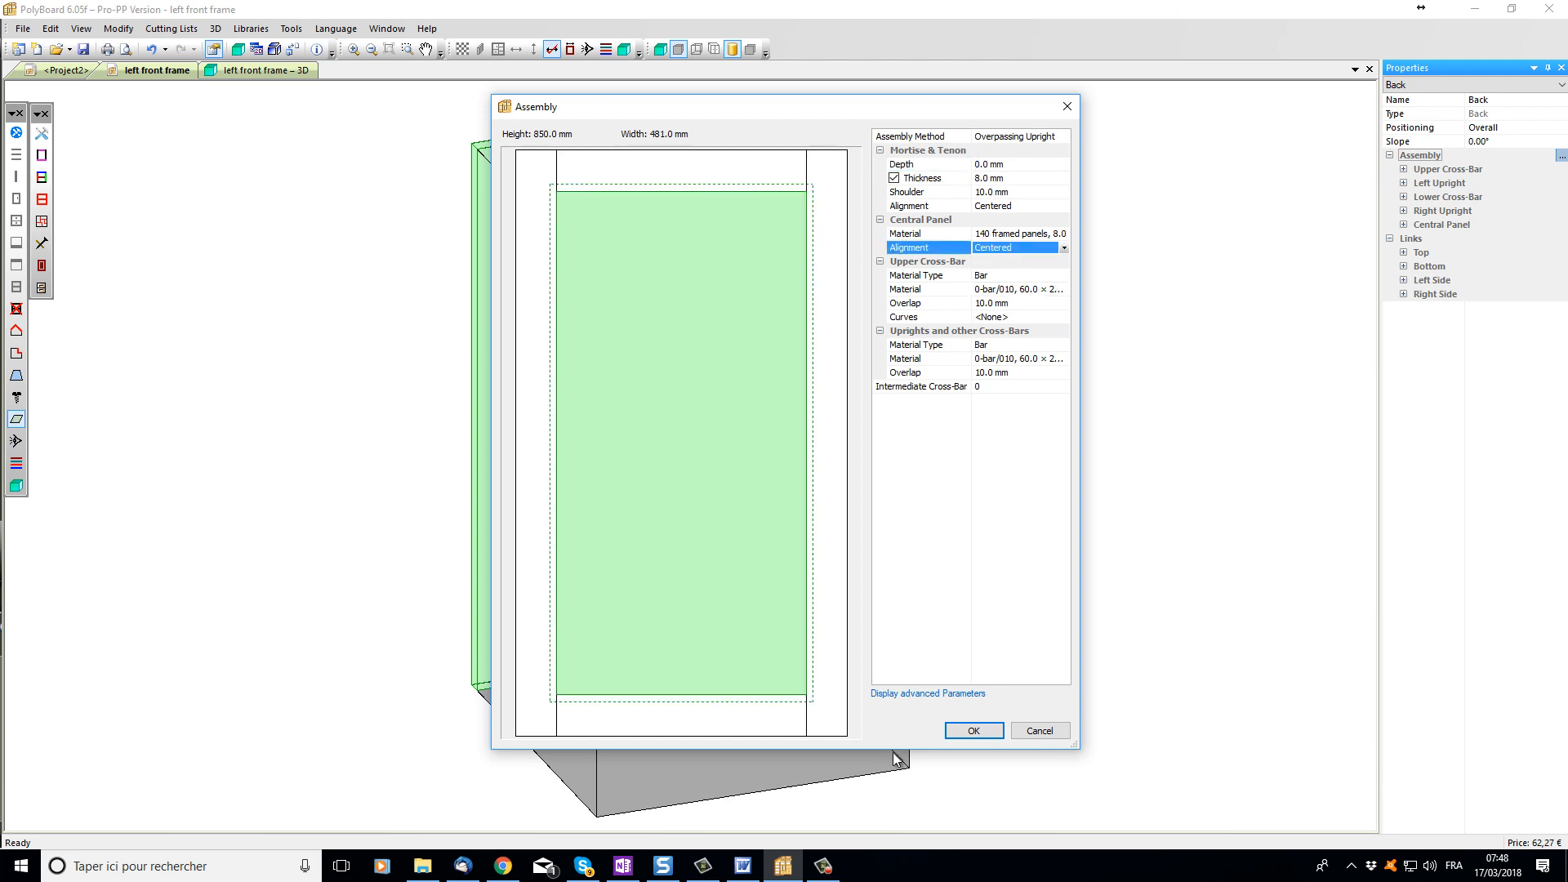
click(927, 694)
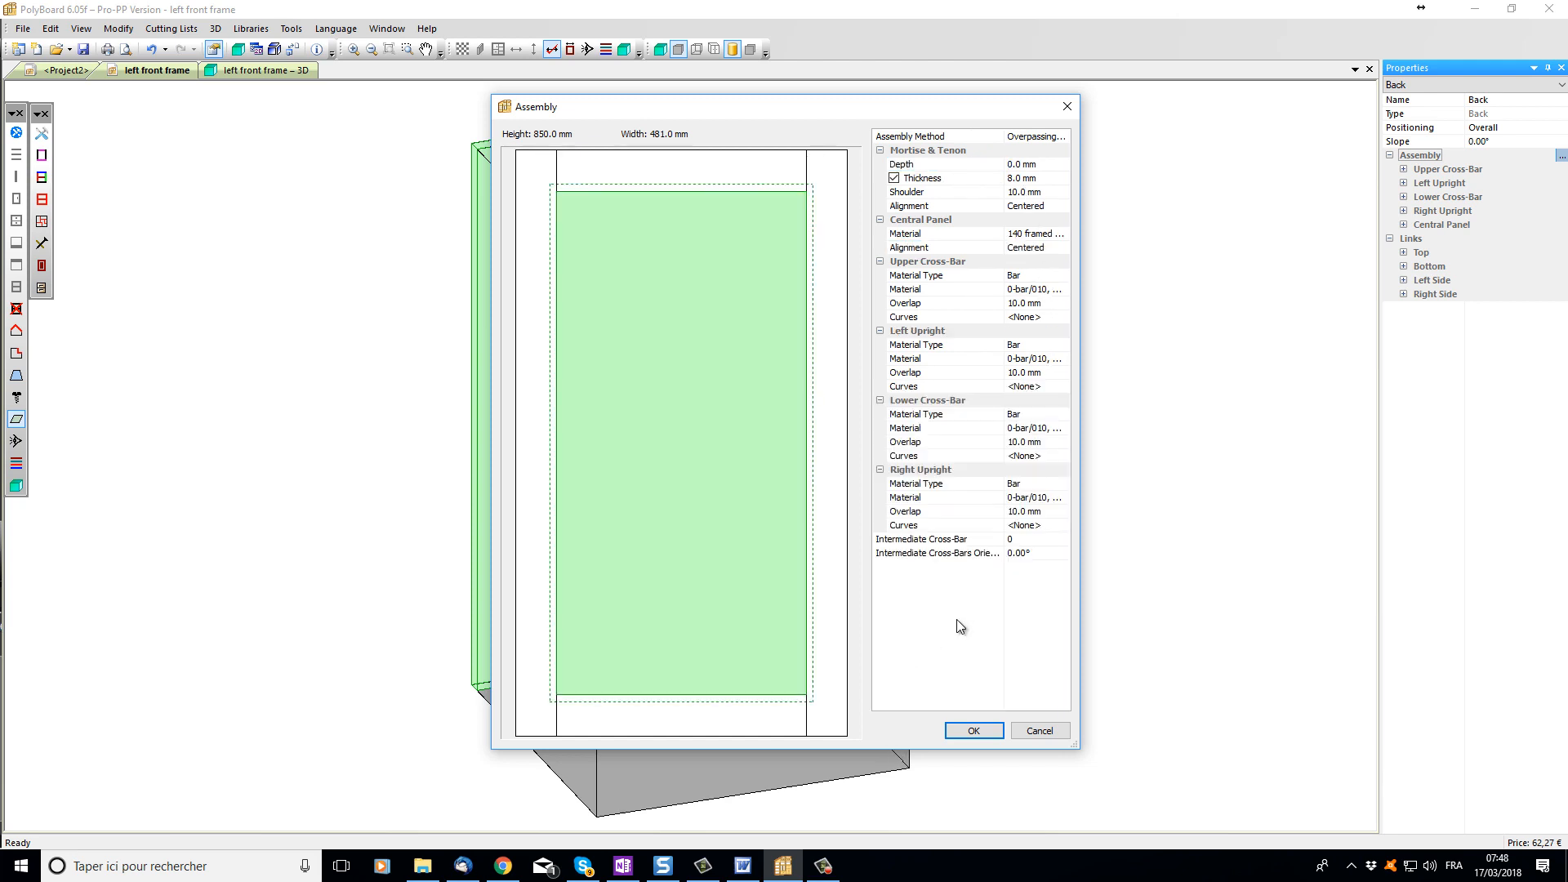
mouse_move(948, 477)
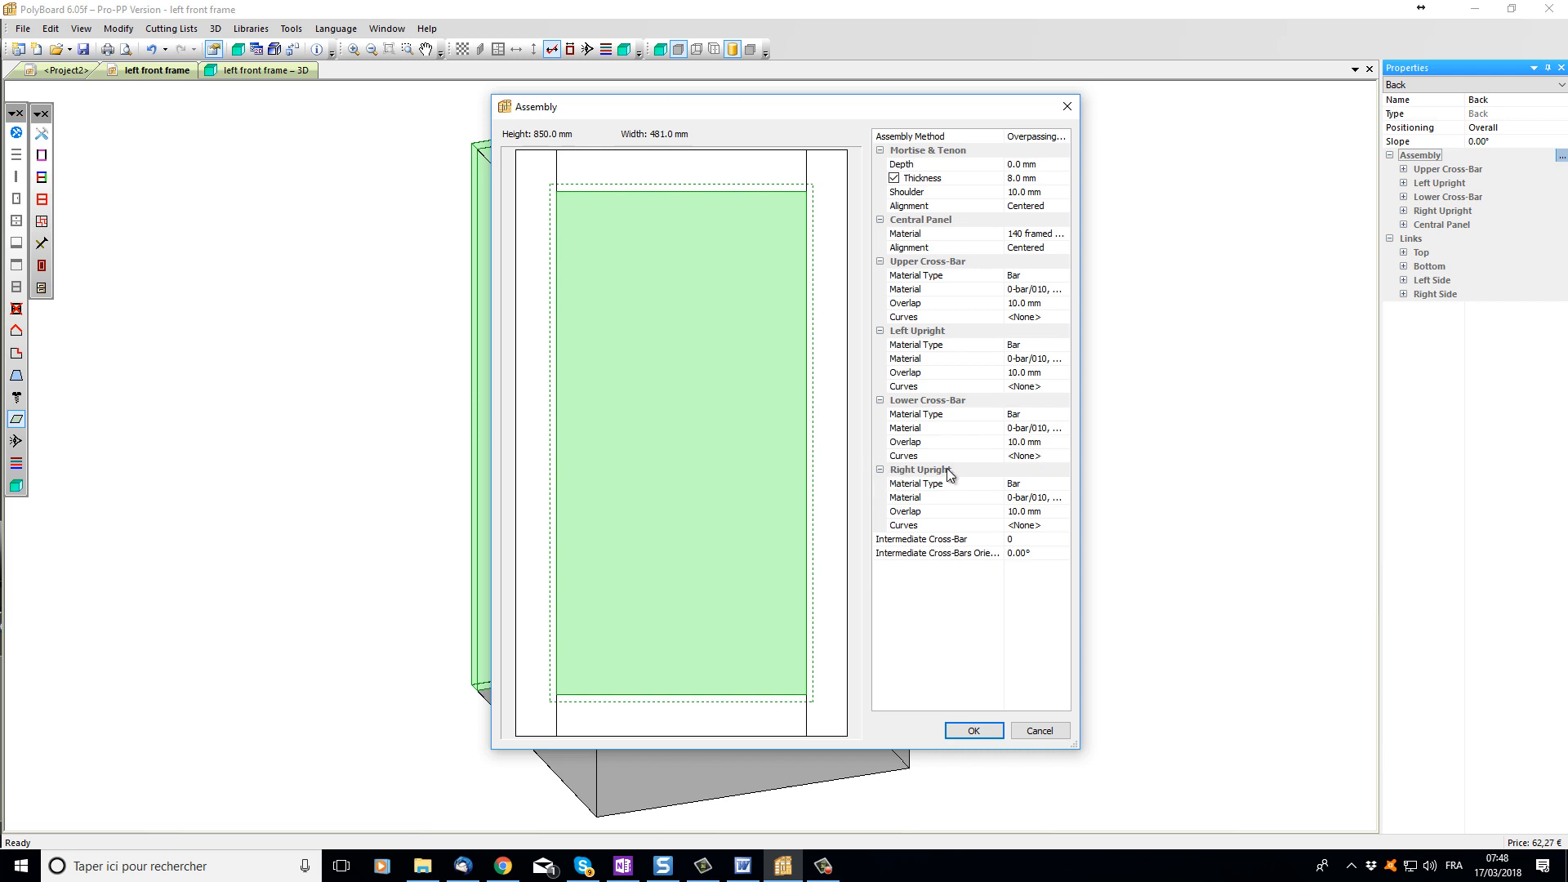
click(1034, 498)
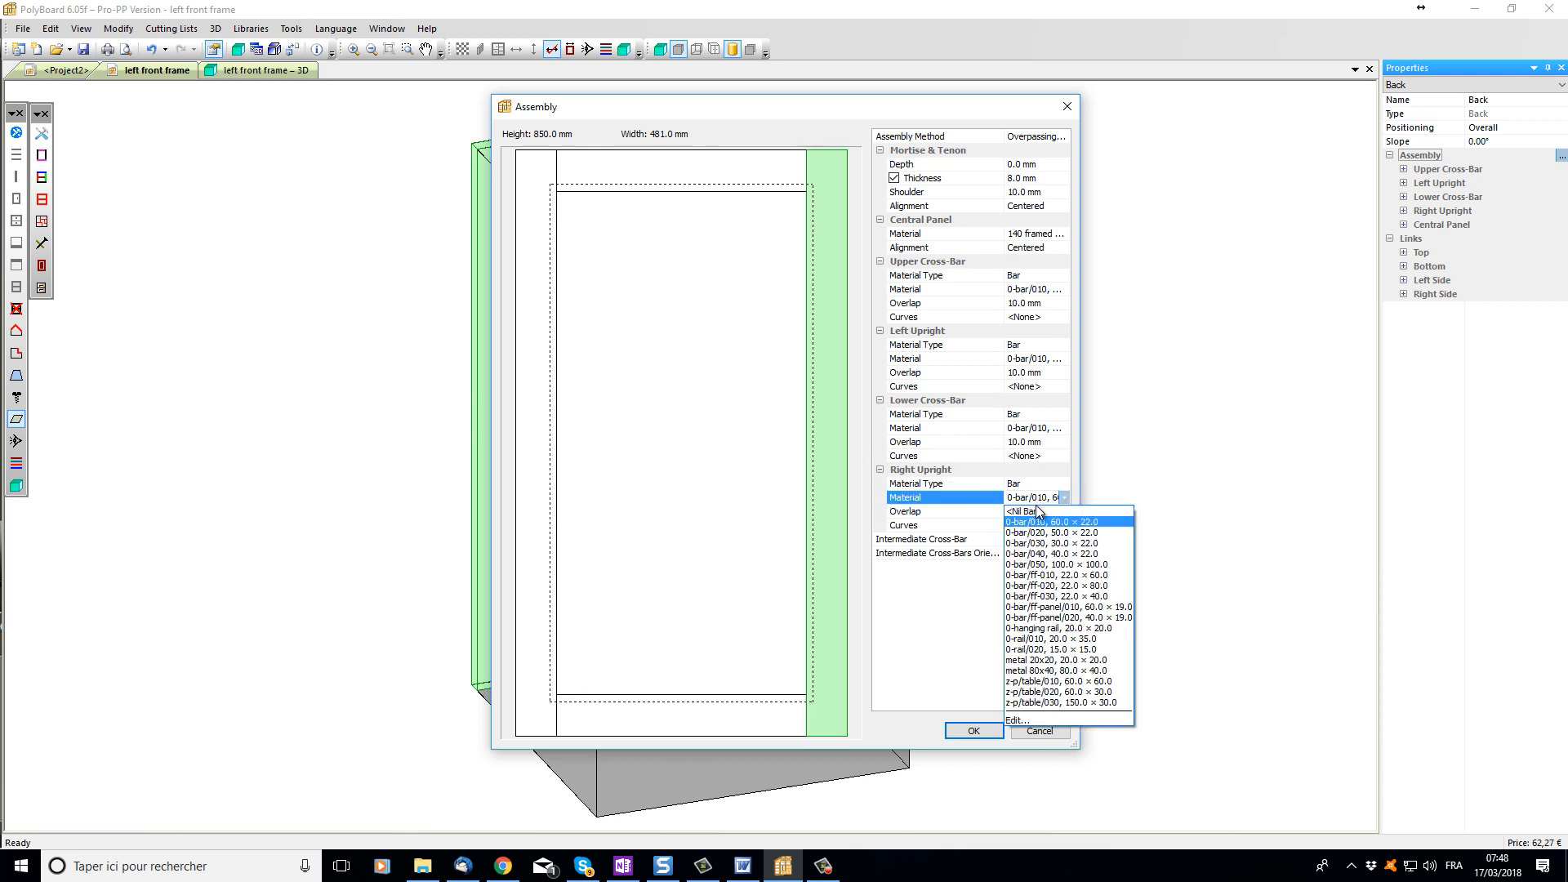
click(1022, 512)
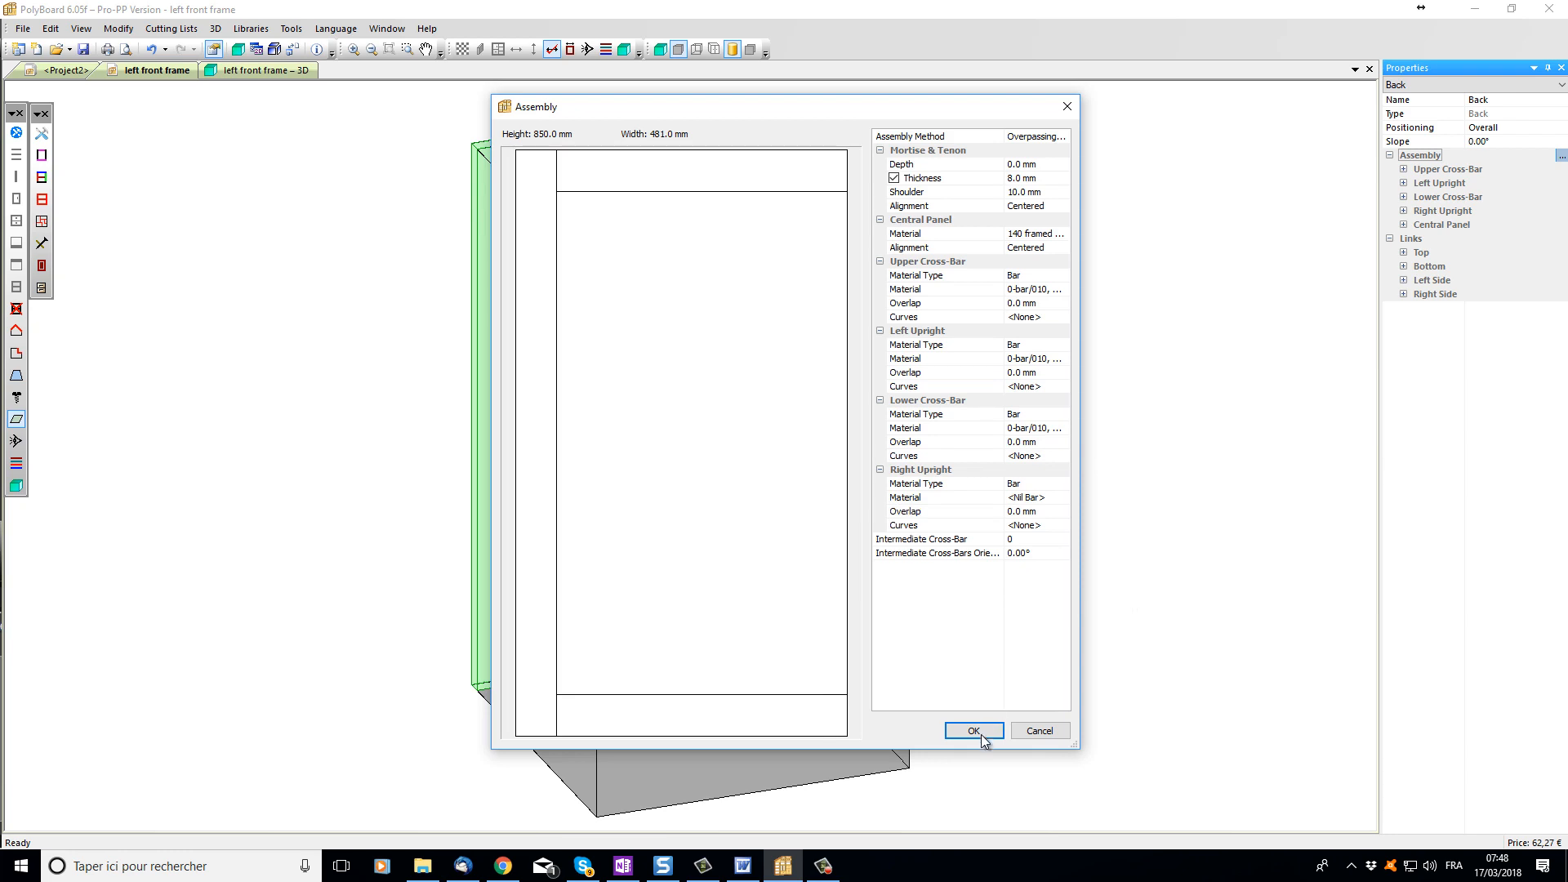
click(972, 731)
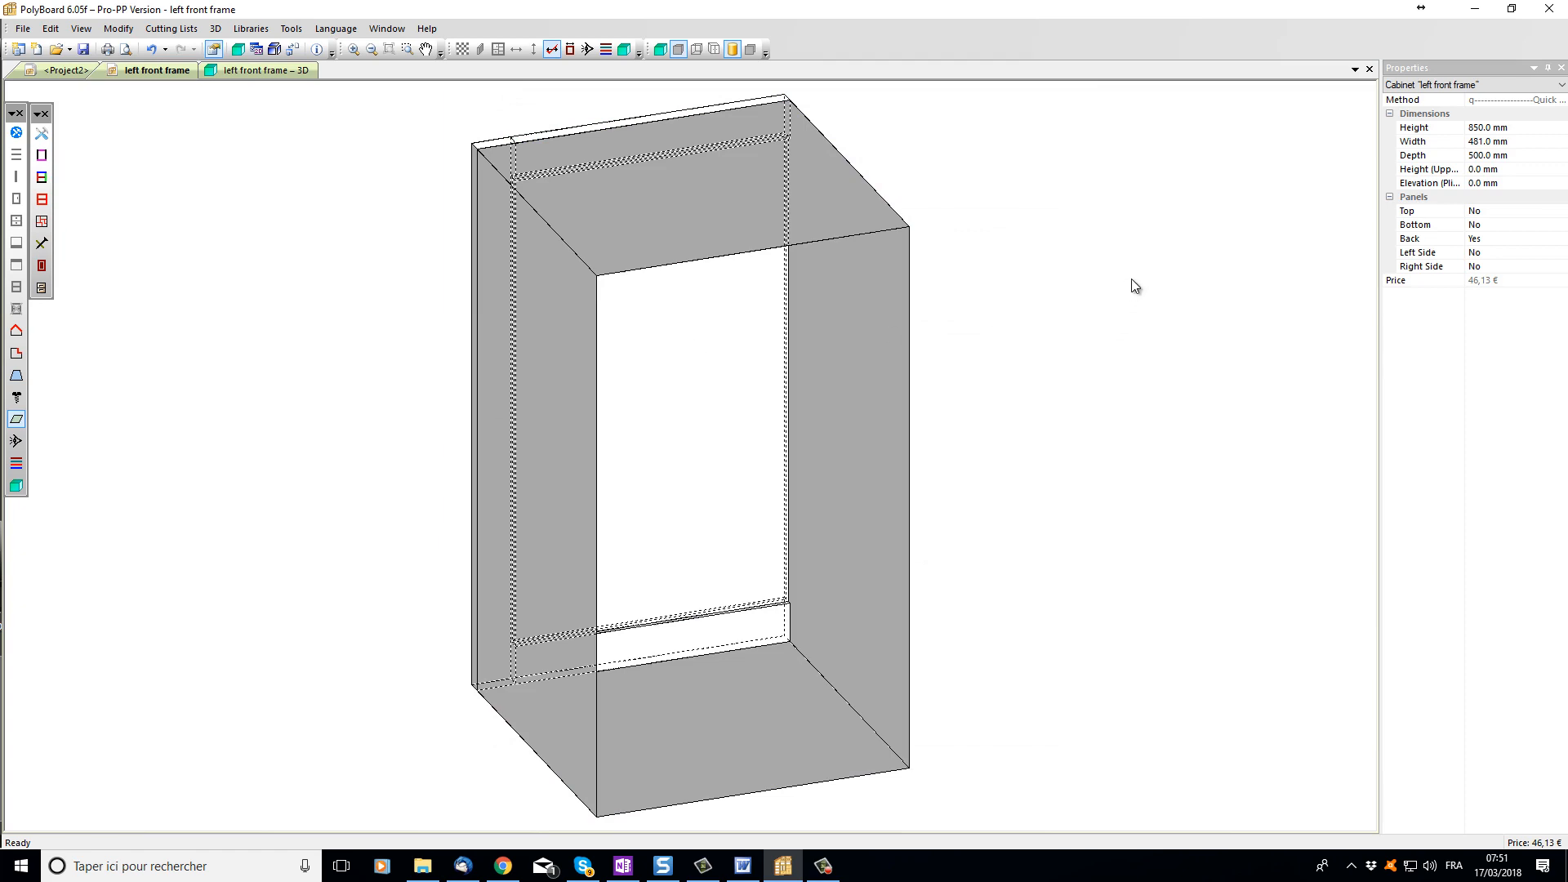
mouse_move(794, 110)
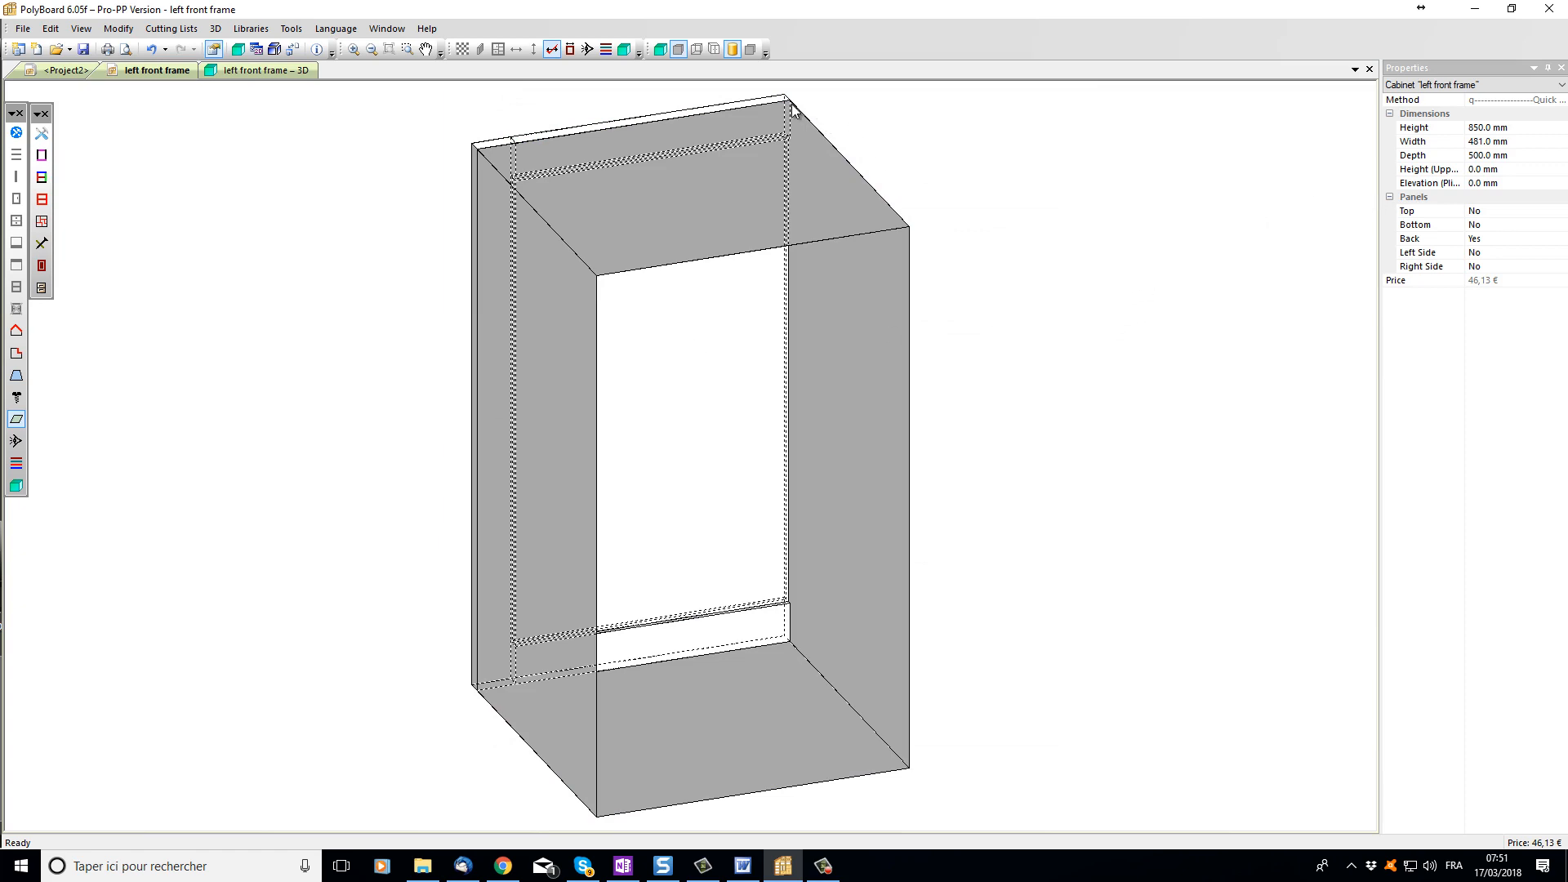
mouse_move(1519, 160)
text(22)
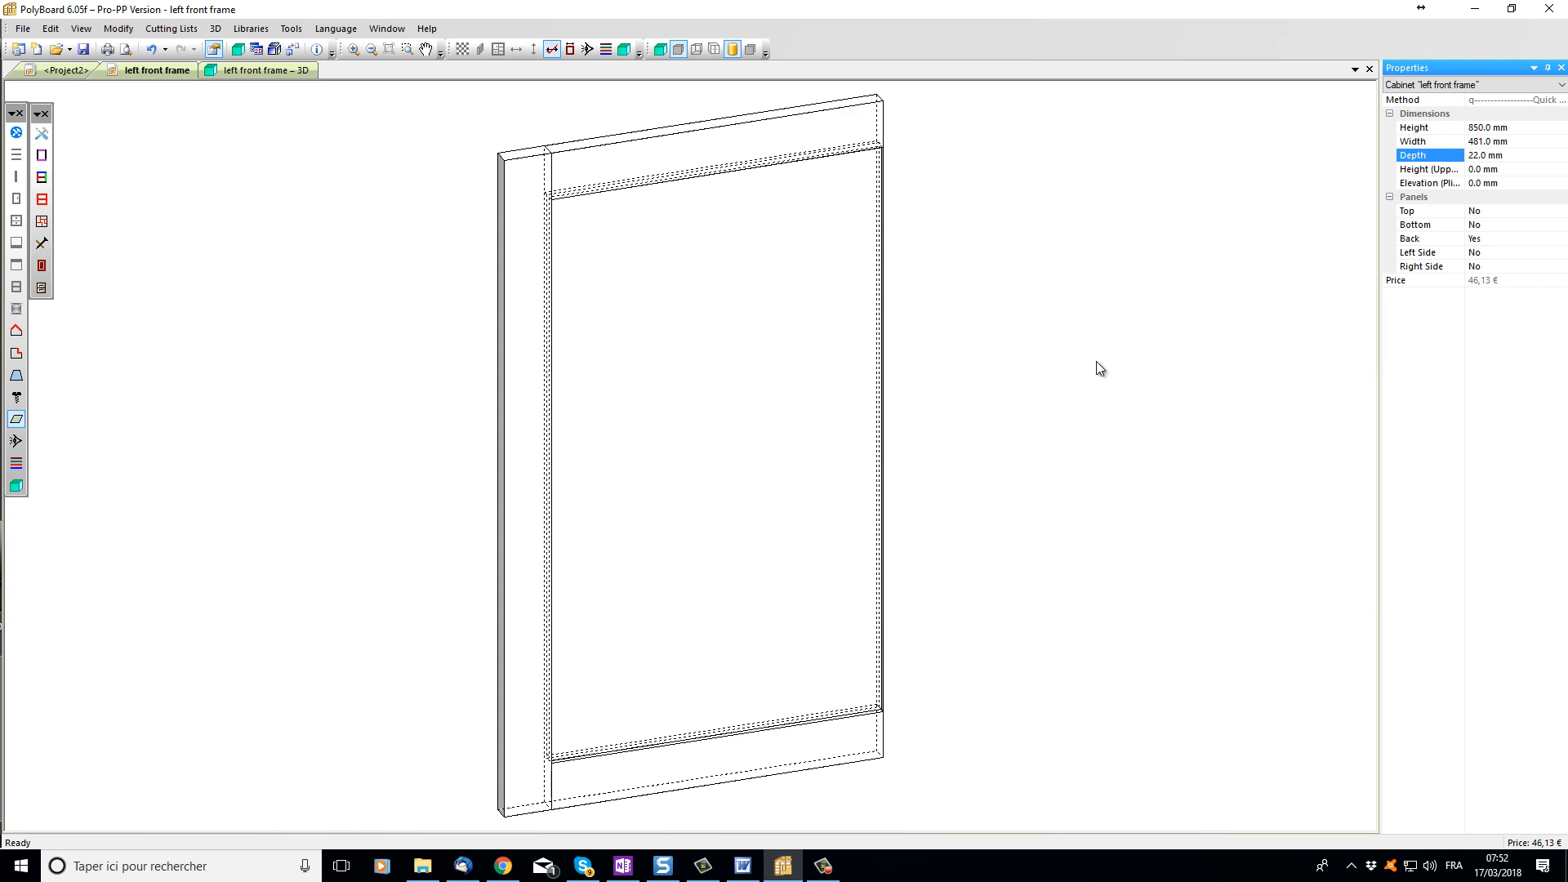
mouse_move(981, 312)
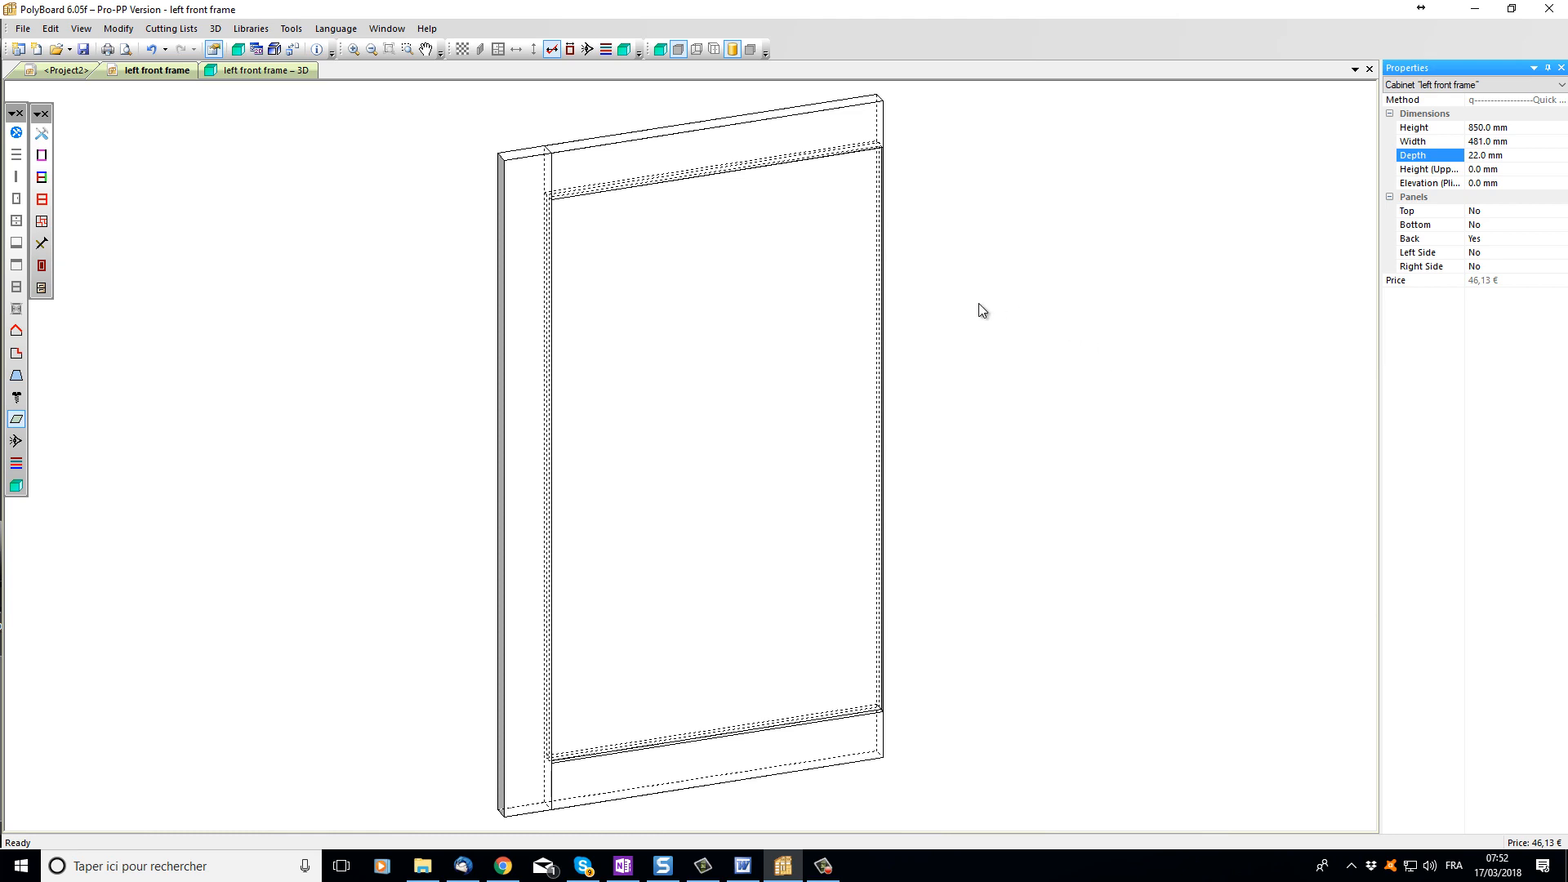
Step: Fill the back structure's central panel with a nested frame structure
click(700, 400)
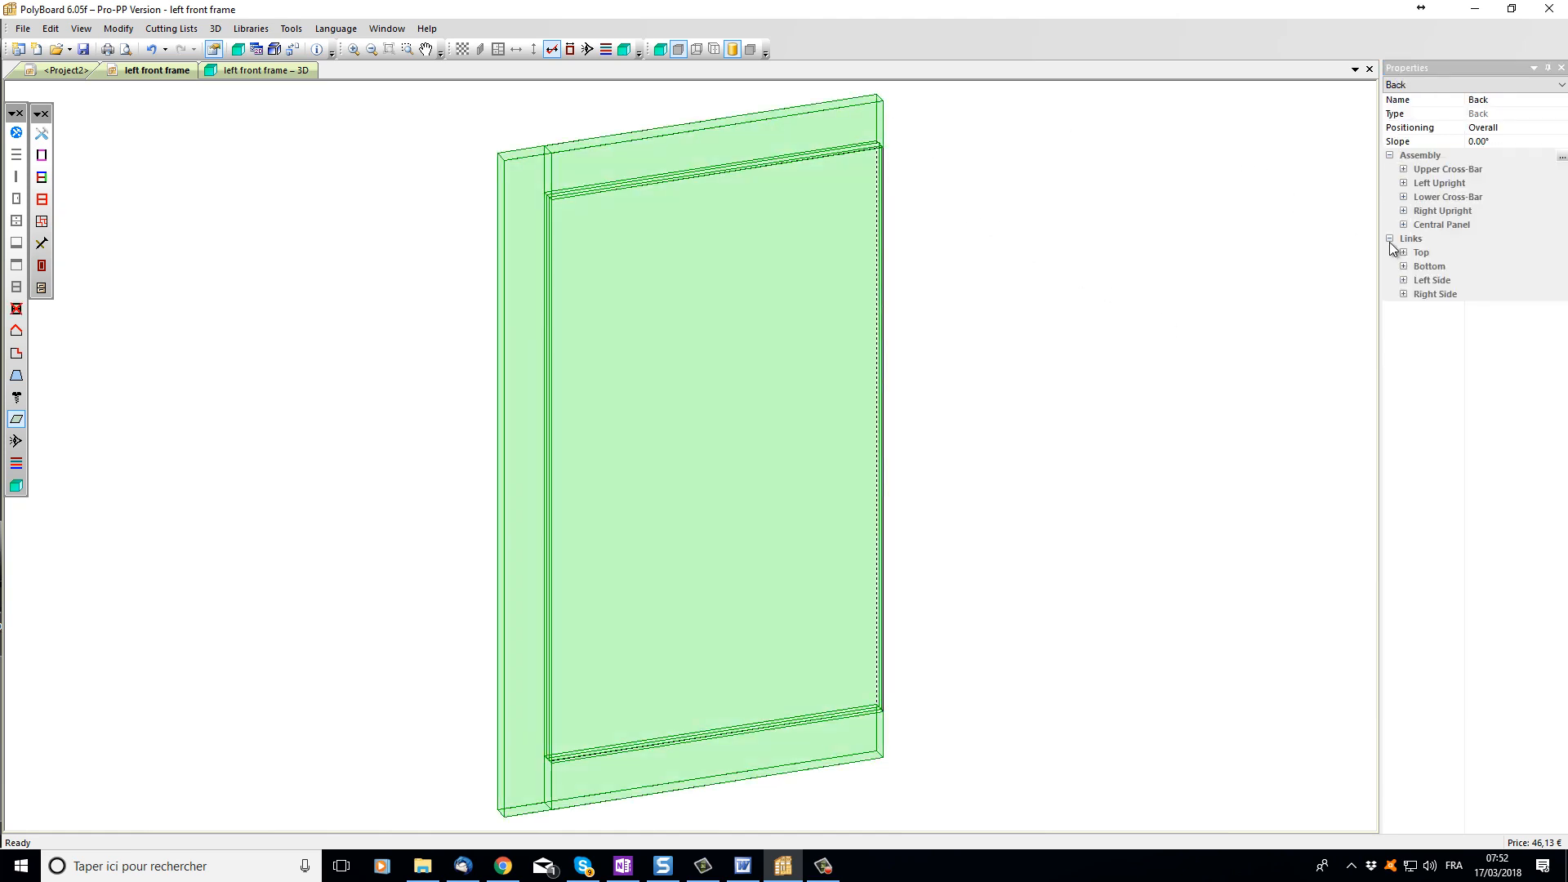
click(1441, 224)
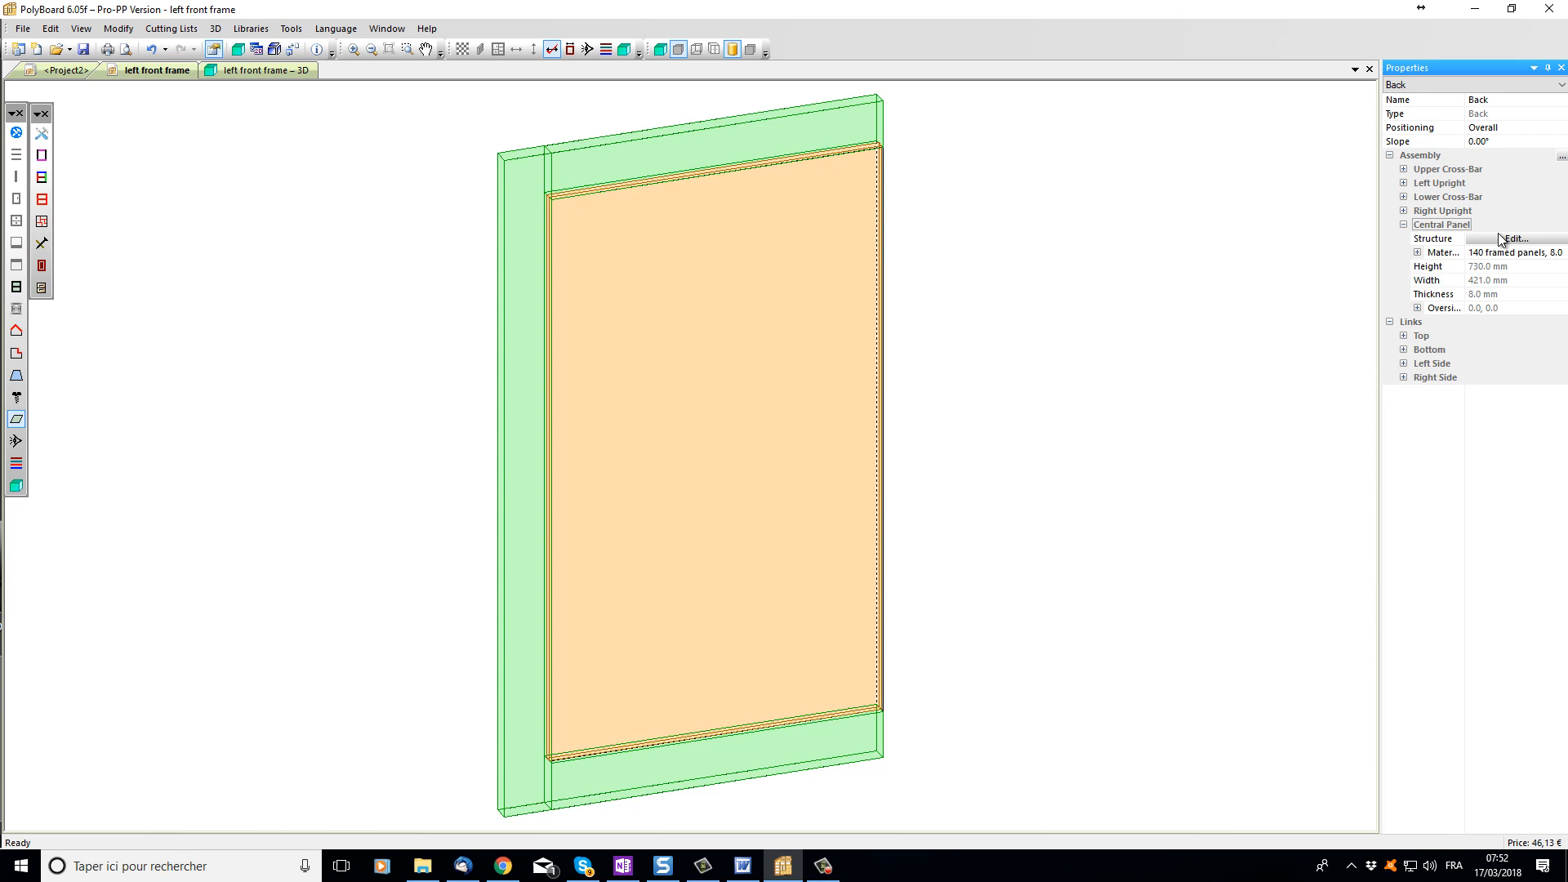
mouse_move(736, 419)
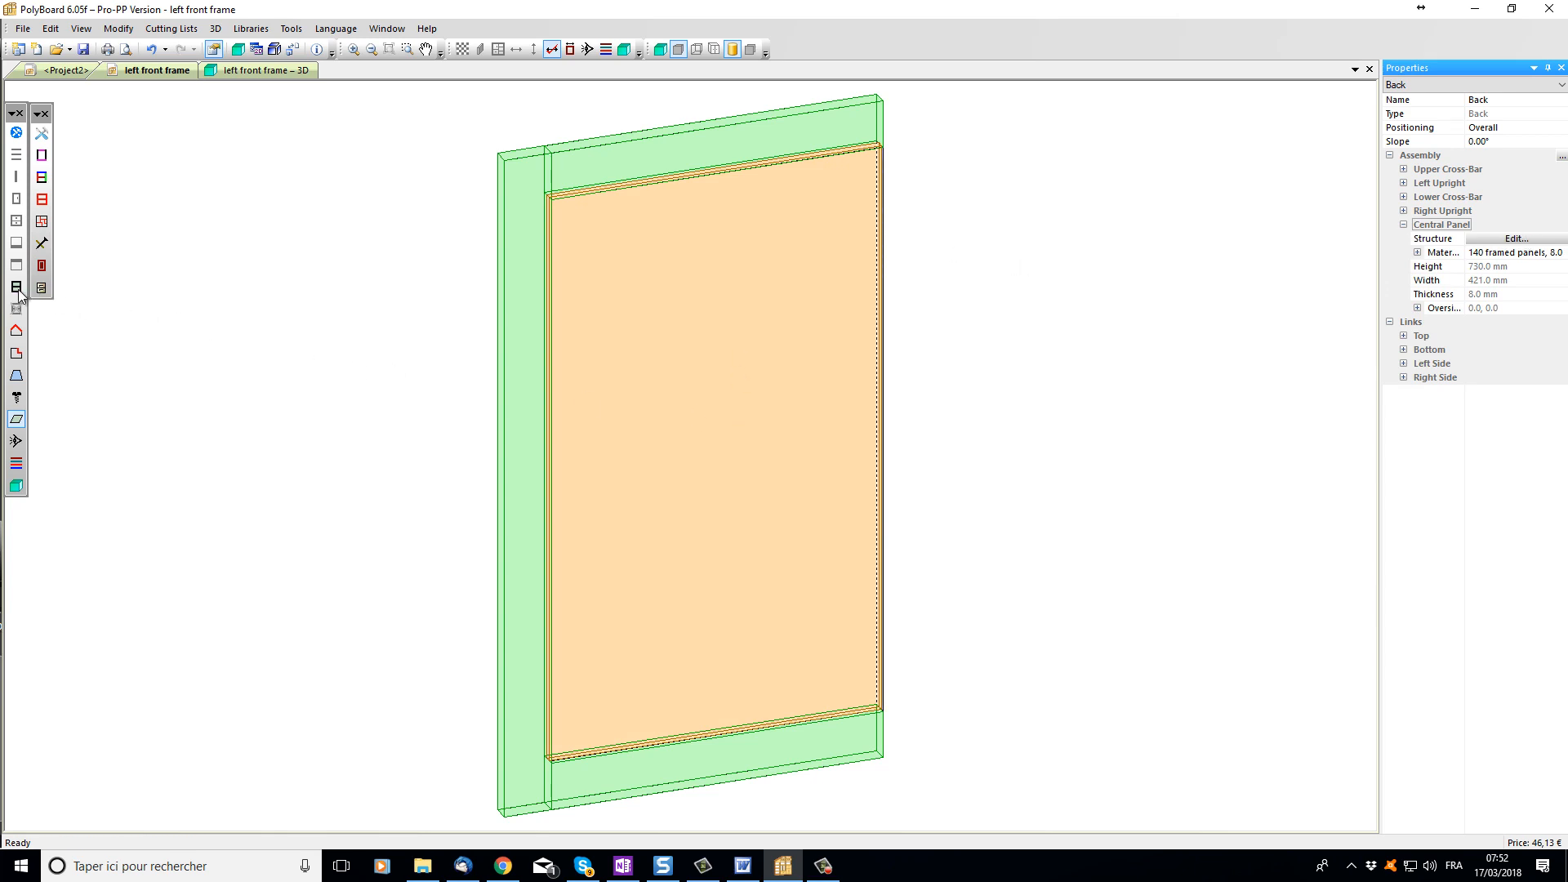
click(1514, 237)
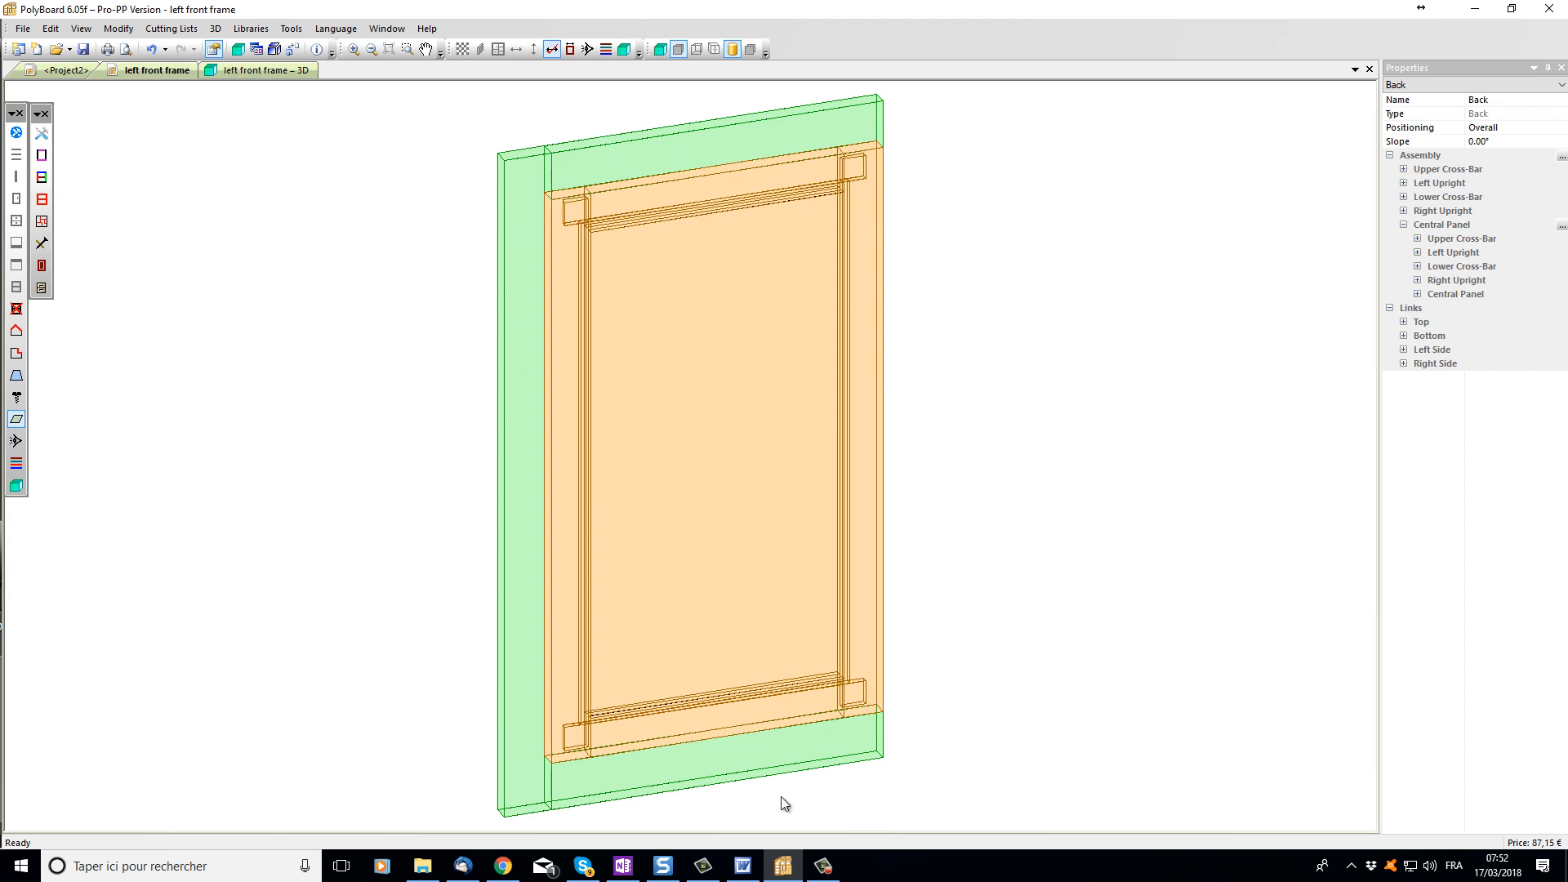
mouse_move(1055, 377)
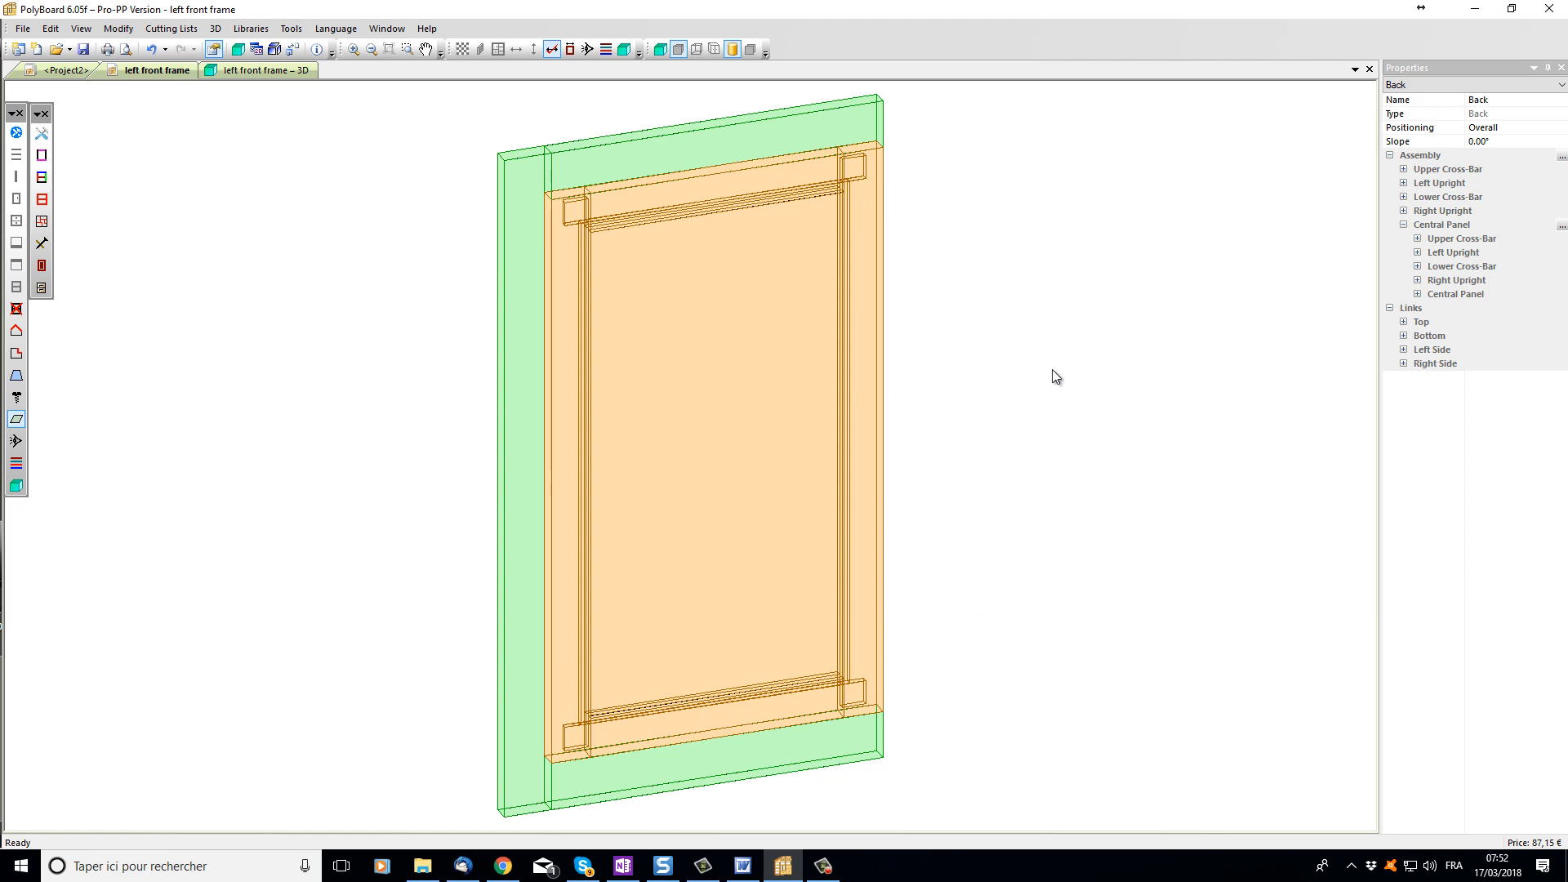
mouse_move(1390, 248)
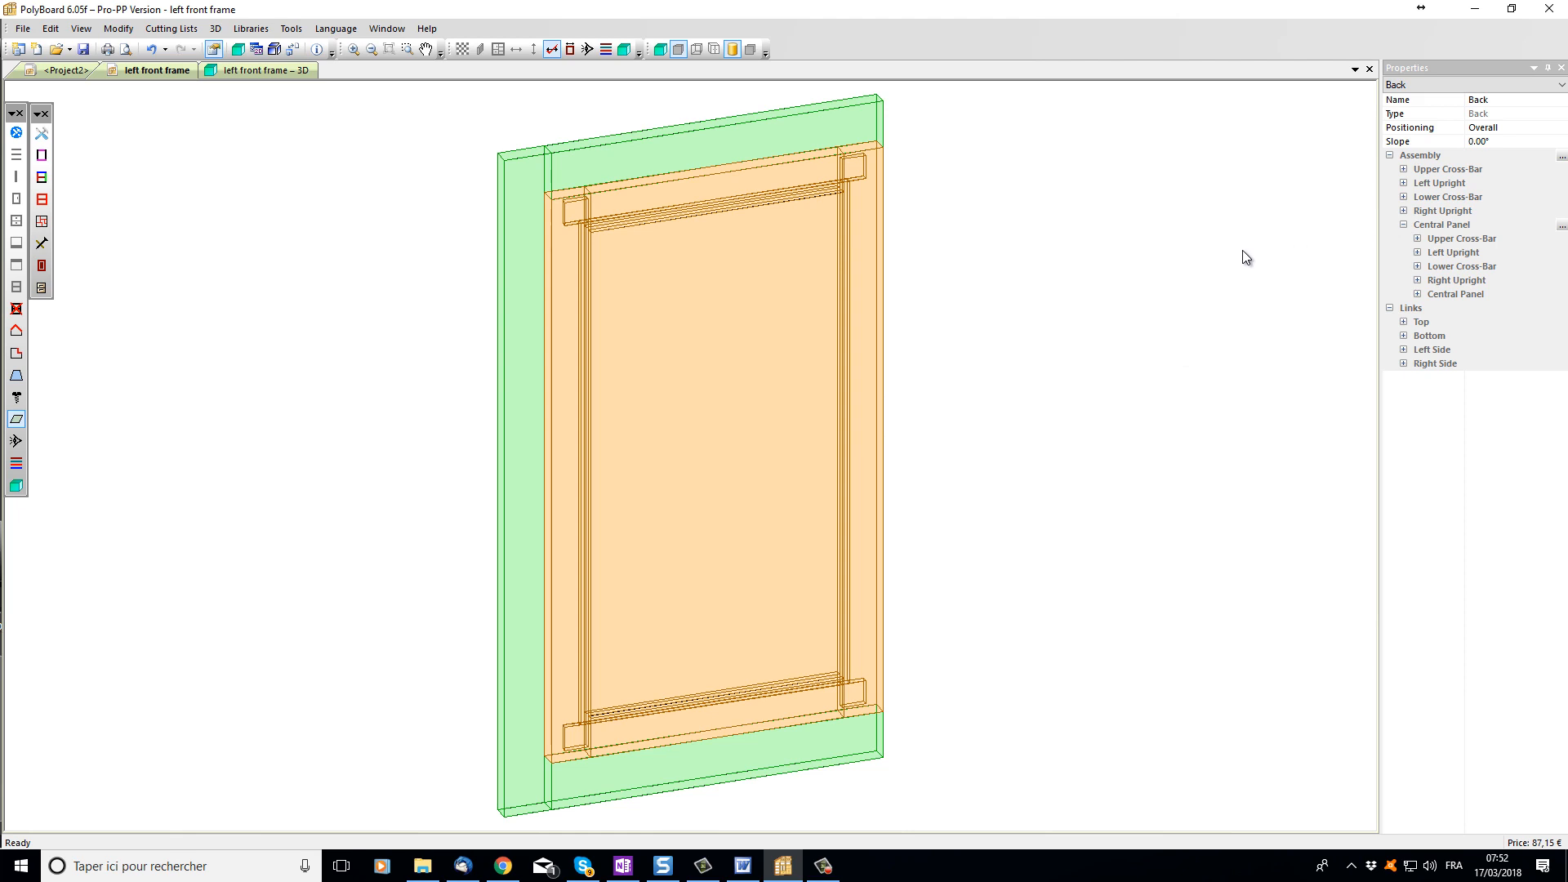
mouse_move(879, 108)
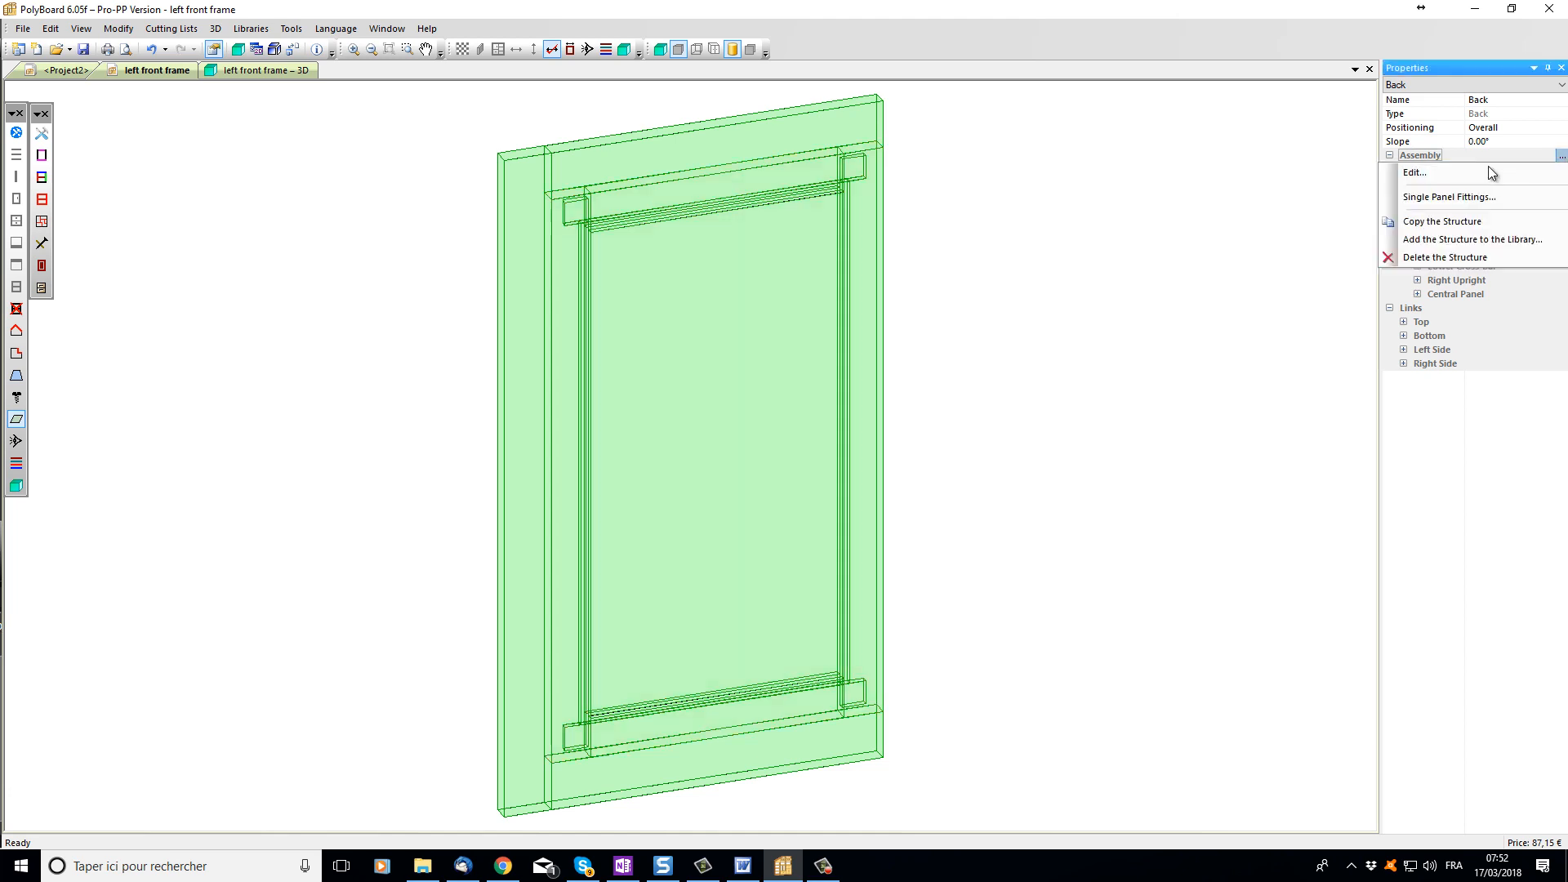
Step: Set the outer frame overlaps to -2, -2, -2 and -24 mm
click(1413, 172)
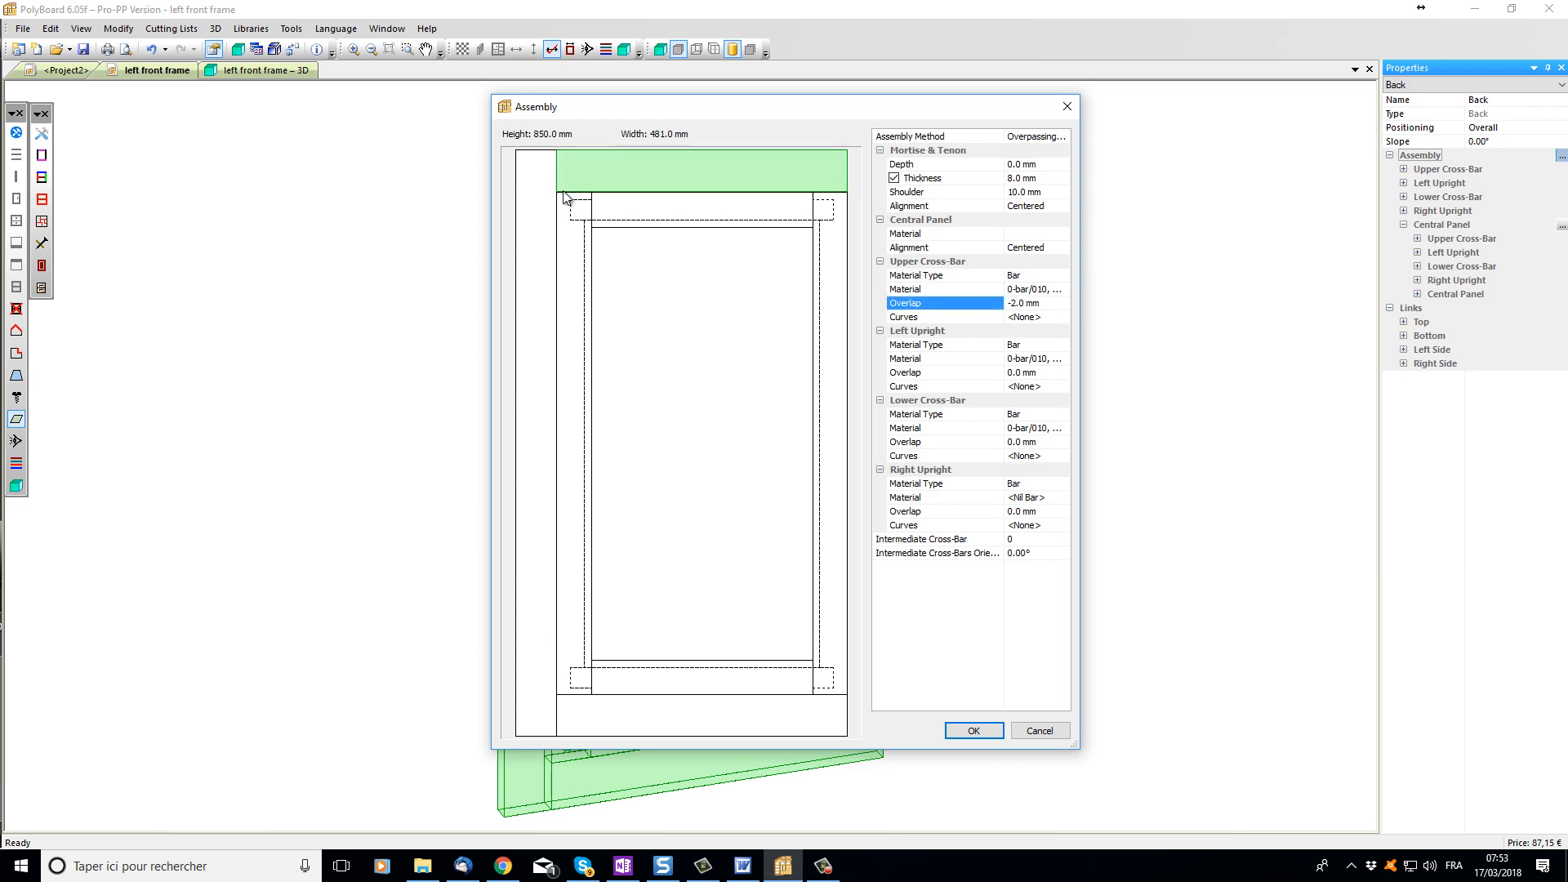
click(942, 373)
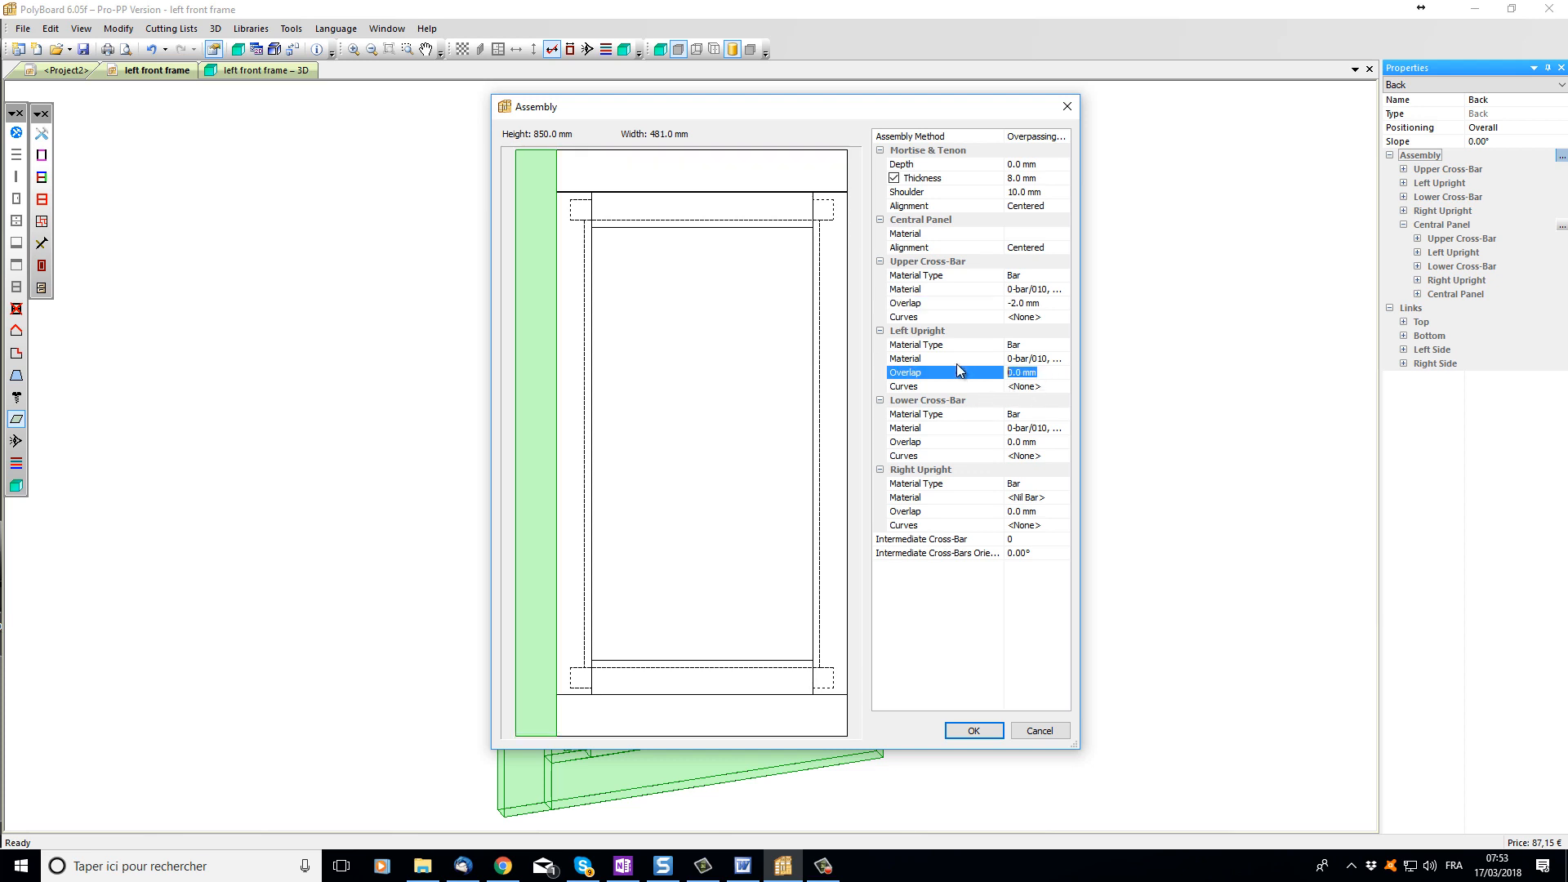
text(-2)
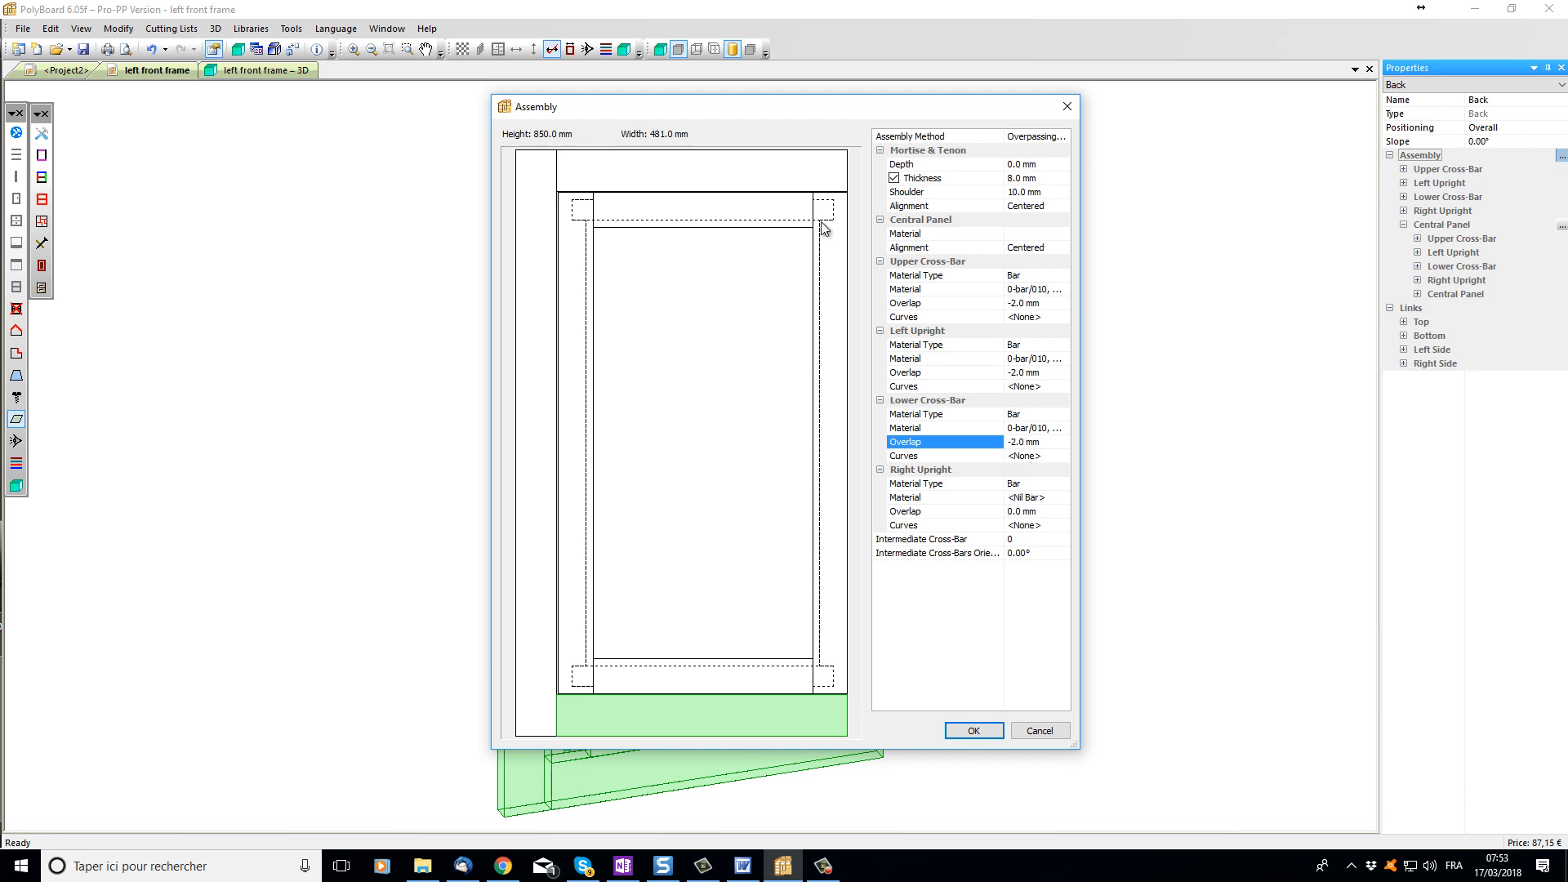
mouse_move(839, 218)
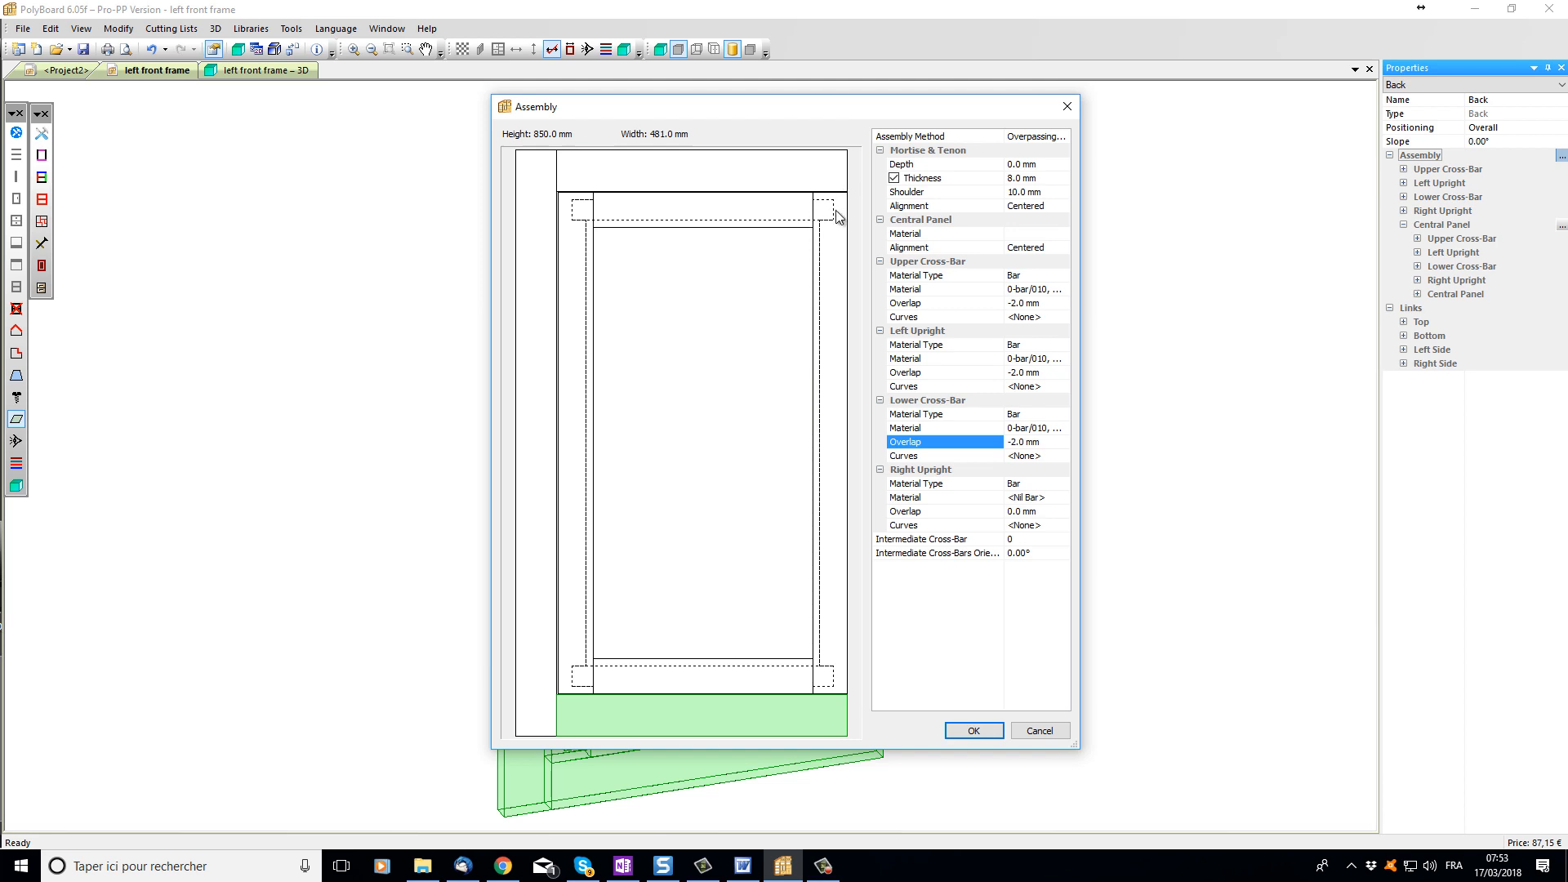
mouse_move(843, 165)
text(-24)
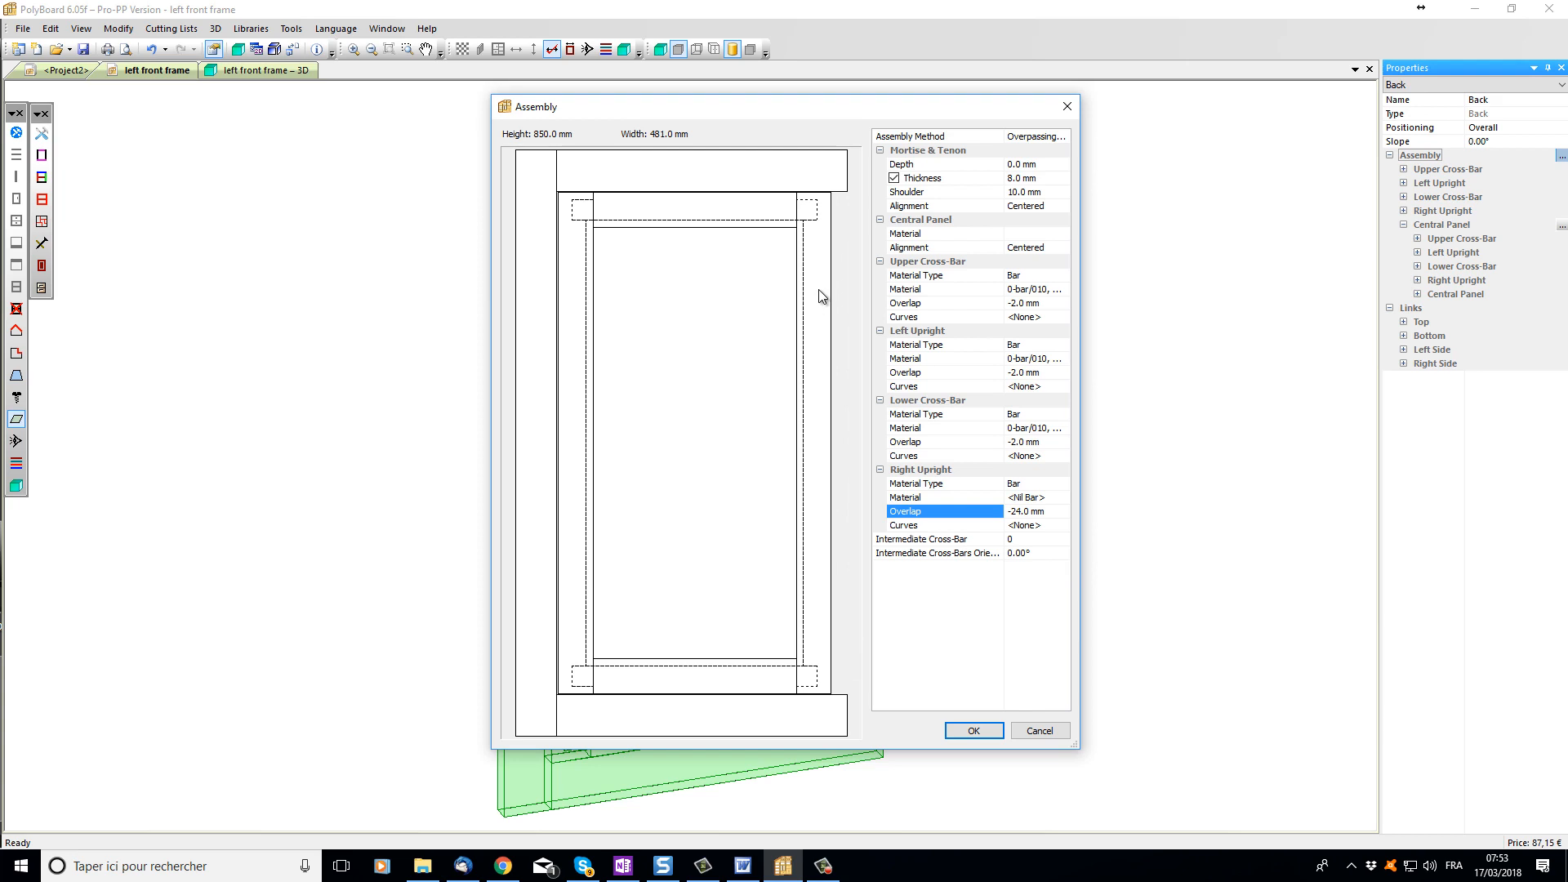
mouse_move(974, 705)
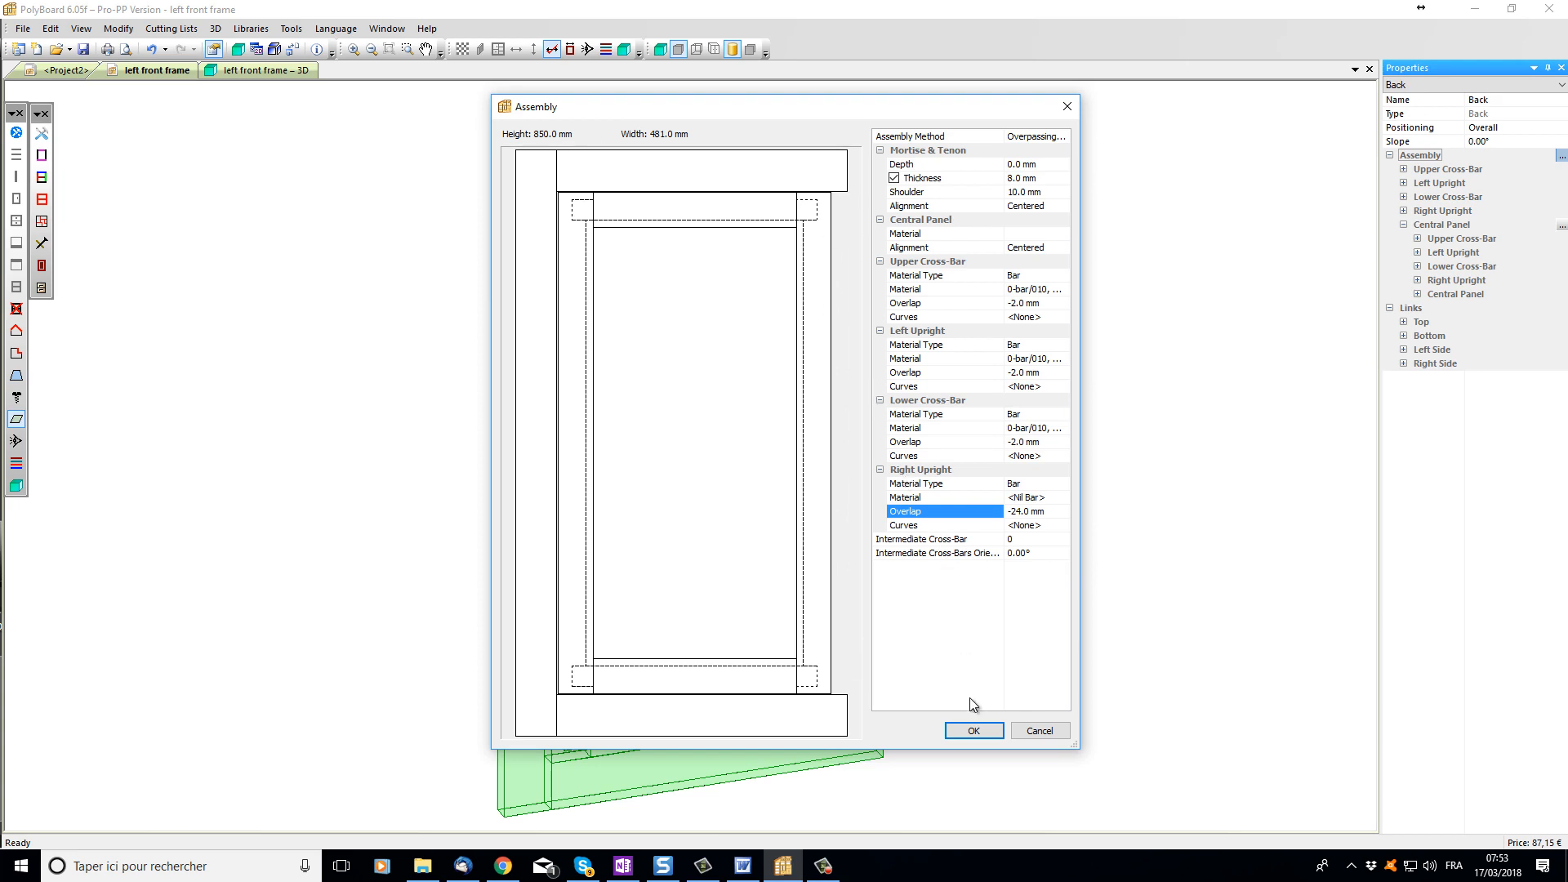
click(972, 730)
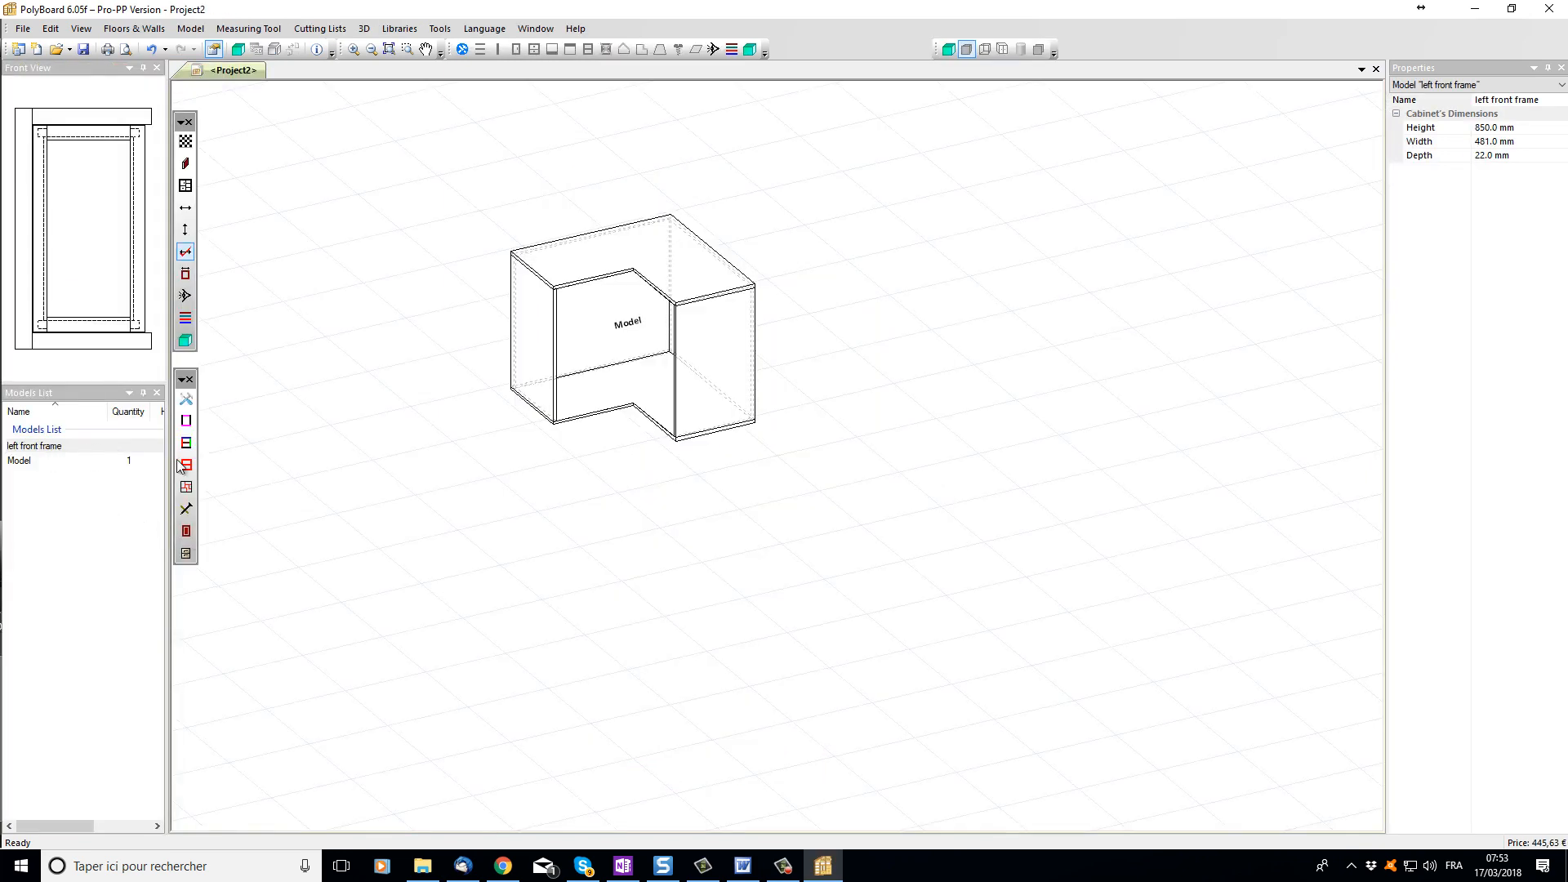
Step: Place 'left front frame' on the L-shaped cabinet's left front
click(36, 445)
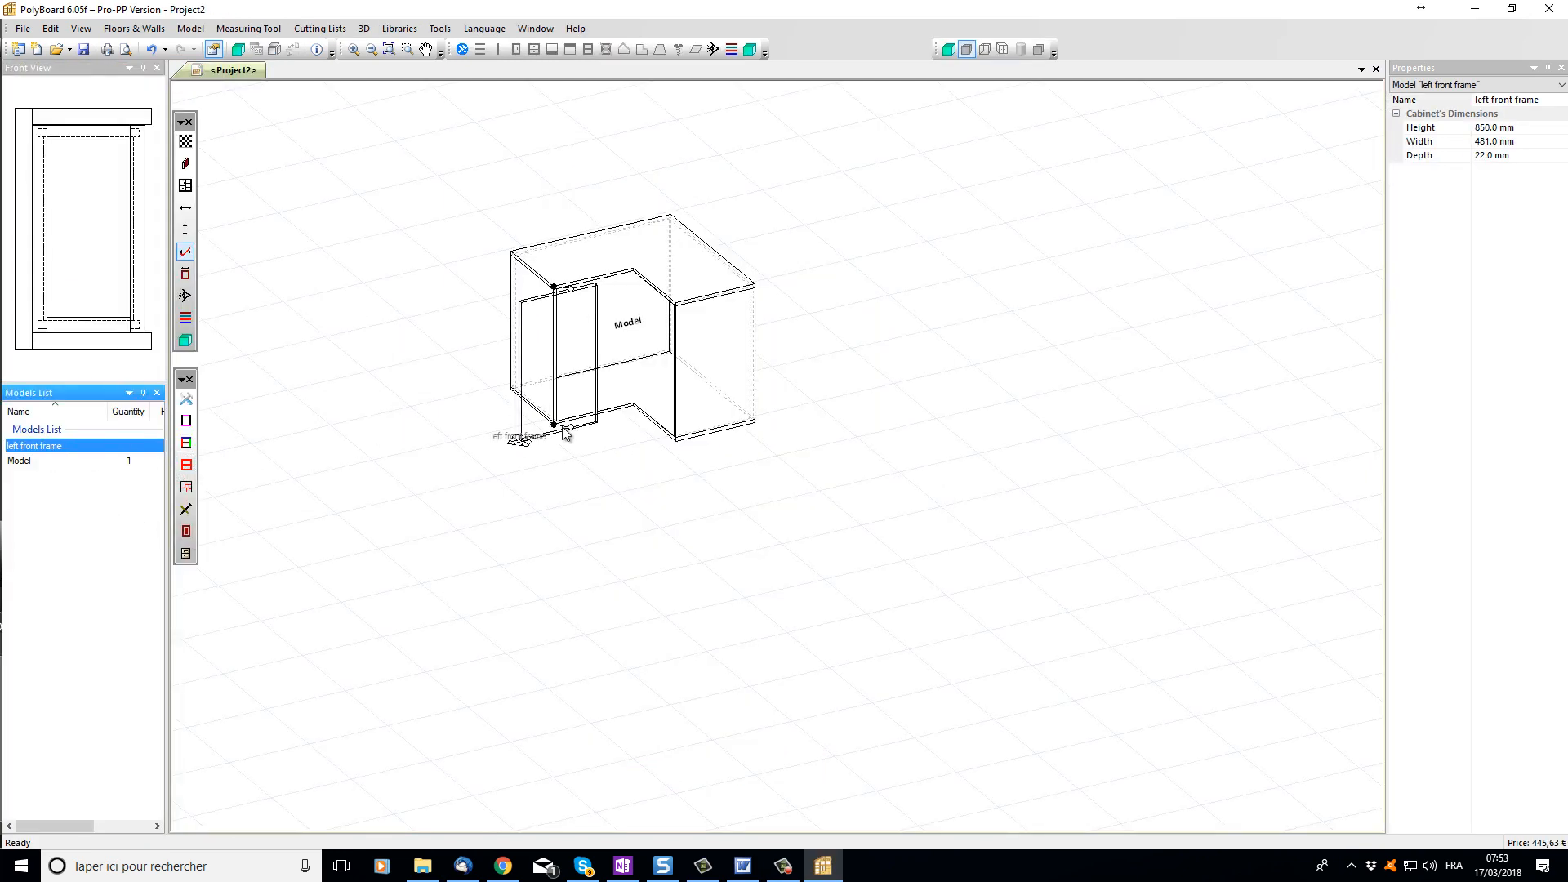
click(575, 340)
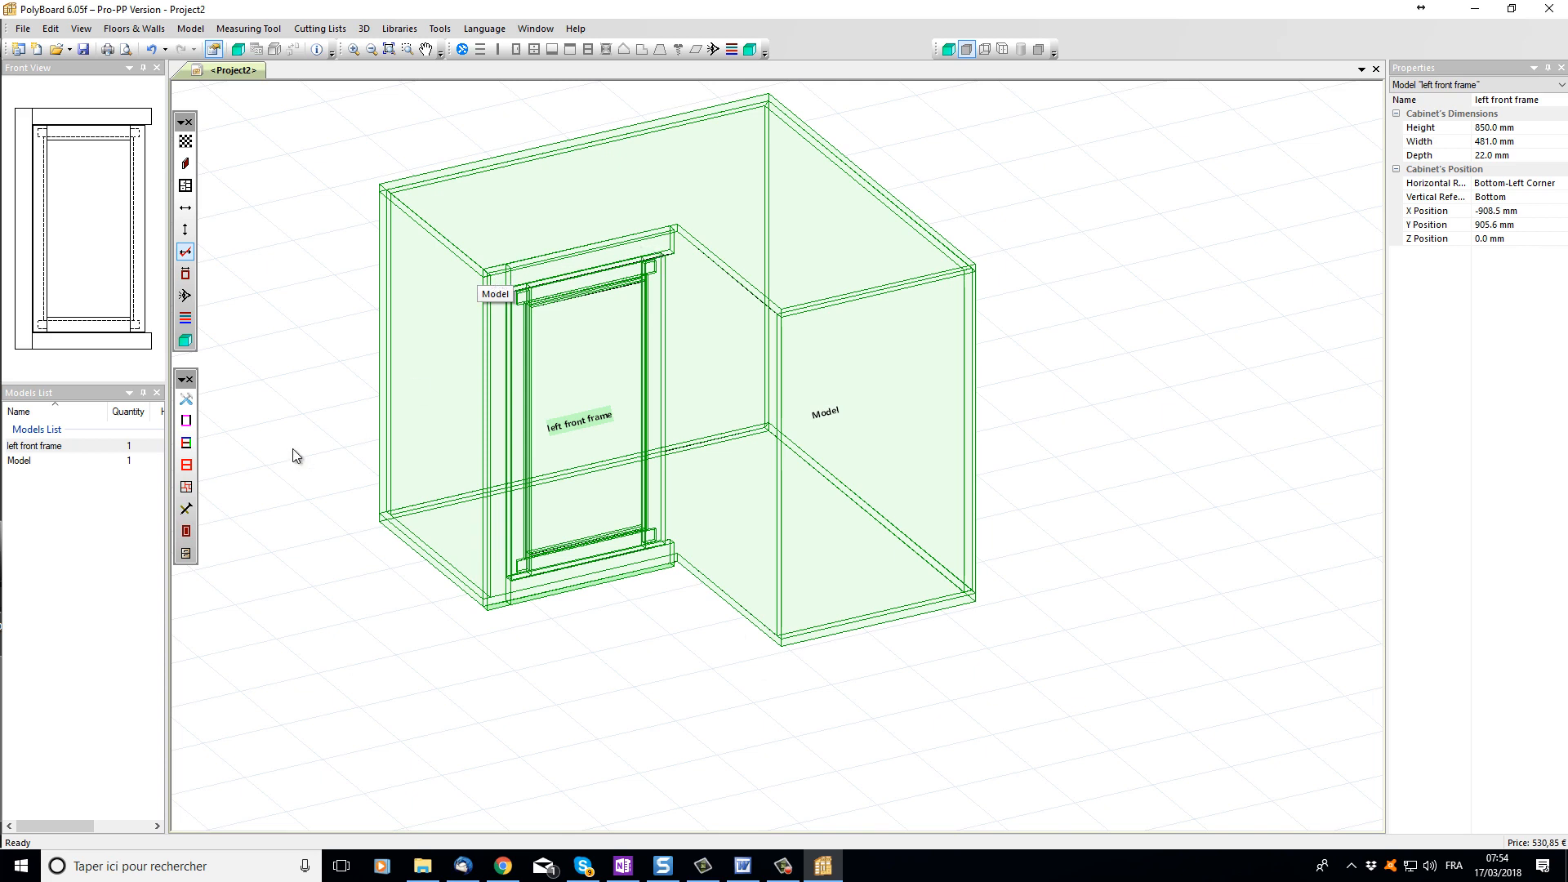
Step: Set the left front frame's width to 500.0 mm
click(35, 445)
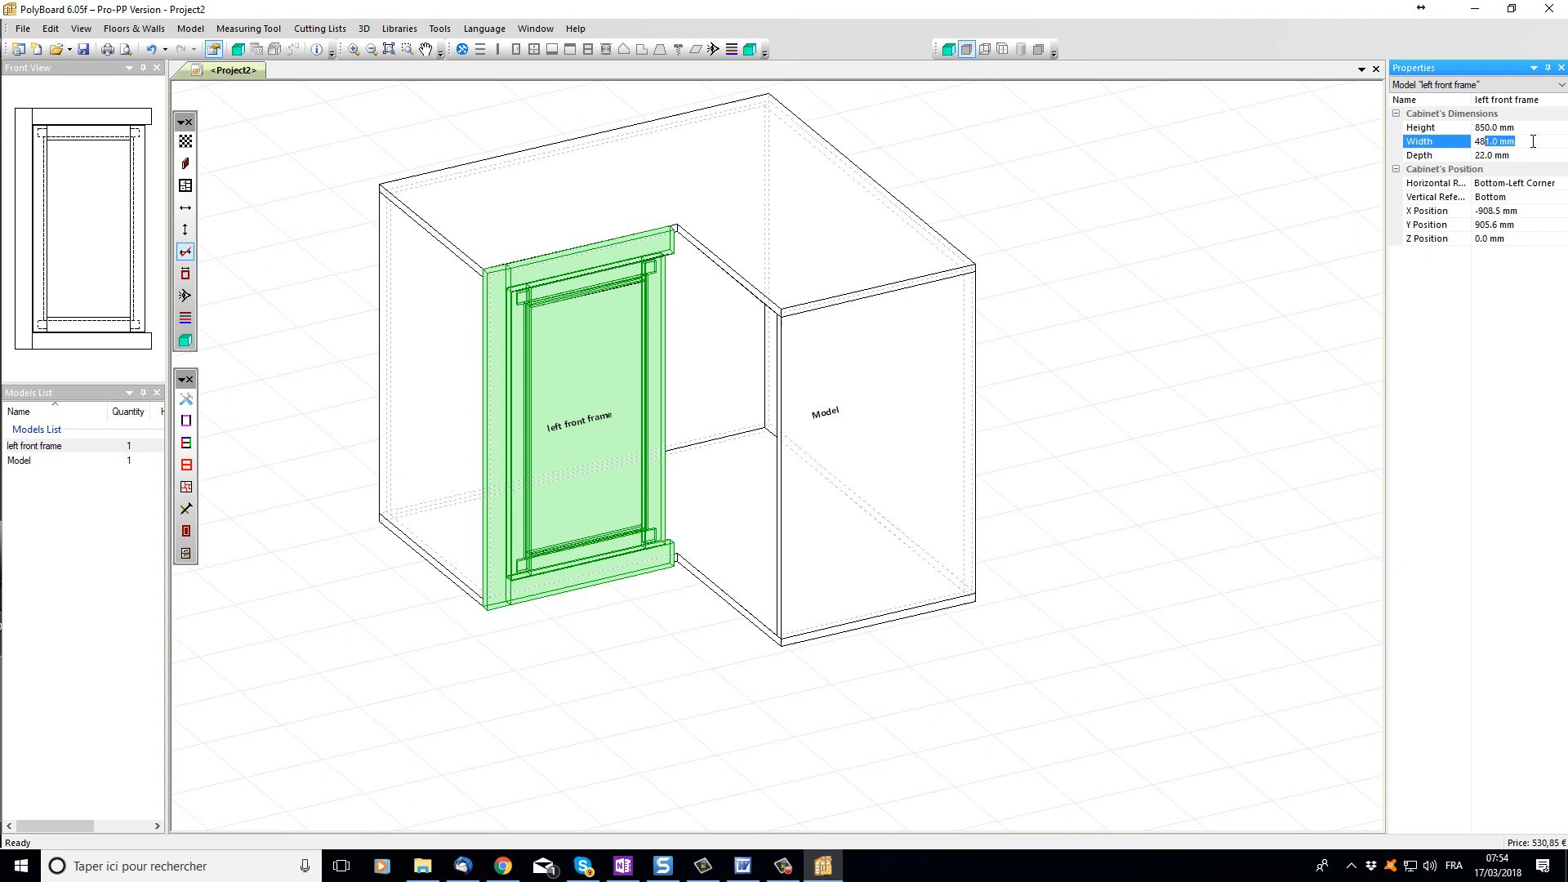
click(1496, 142)
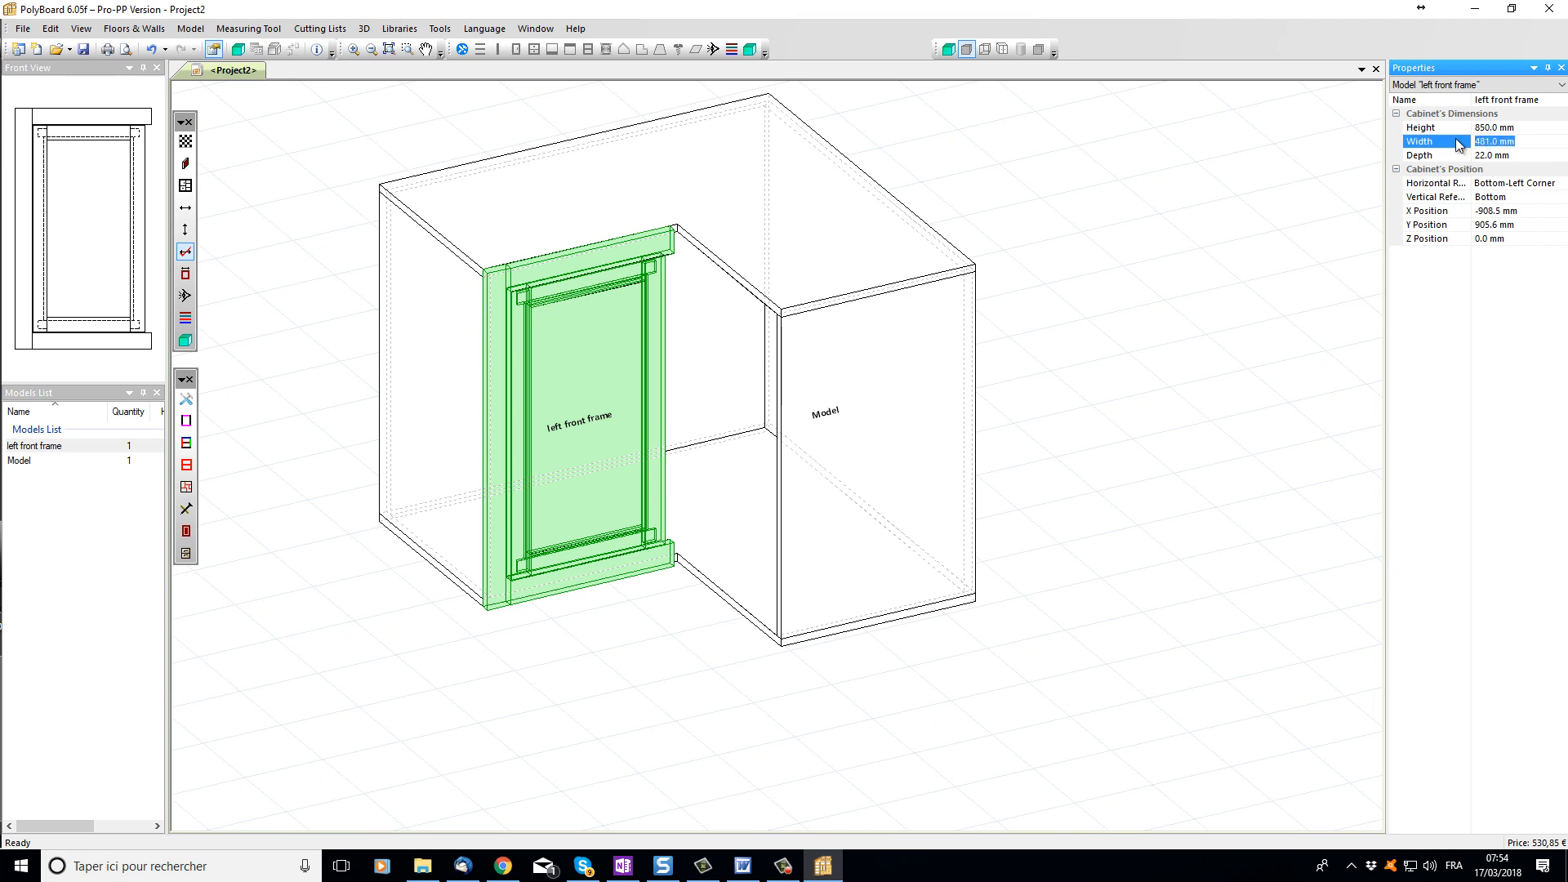
text(500.0)
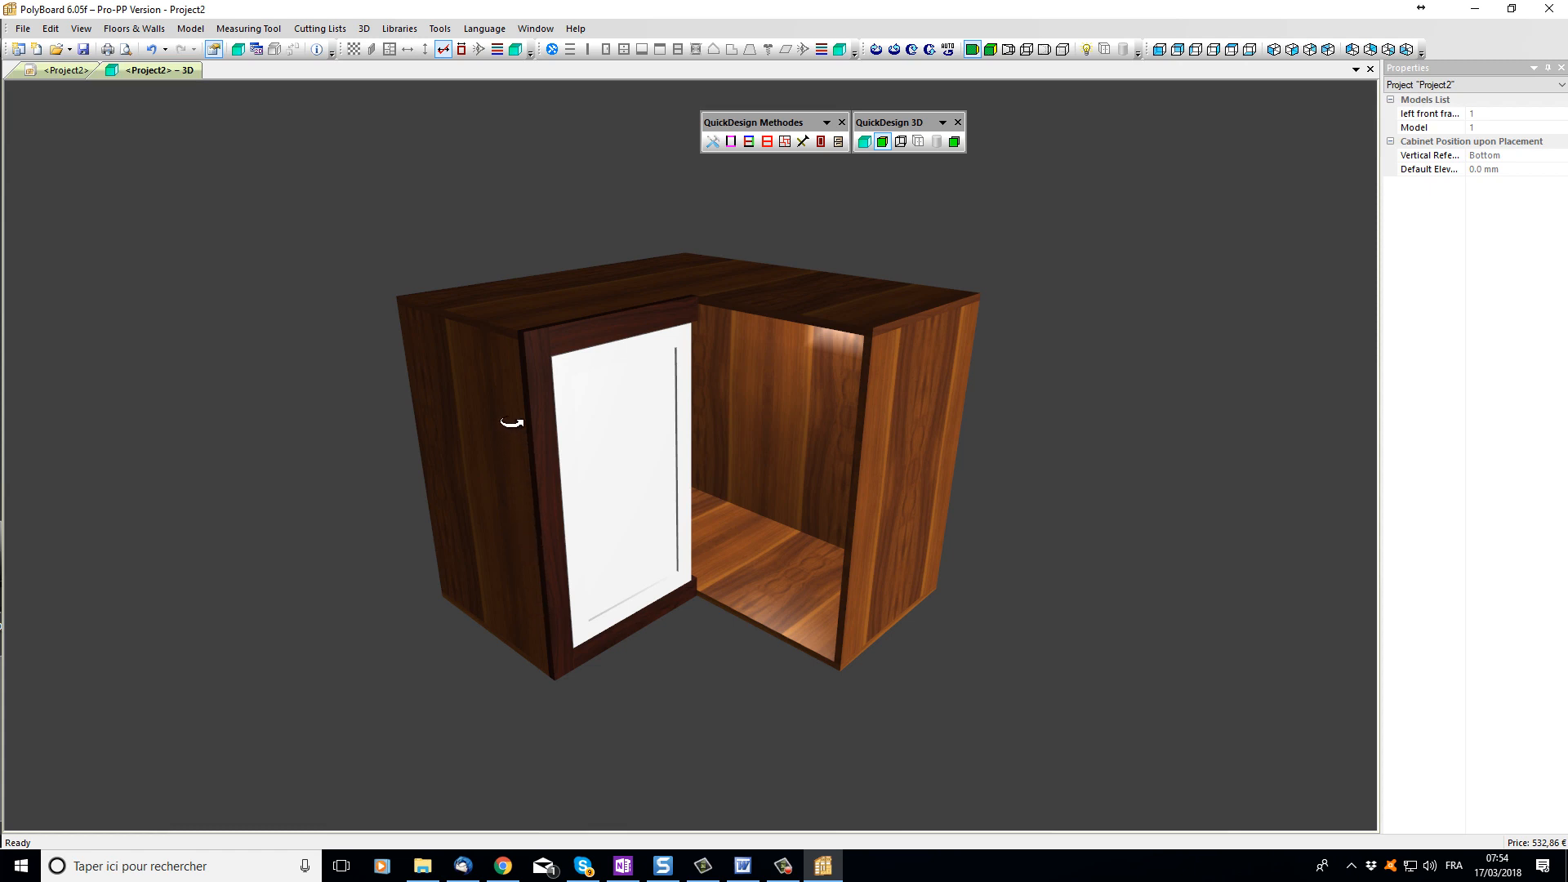
mouse_move(665, 356)
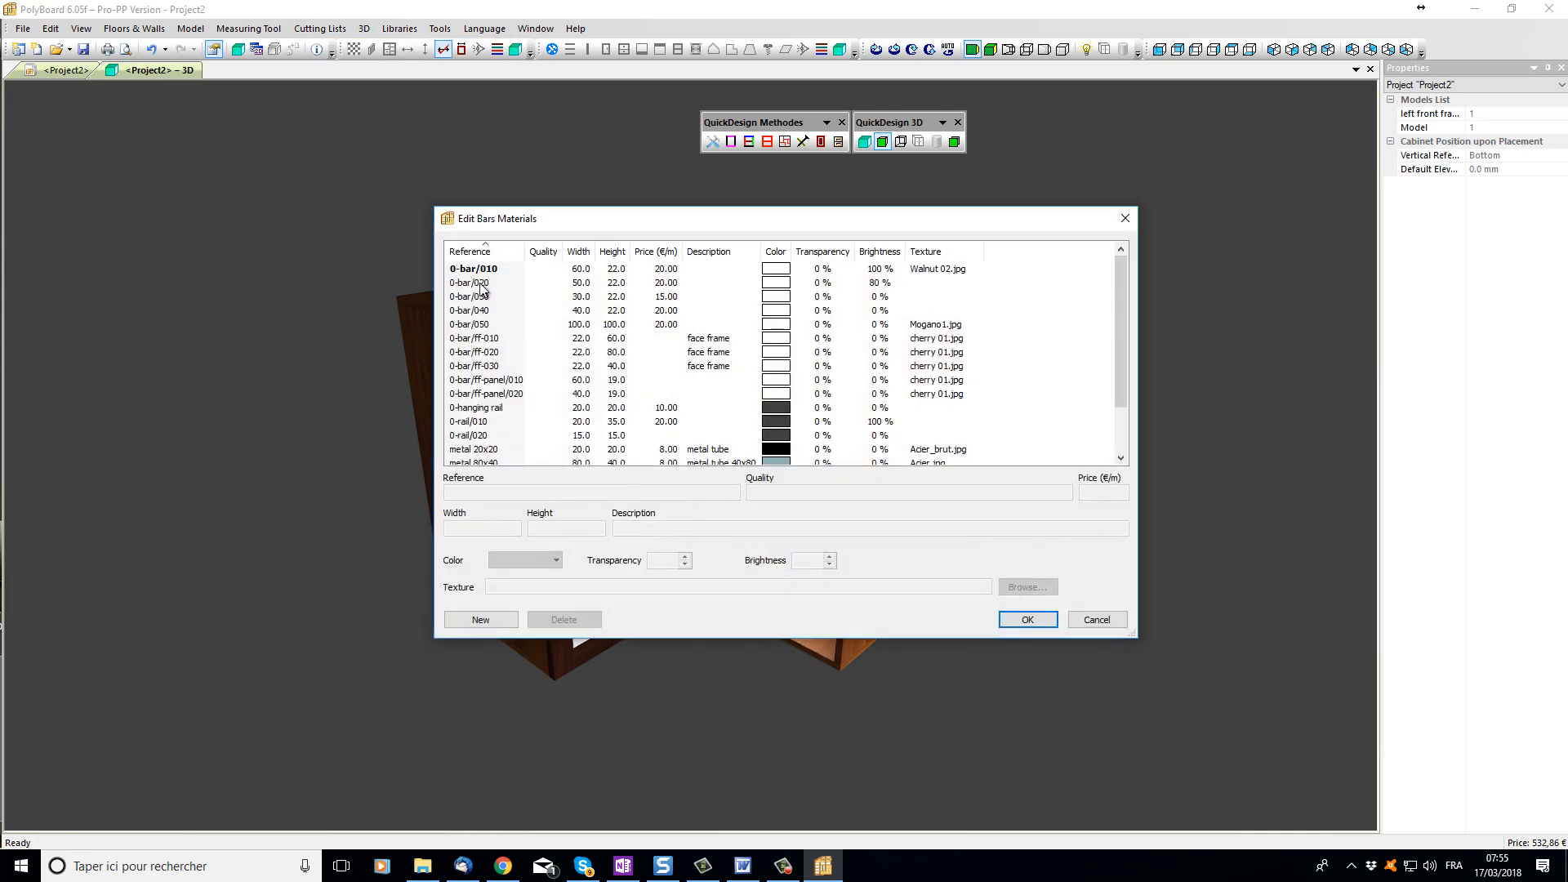
Step: Assign the cherry 01.jpg wood texture to bar material 0-bar/020, then orbit the 3D view
click(471, 281)
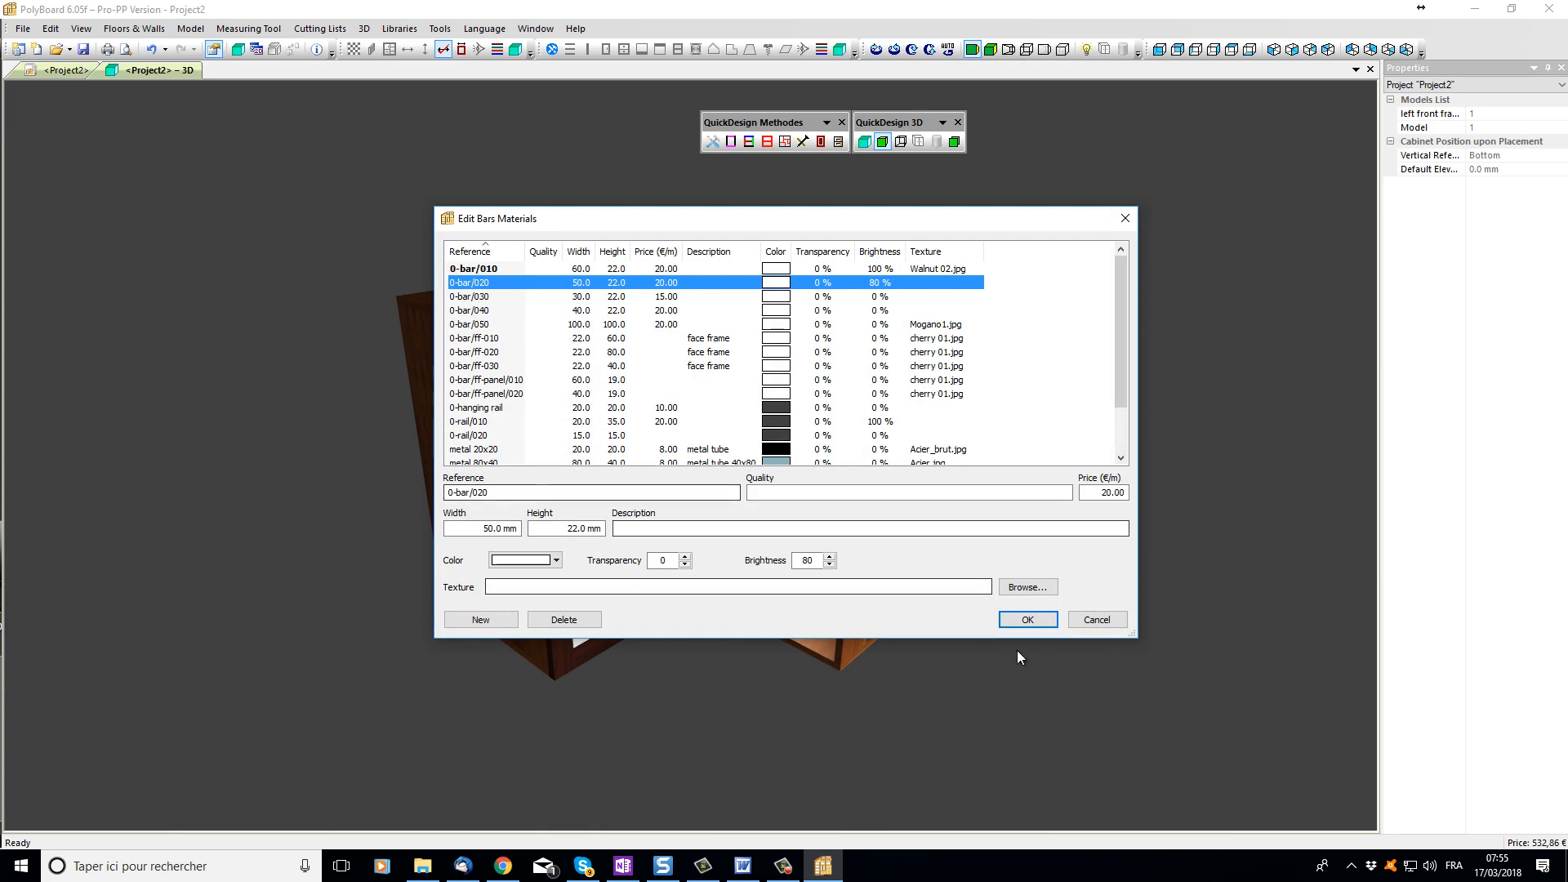
click(1026, 587)
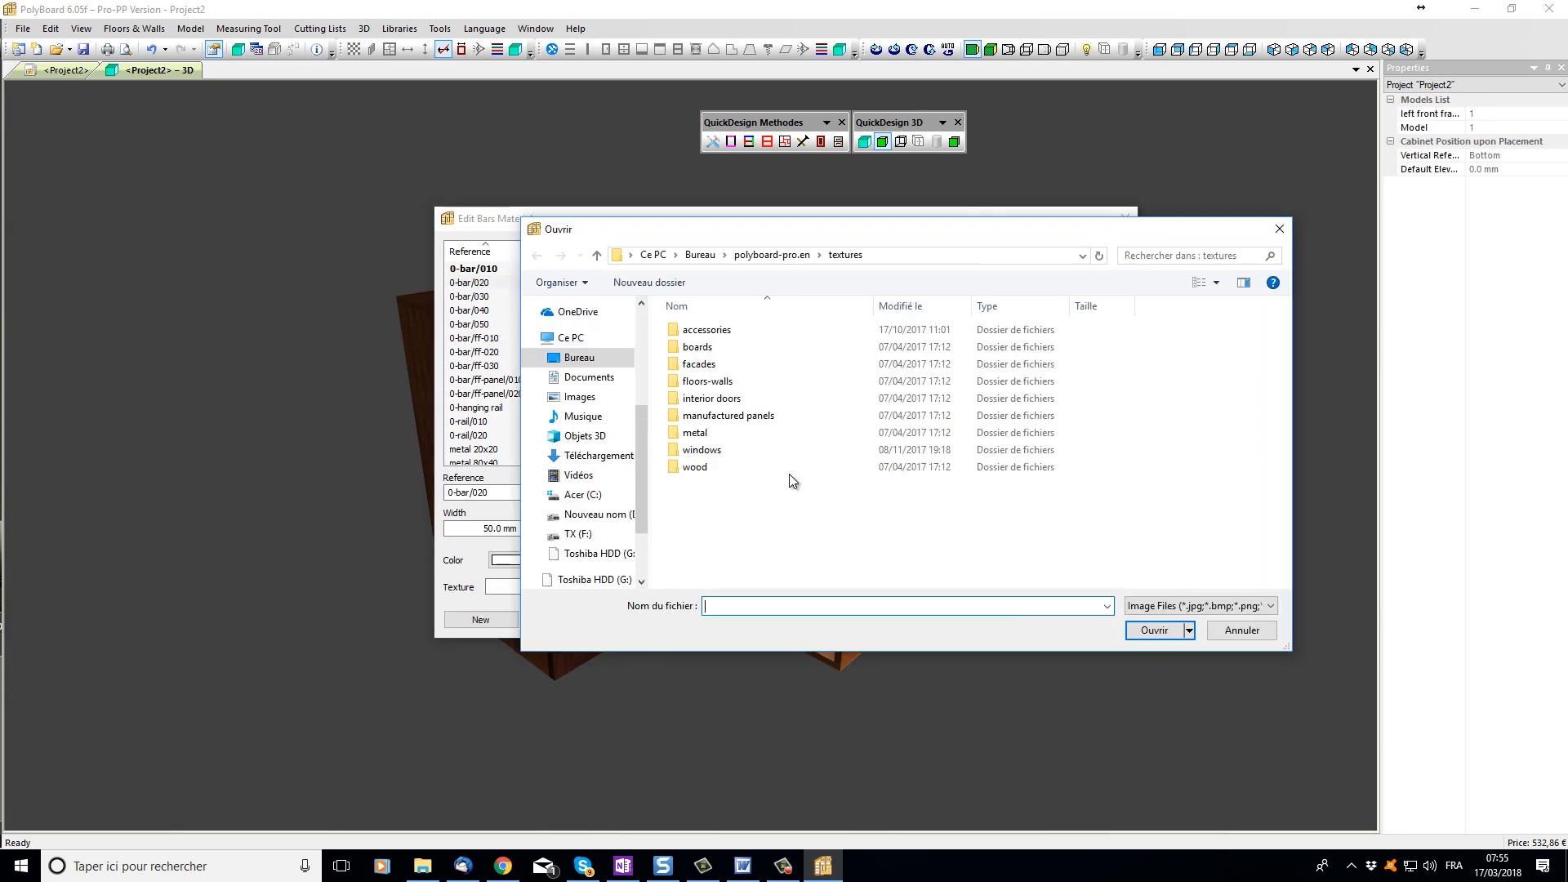
double_click(692, 467)
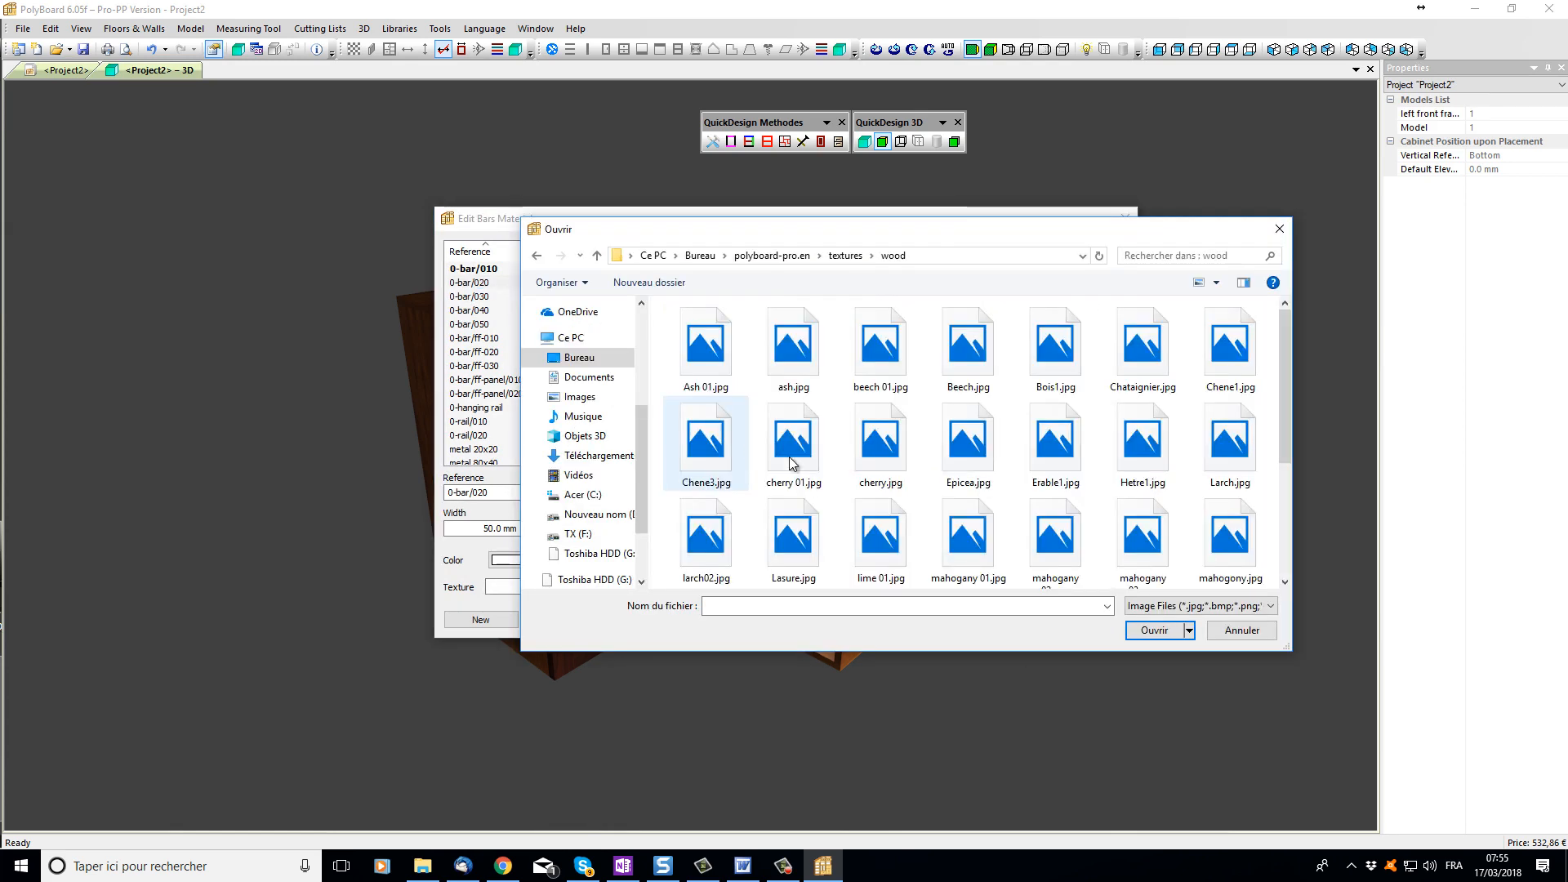
click(879, 445)
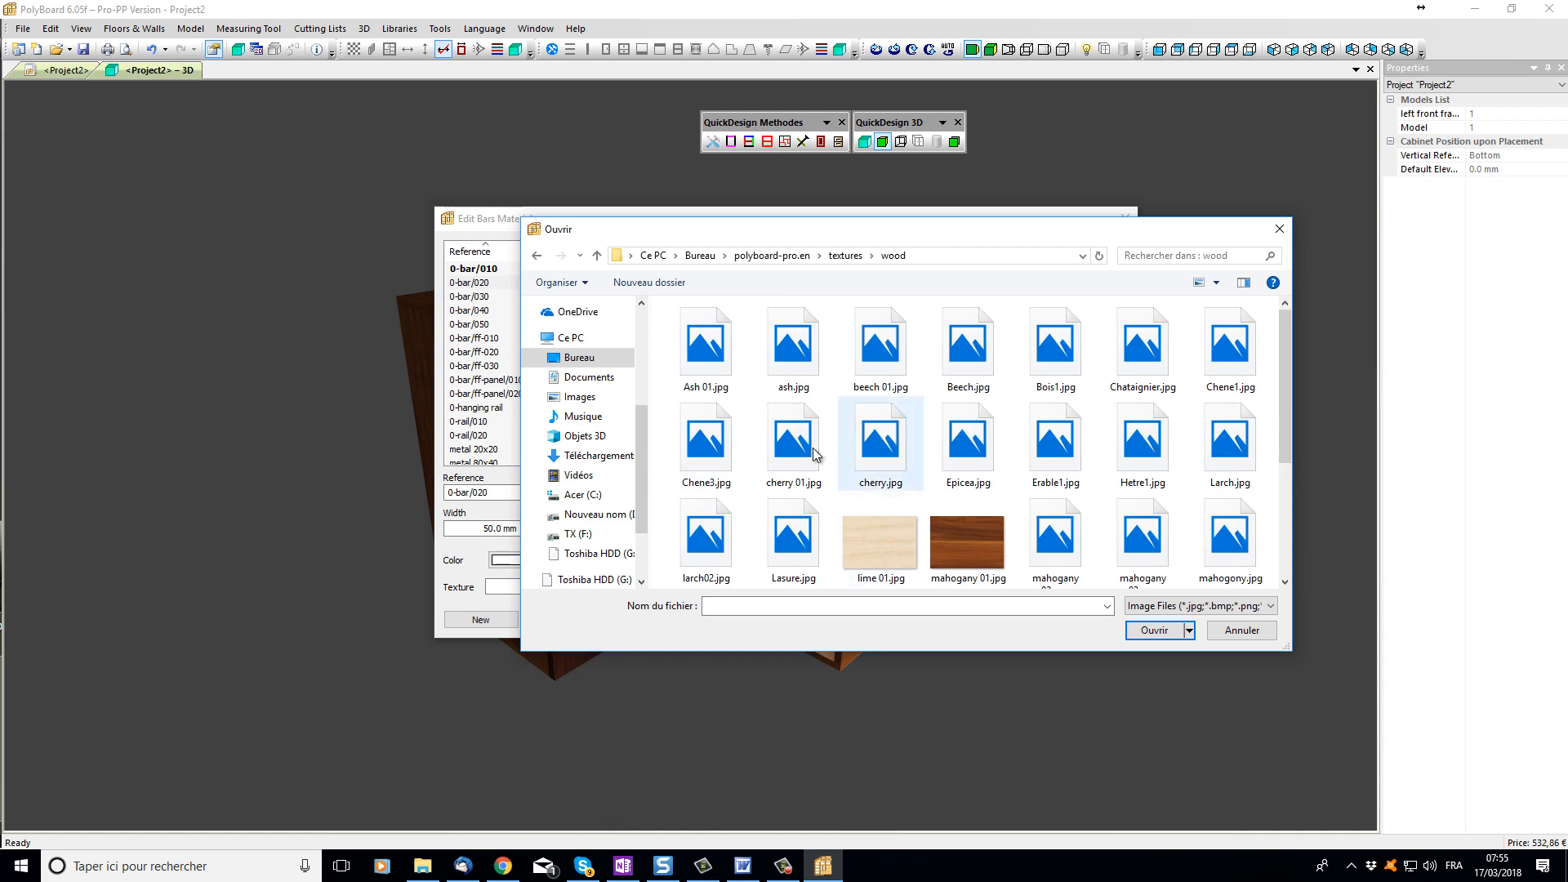
click(793, 440)
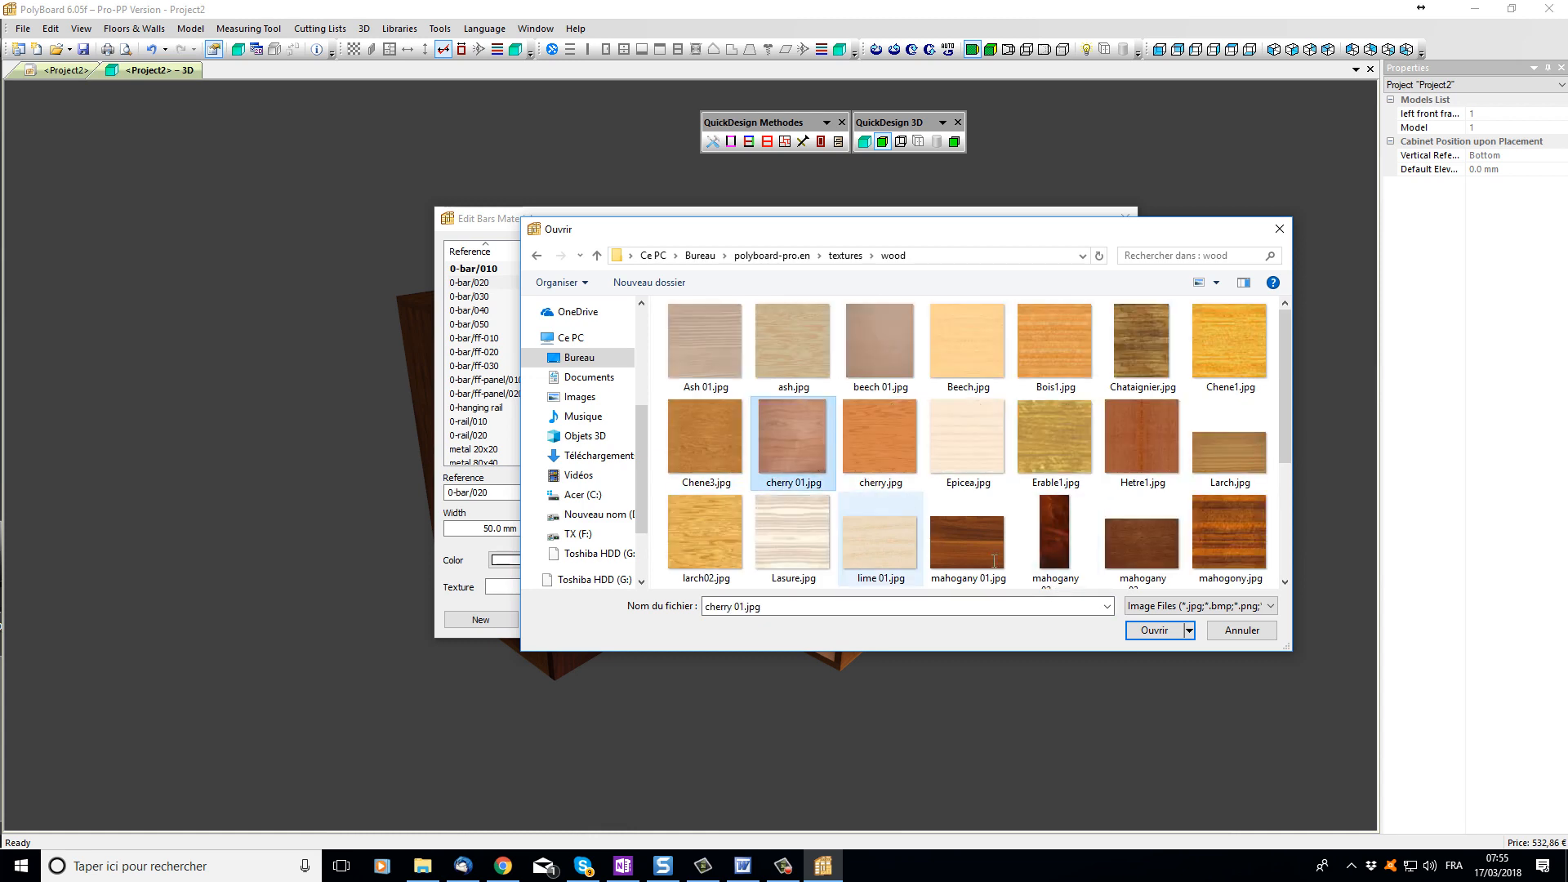
click(1154, 630)
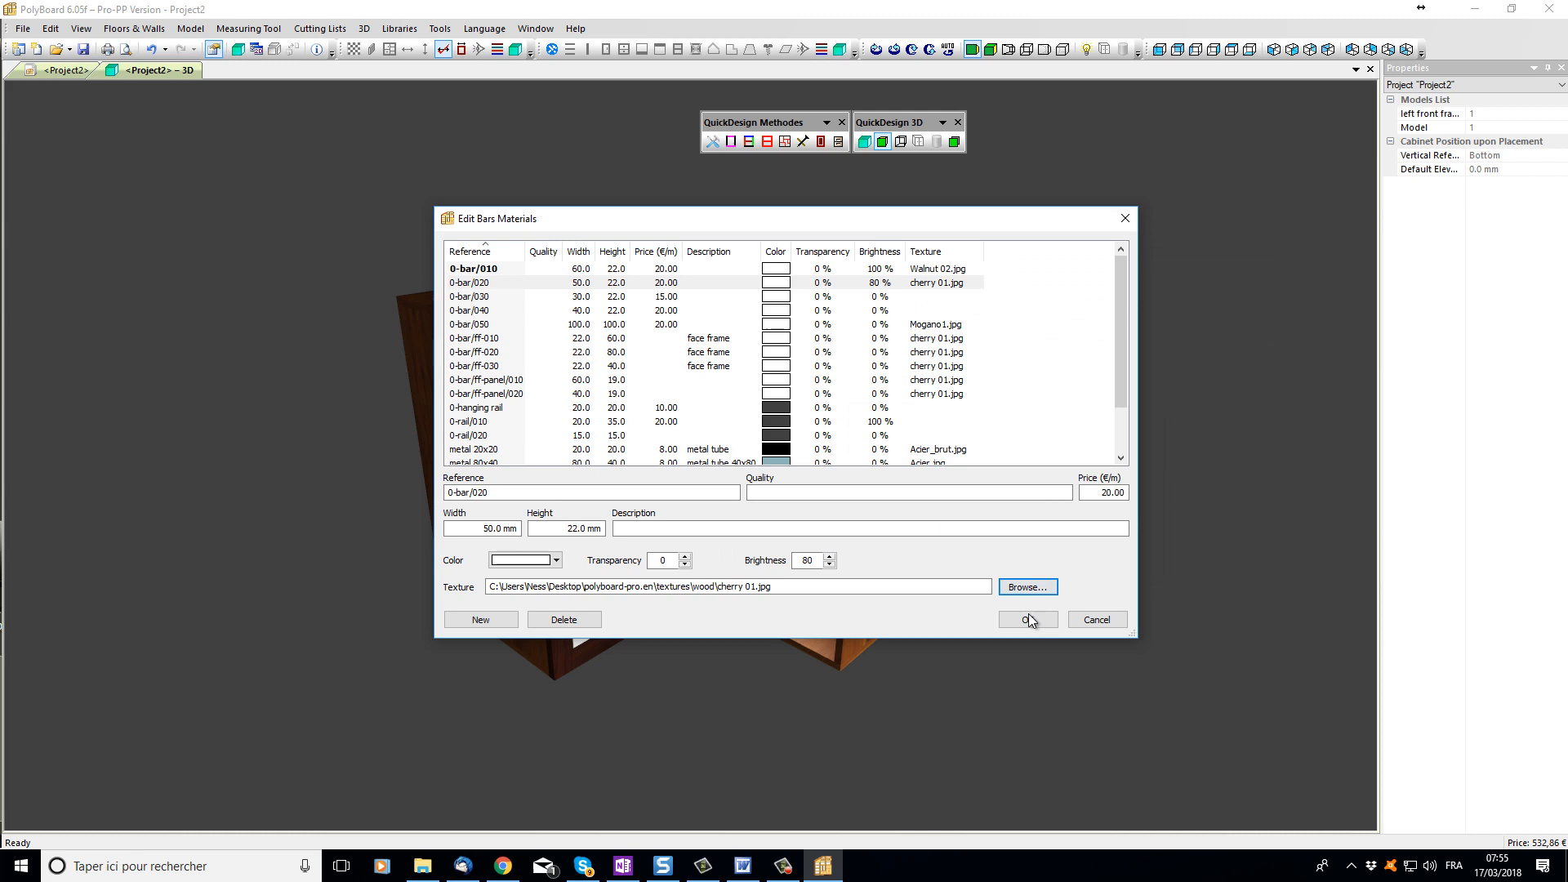
click(1025, 619)
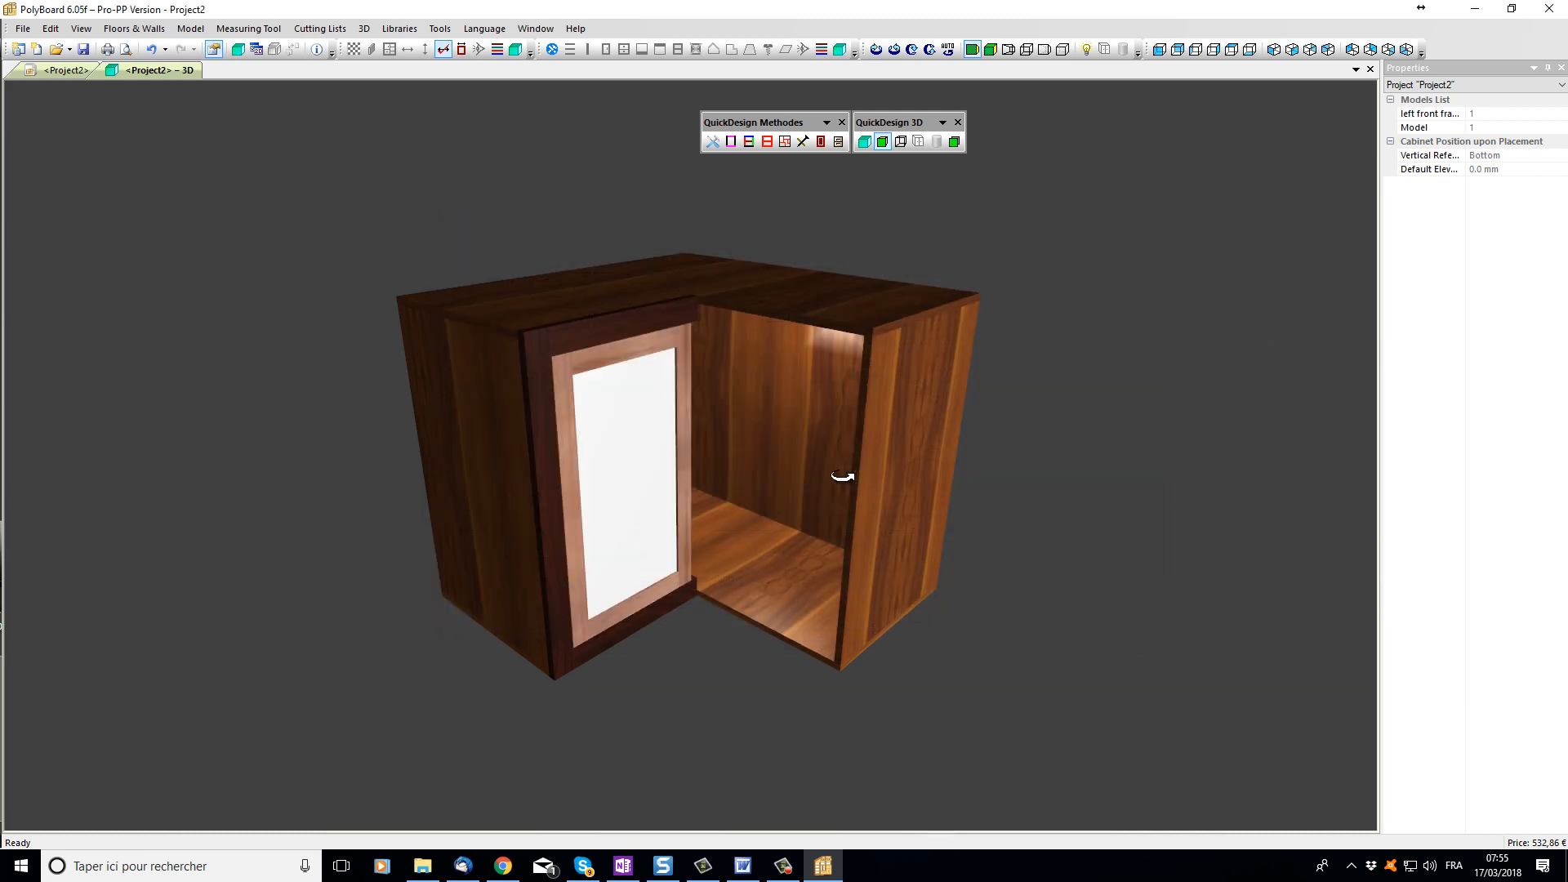
drag(843, 476, 395, 449)
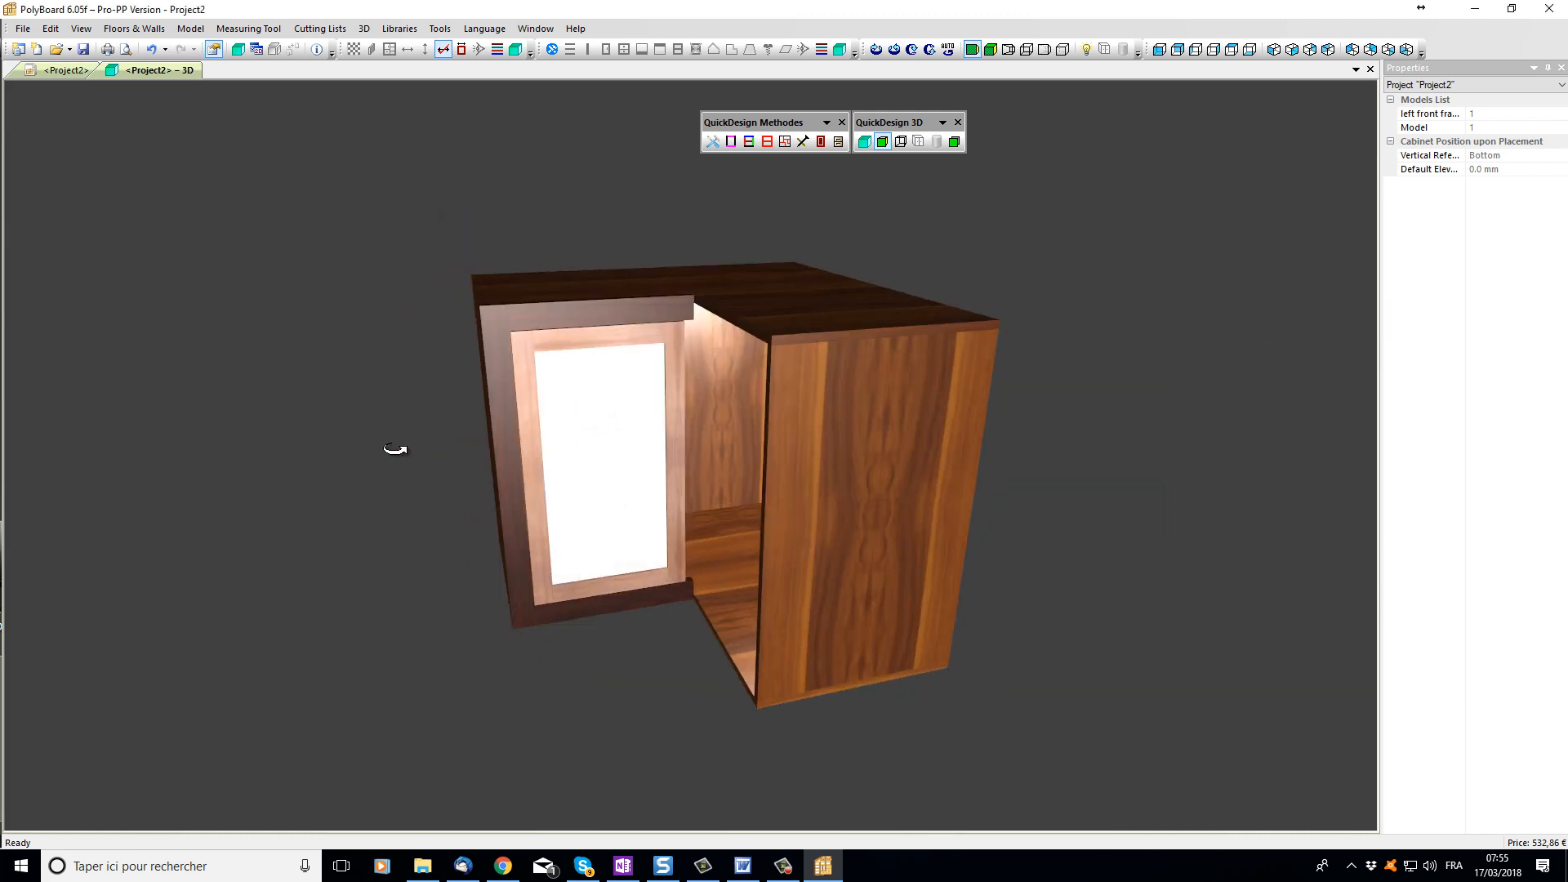